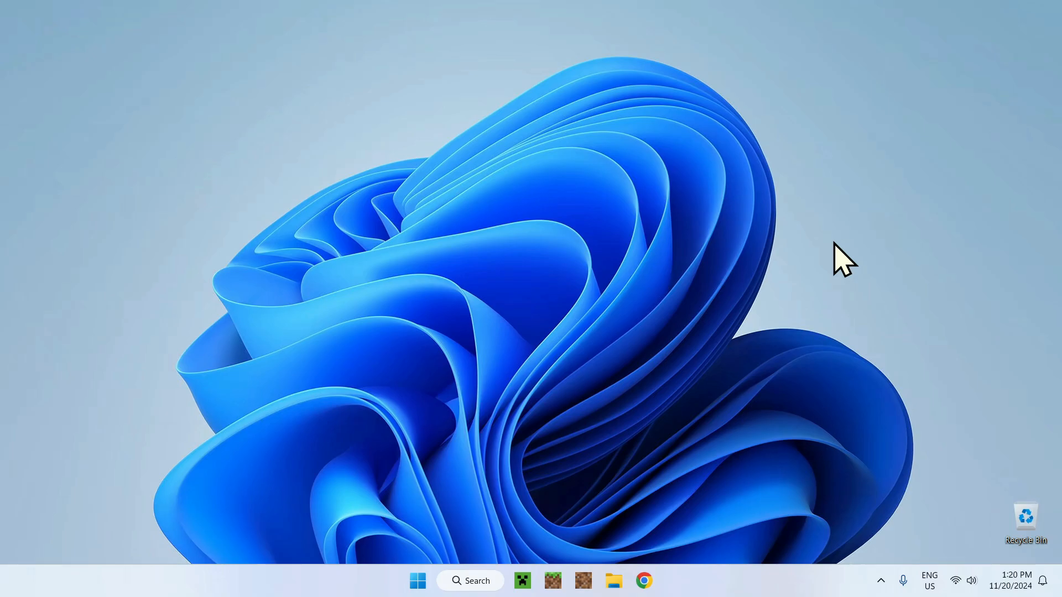
pyautogui.moveTo(642, 580)
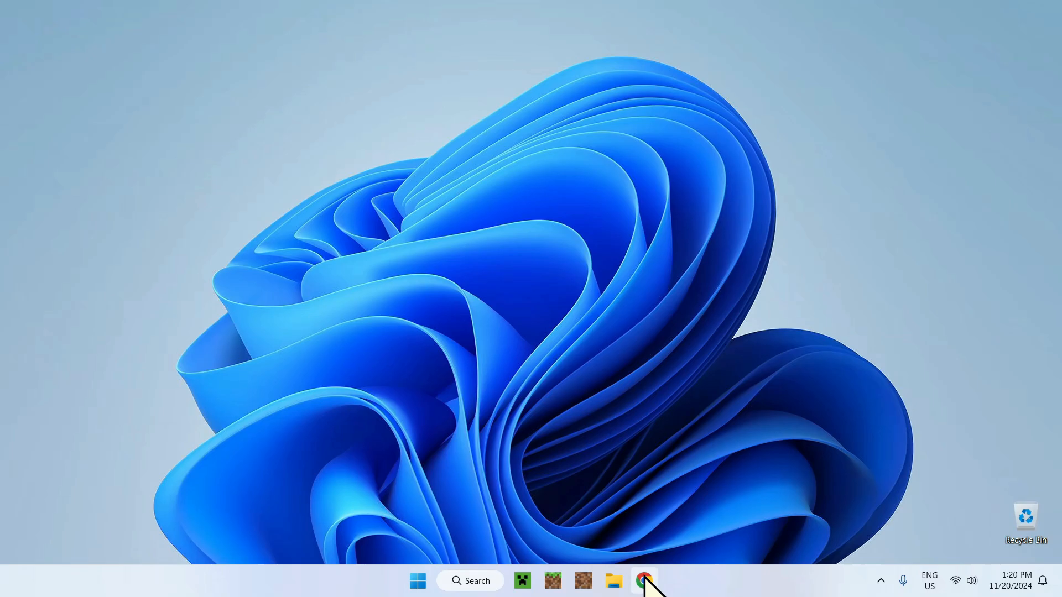
# Launch Google Chrome from the taskbar to a new Google tab.
pyautogui.click(641, 581)
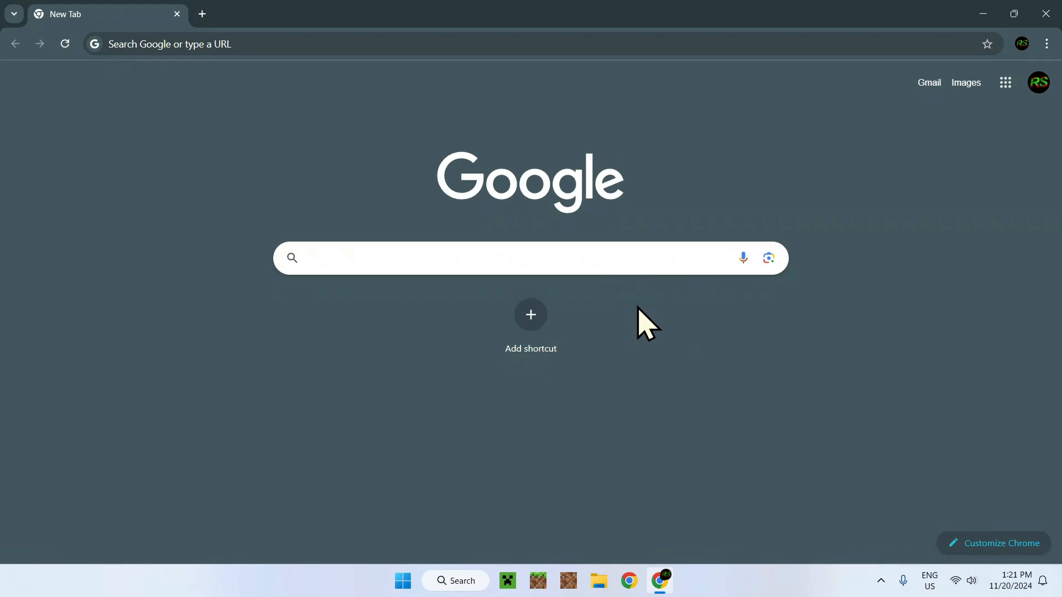
# Search Google for "JourneyMap Minecraft" and go to the JourneyMap page on Modrinth.
pyautogui.click(474, 258)
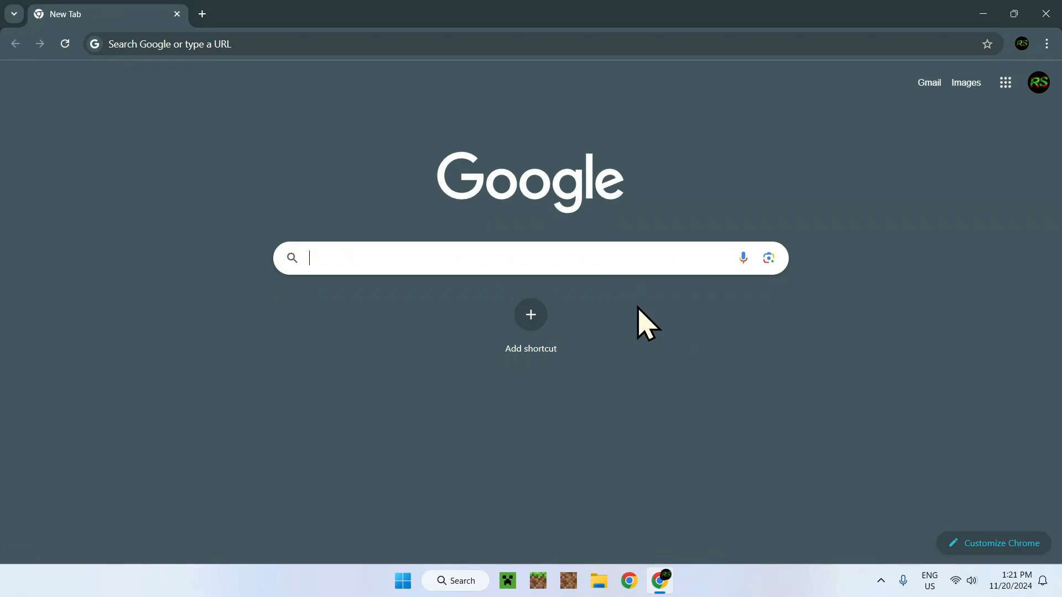
pyautogui.write('JourneyMa')
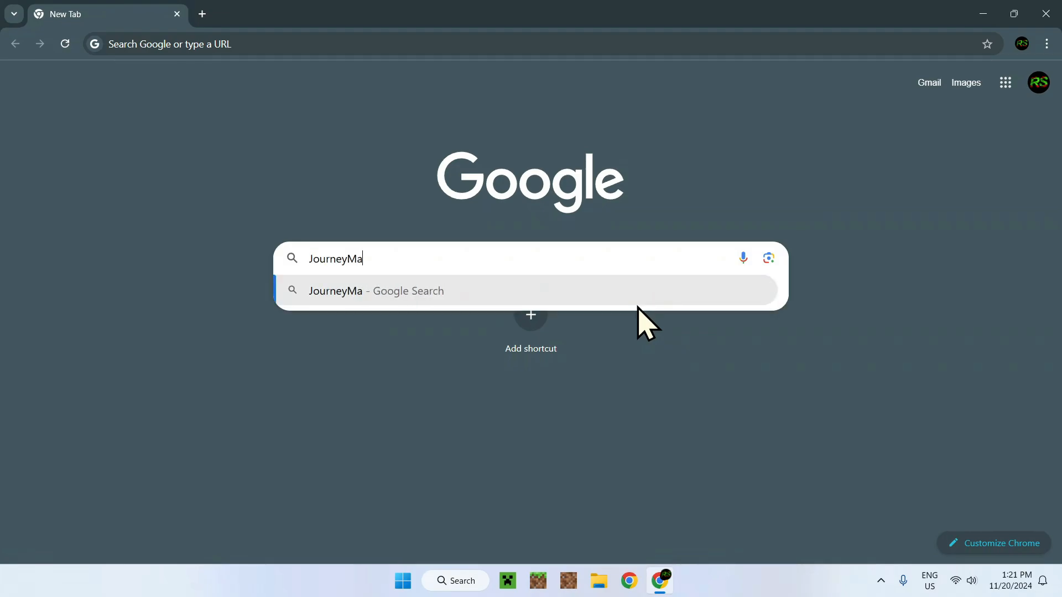
pyautogui.write('p Minecraft')
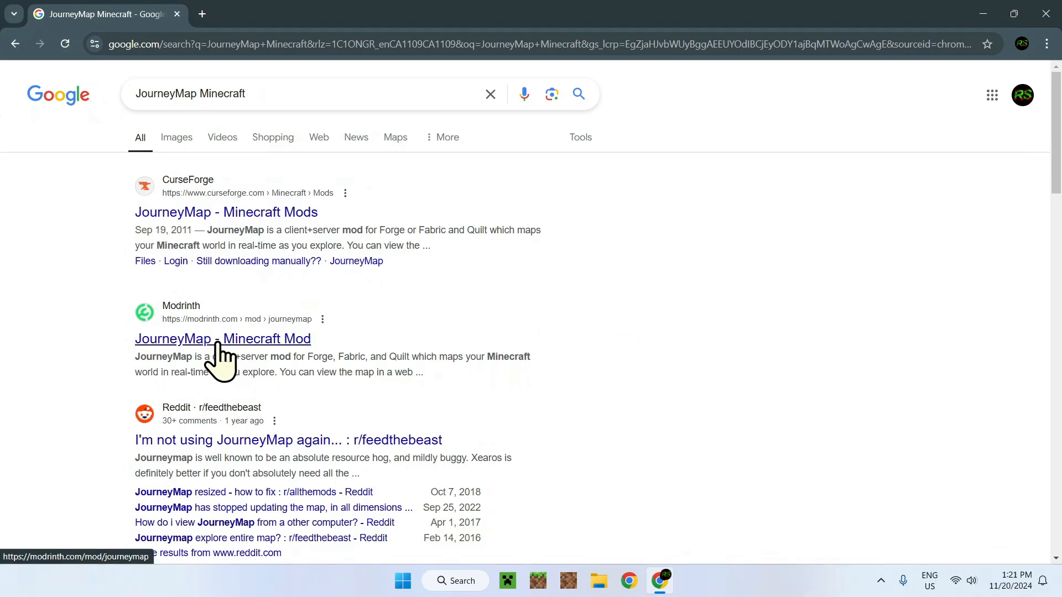
pyautogui.click(222, 338)
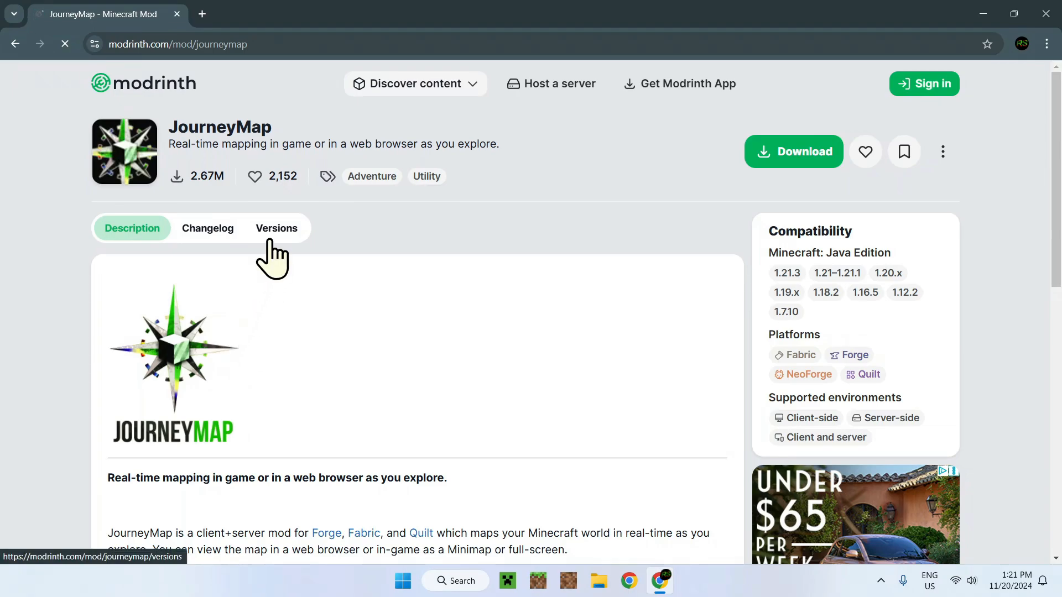
# From the Versions list, download the JourneyMap 1.21.3-6.0.0-beta.29 Fabric build.
pyautogui.click(275, 228)
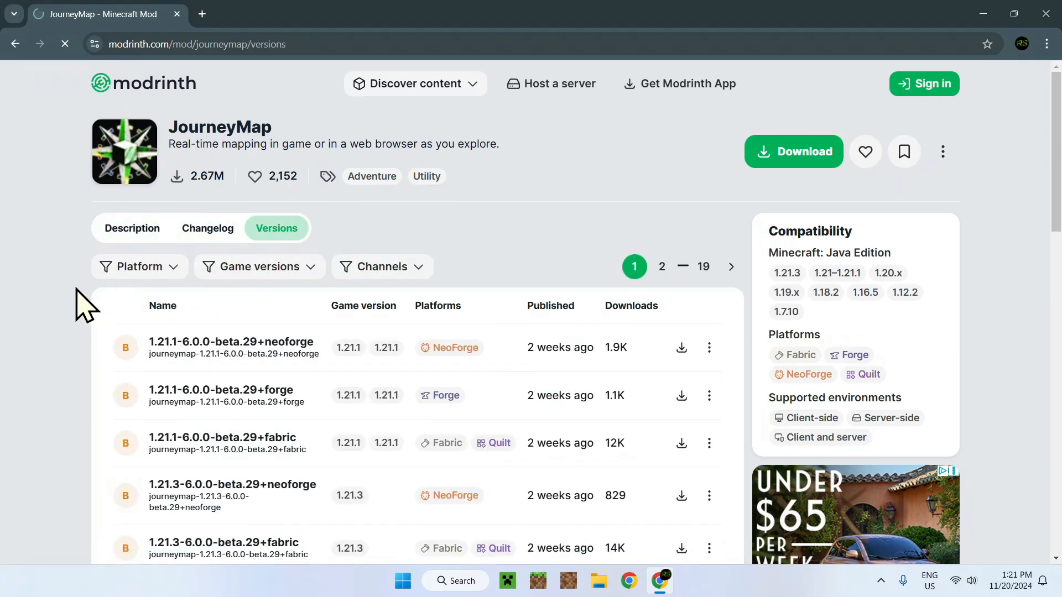
pyautogui.scroll(-3)
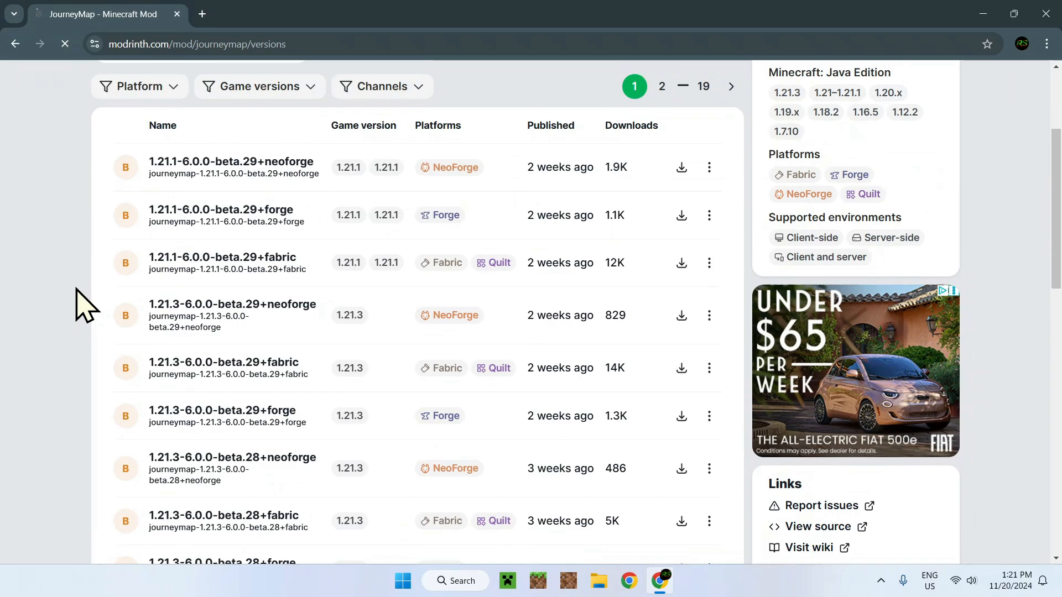
pyautogui.scroll(3)
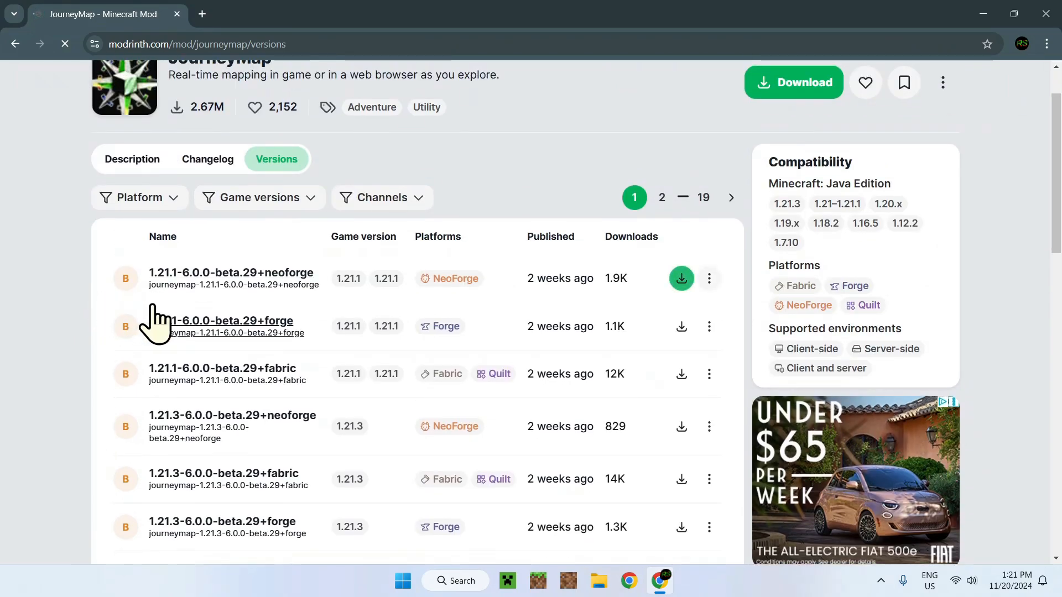
pyautogui.moveTo(348, 479)
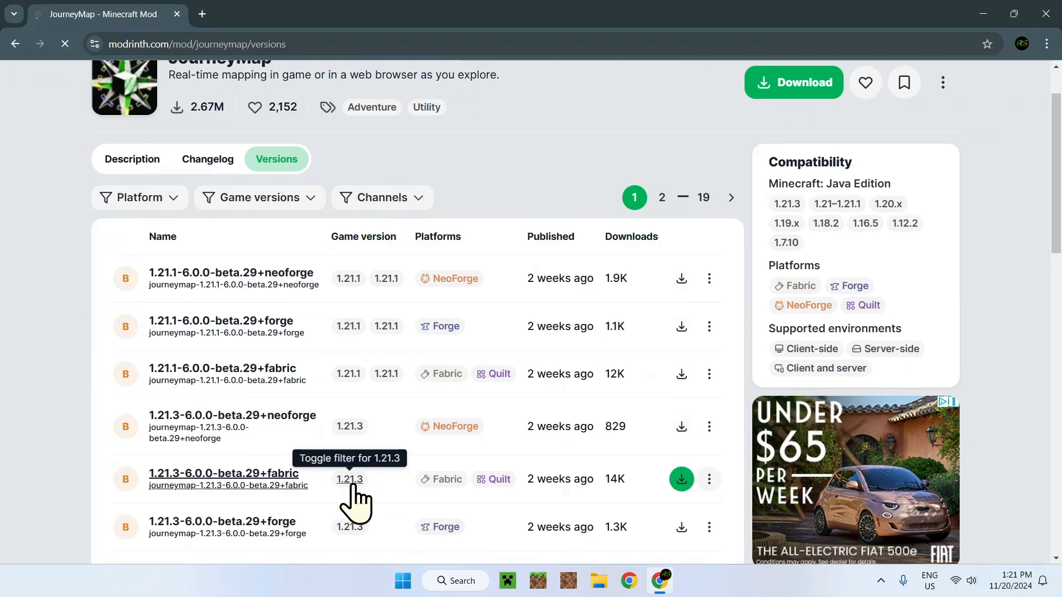
pyautogui.moveTo(448, 479)
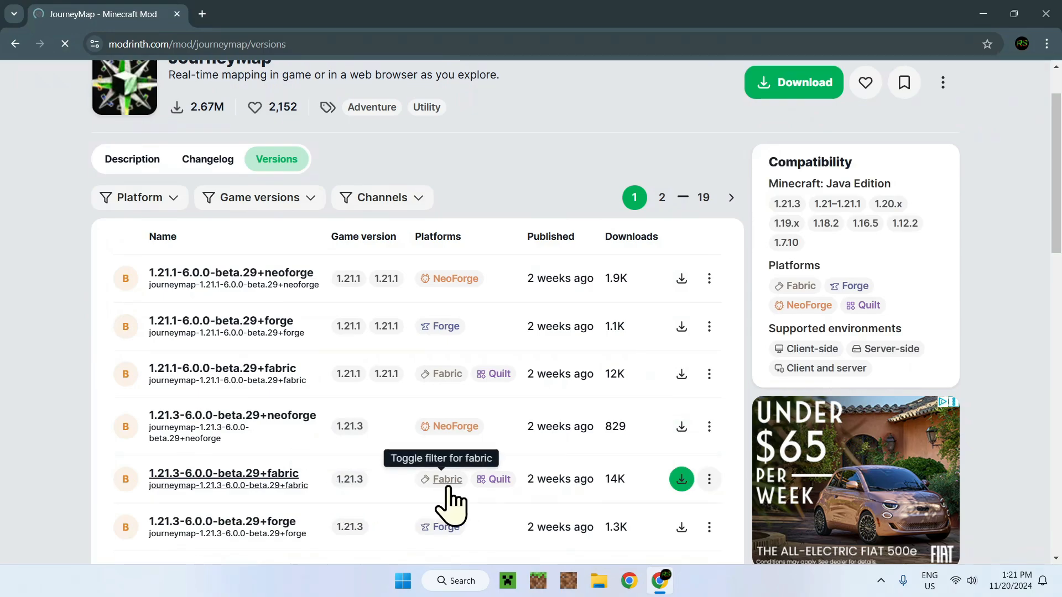
pyautogui.moveTo(271, 511)
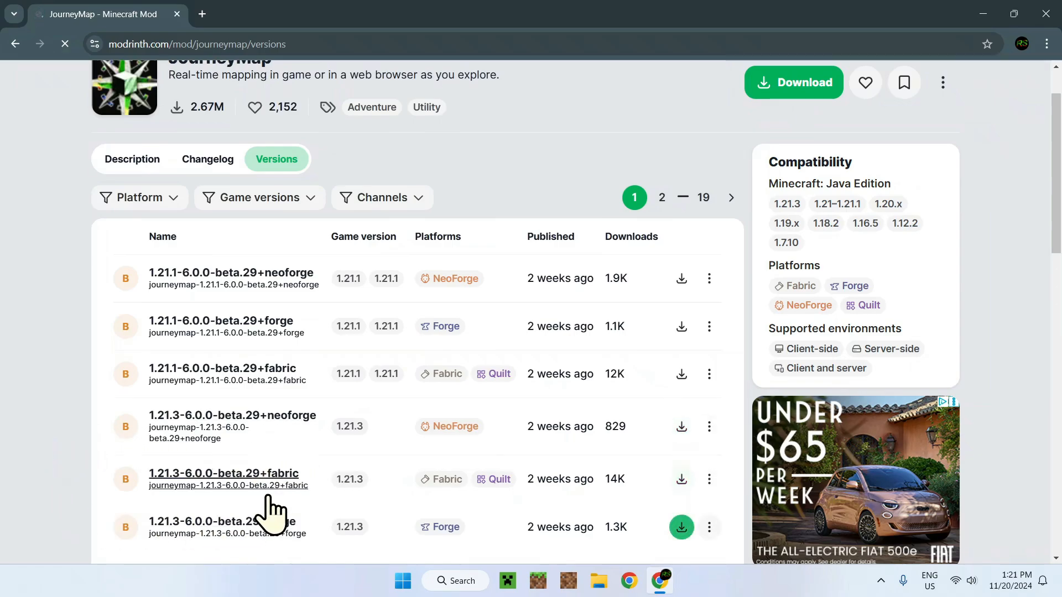
pyautogui.moveTo(446, 479)
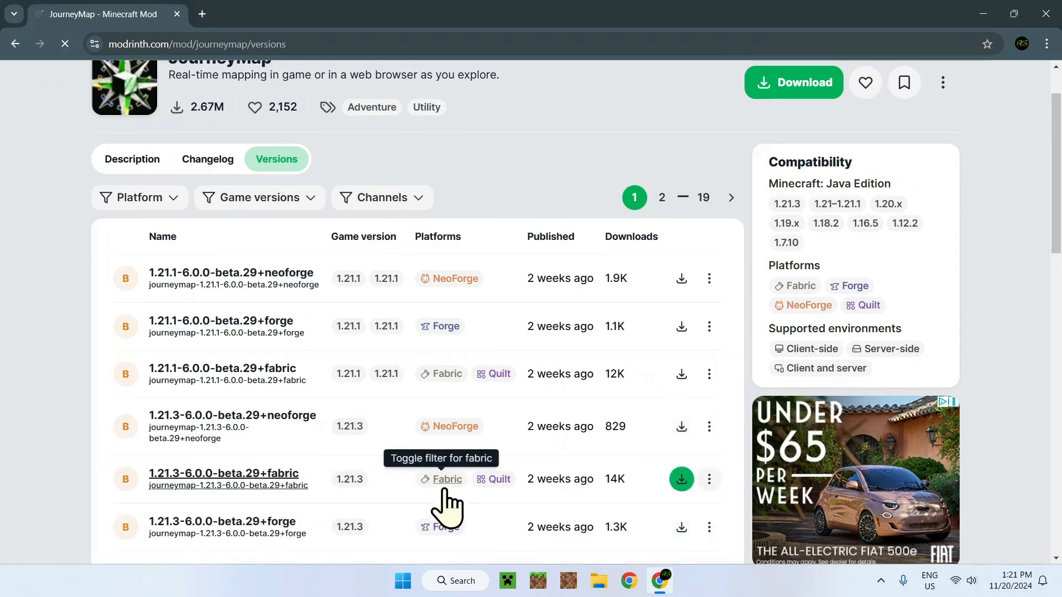
pyautogui.moveTo(682, 479)
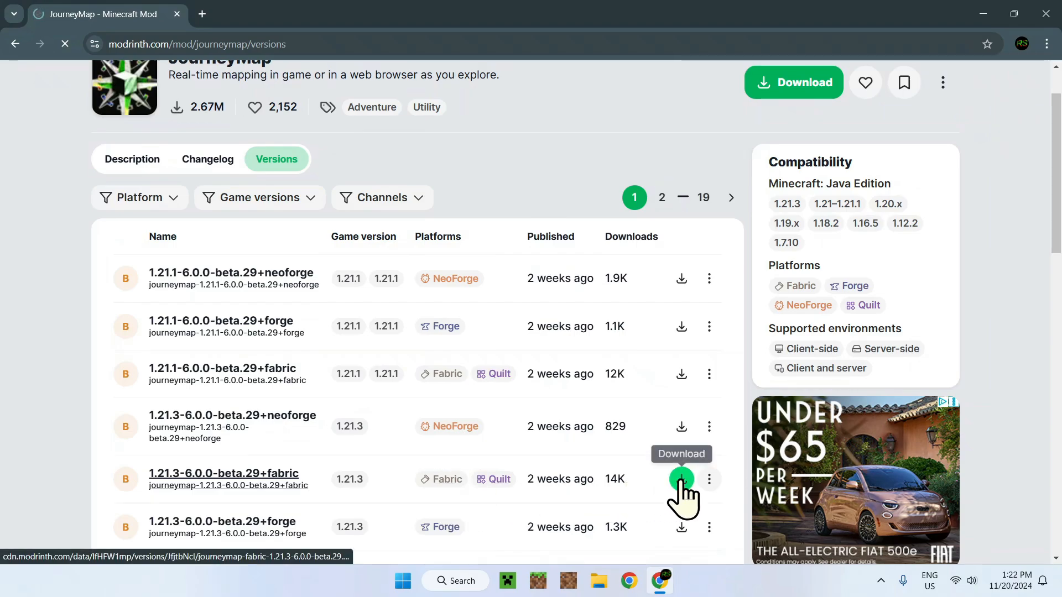
pyautogui.click(681, 479)
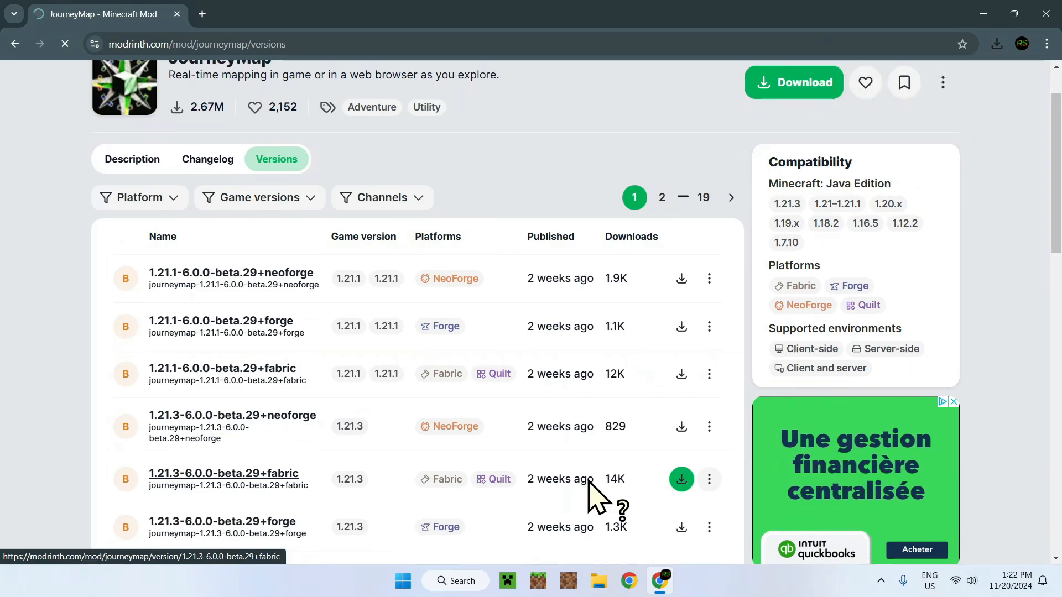
# View the details page for the JourneyMap 1.21.3 Fabric version.
pyautogui.click(224, 473)
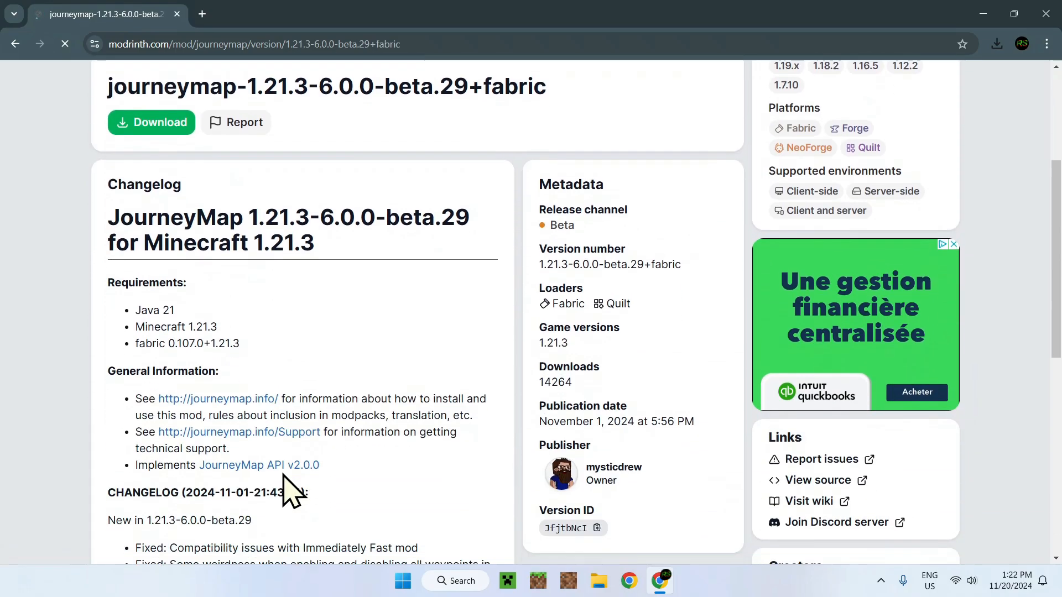
pyautogui.scroll(-3)
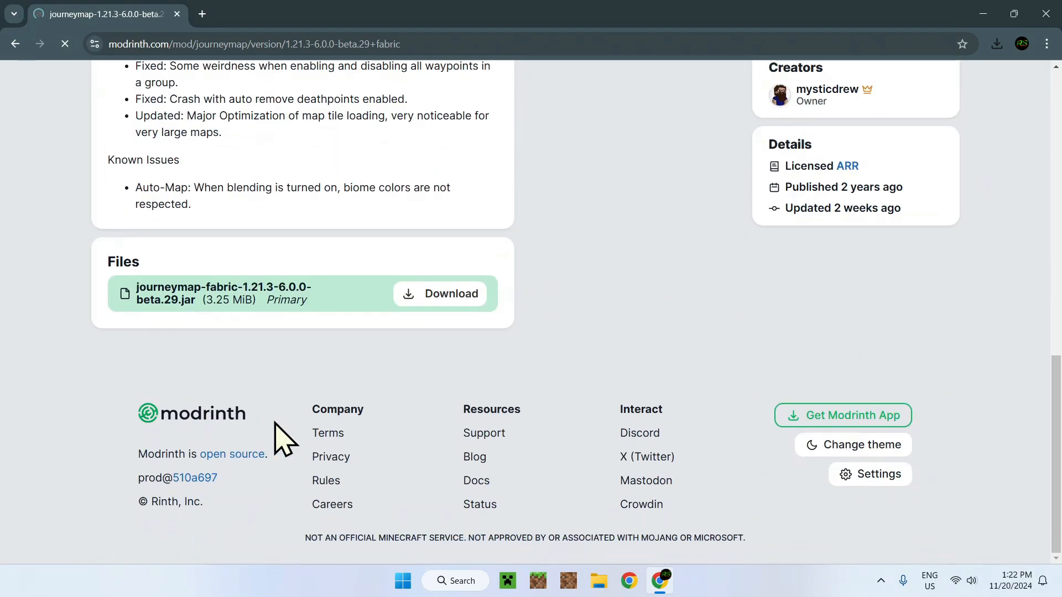
pyautogui.scroll(3)
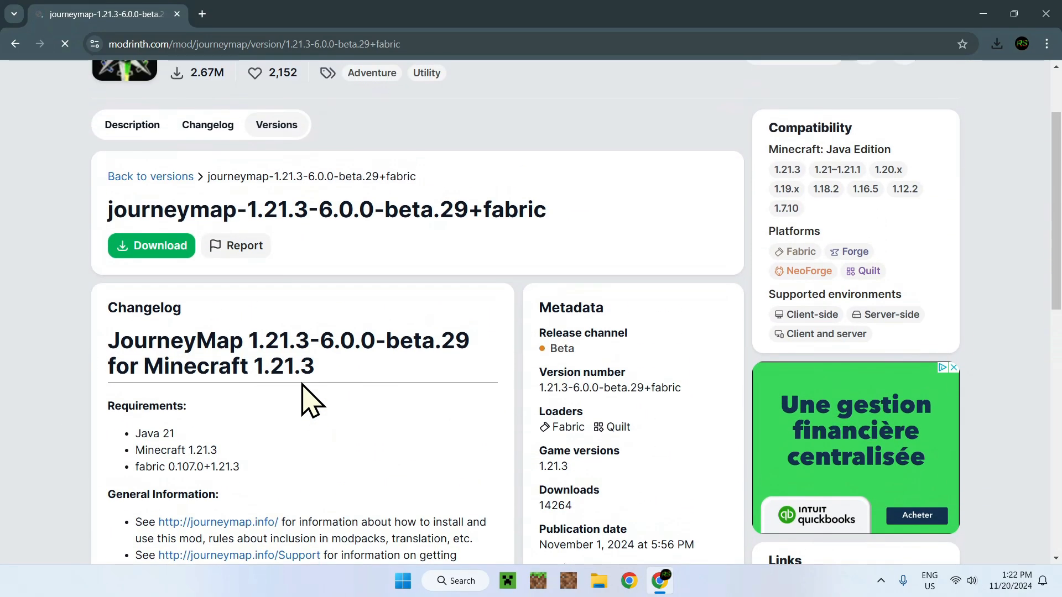
pyautogui.scroll(3)
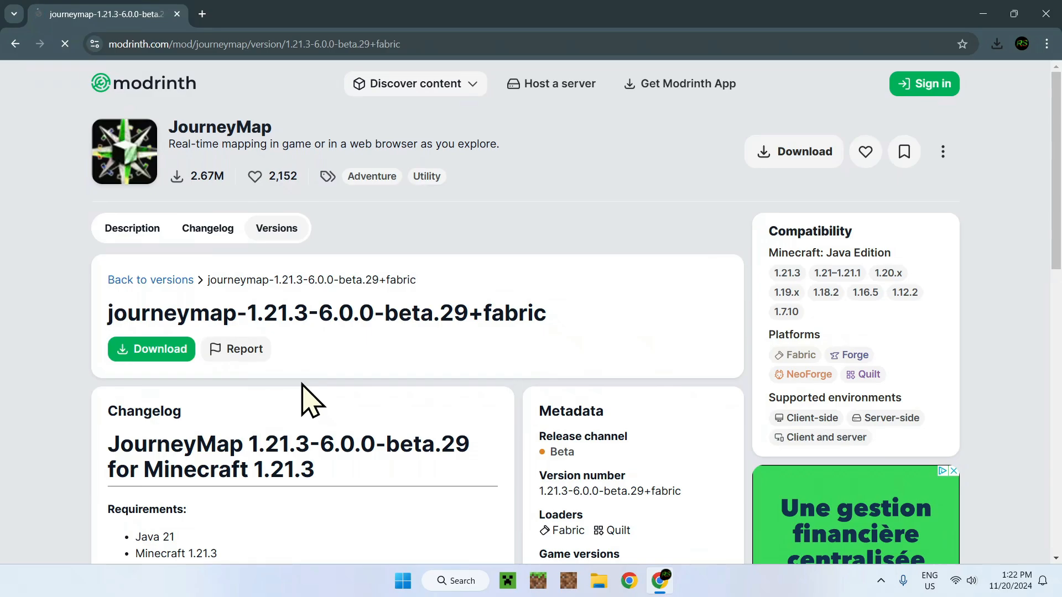
pyautogui.moveTo(202, 14)
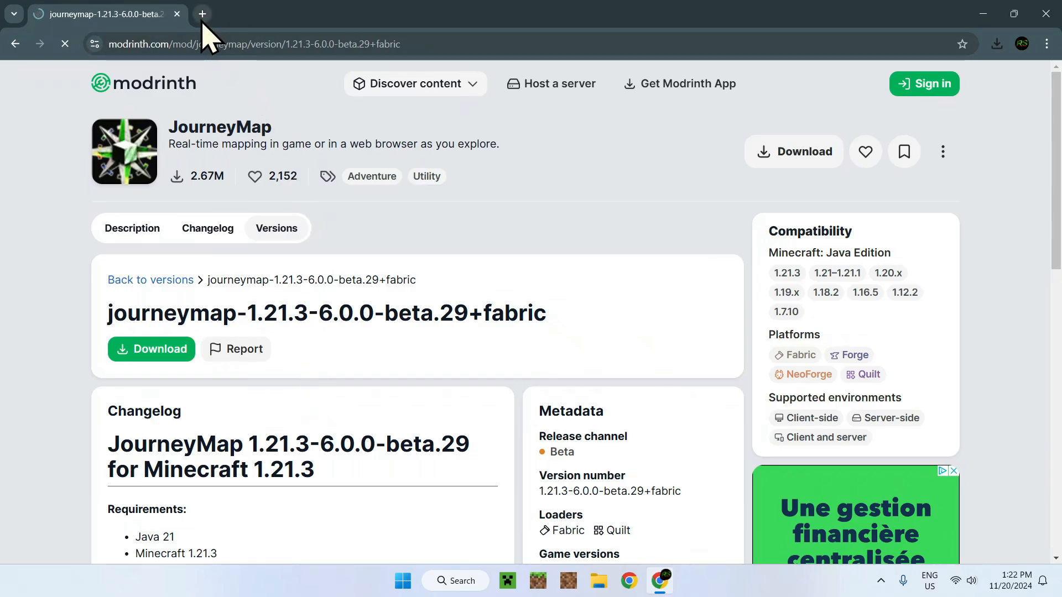
# In a new tab, search "Fabric API Minecraft" and go to the Fabric API page on Modrinth.
pyautogui.click(201, 13)
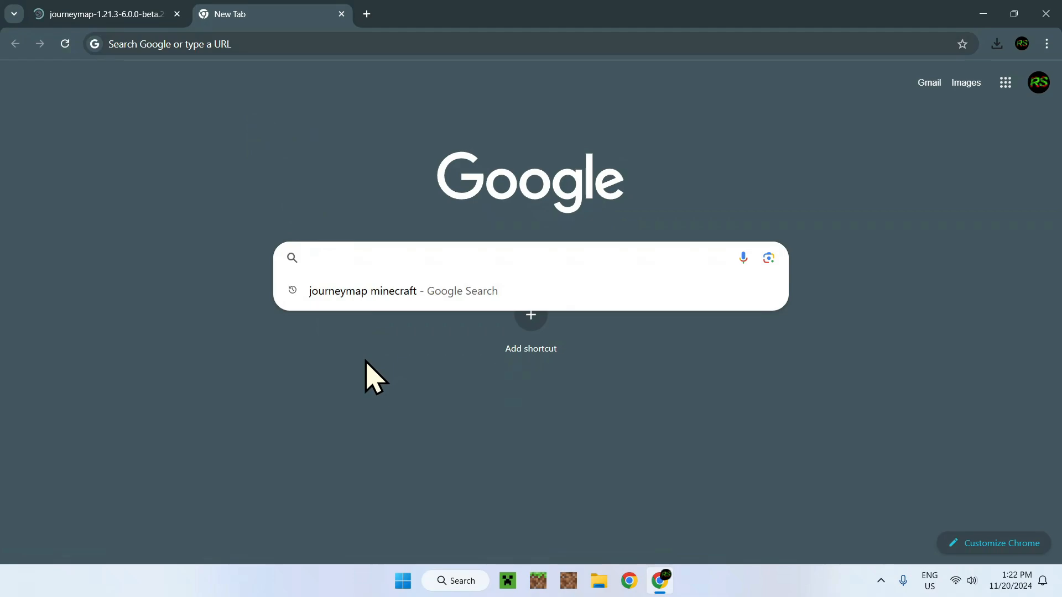
pyautogui.write('Fabric AP')
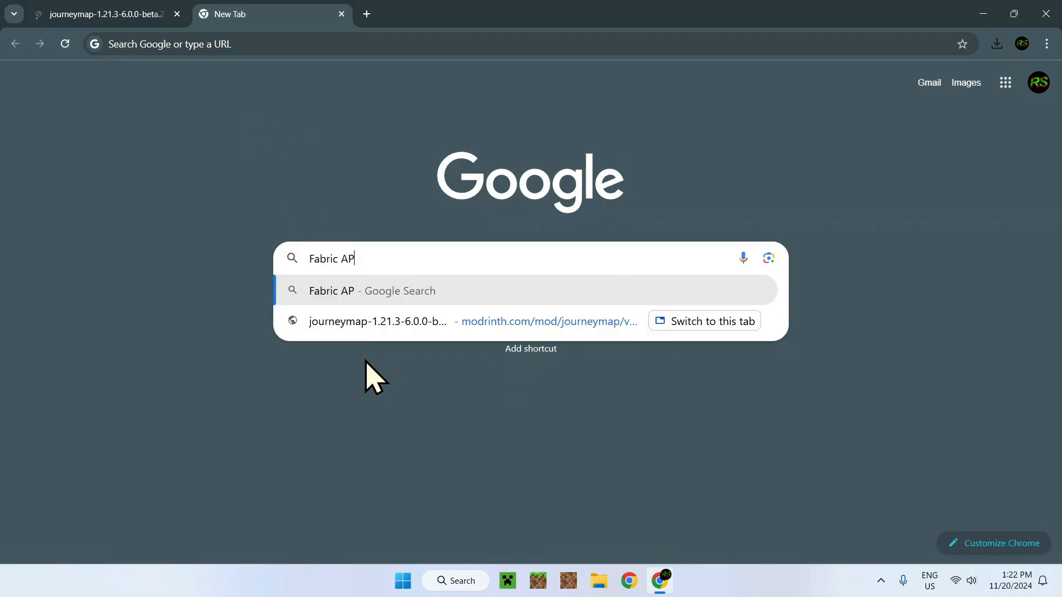
pyautogui.write('I Minecraft')
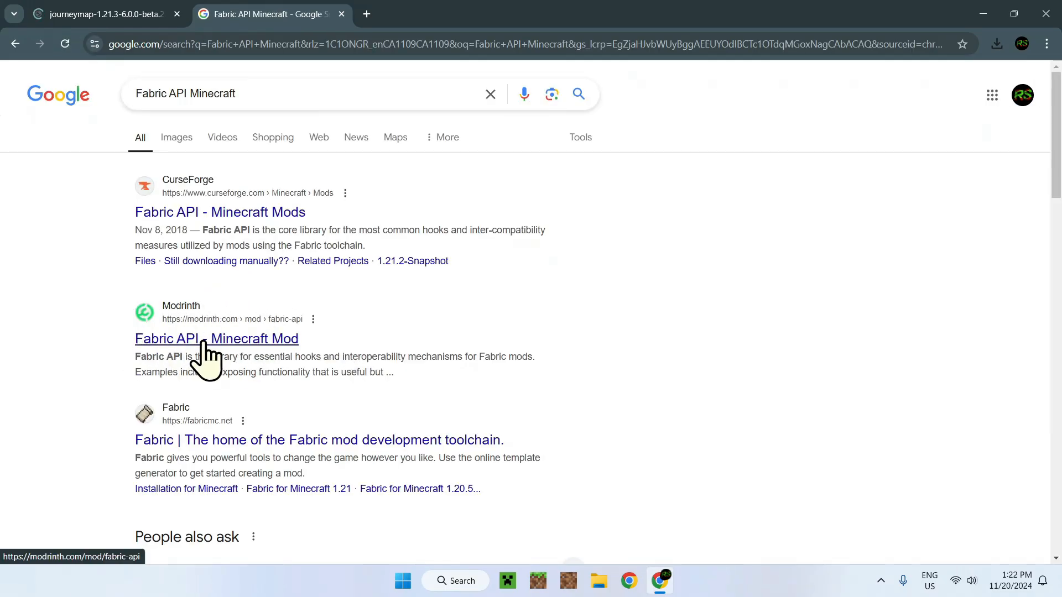
pyautogui.click(216, 338)
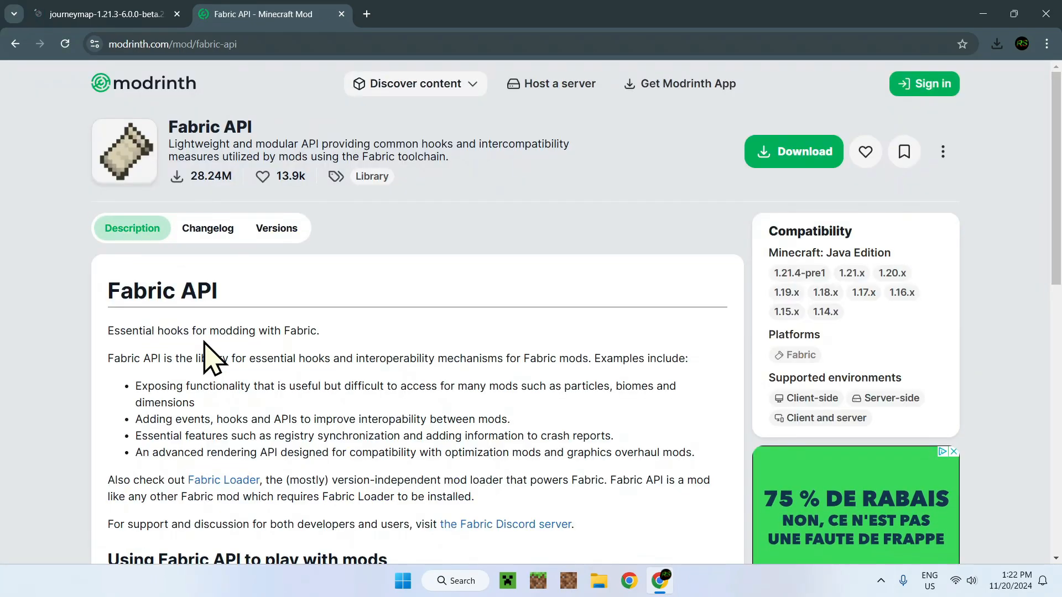
# From the Versions list, download Fabric API 0.109.0+1.21.3 for Minecraft 1.21.3.
pyautogui.click(277, 228)
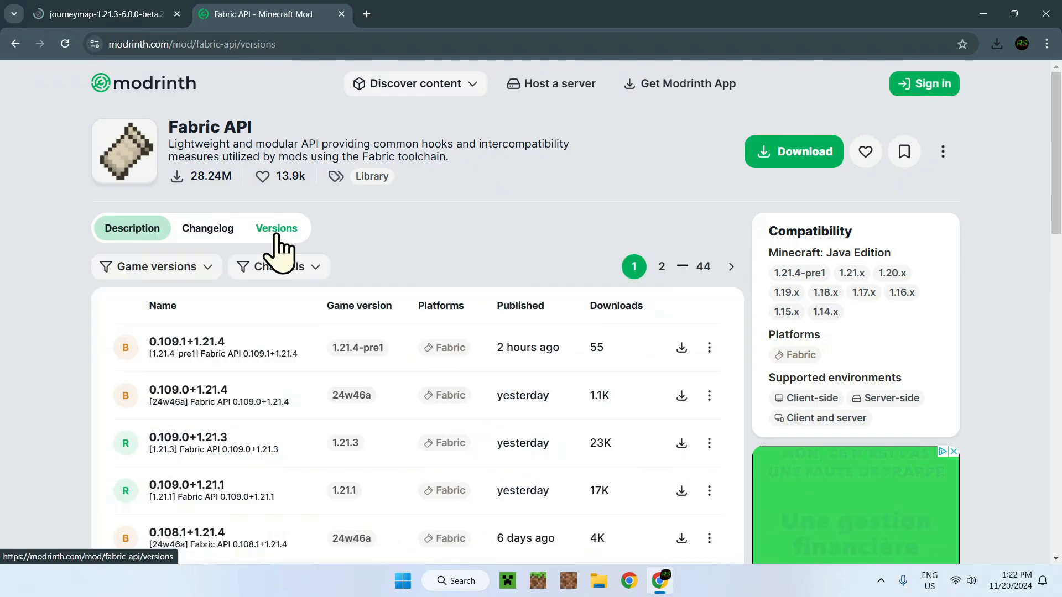
pyautogui.moveTo(346, 284)
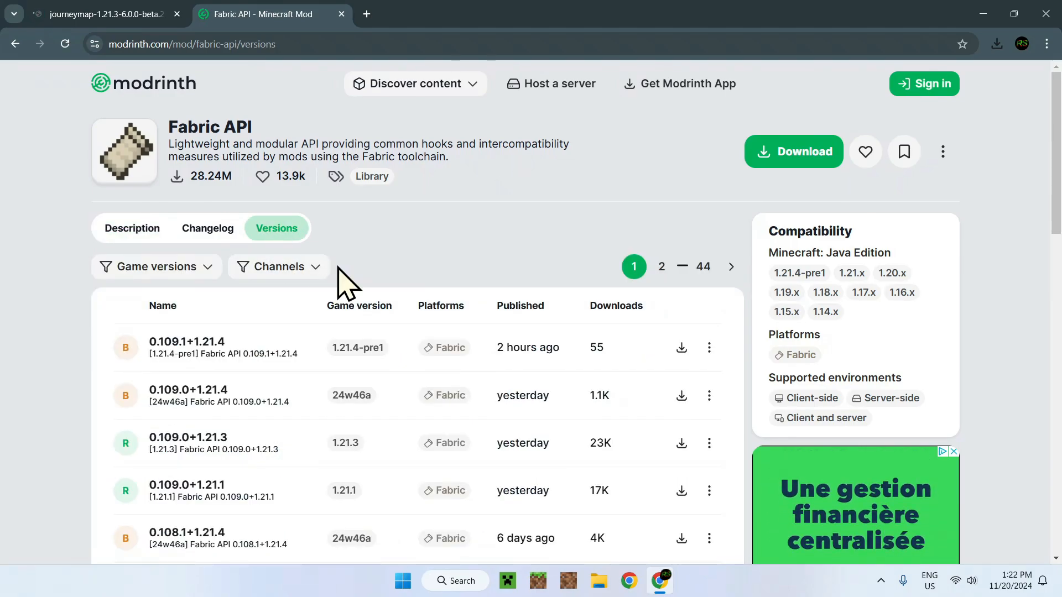
pyautogui.moveTo(345, 442)
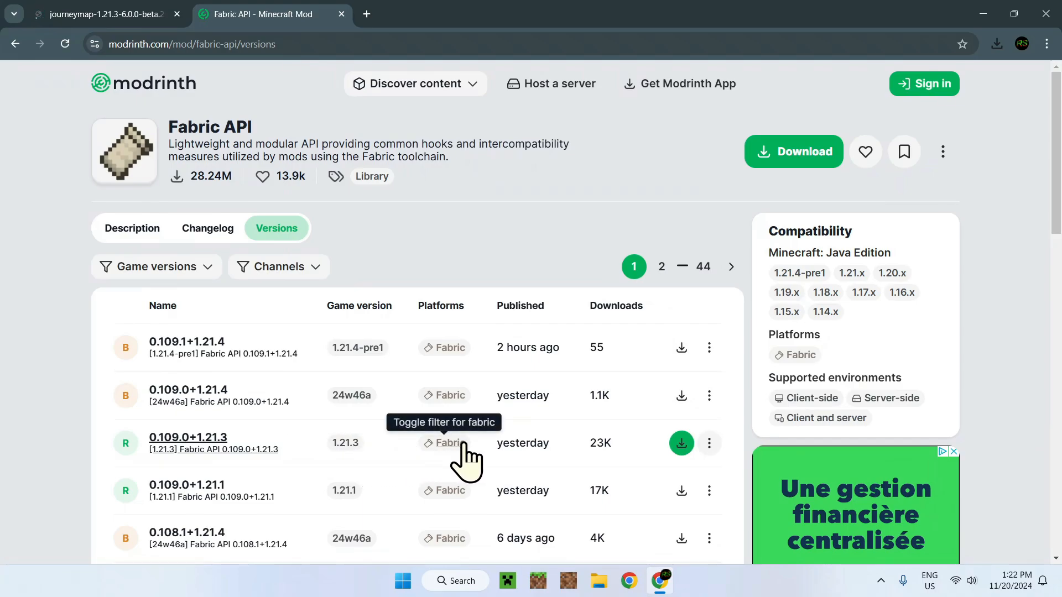
pyautogui.moveTo(308, 430)
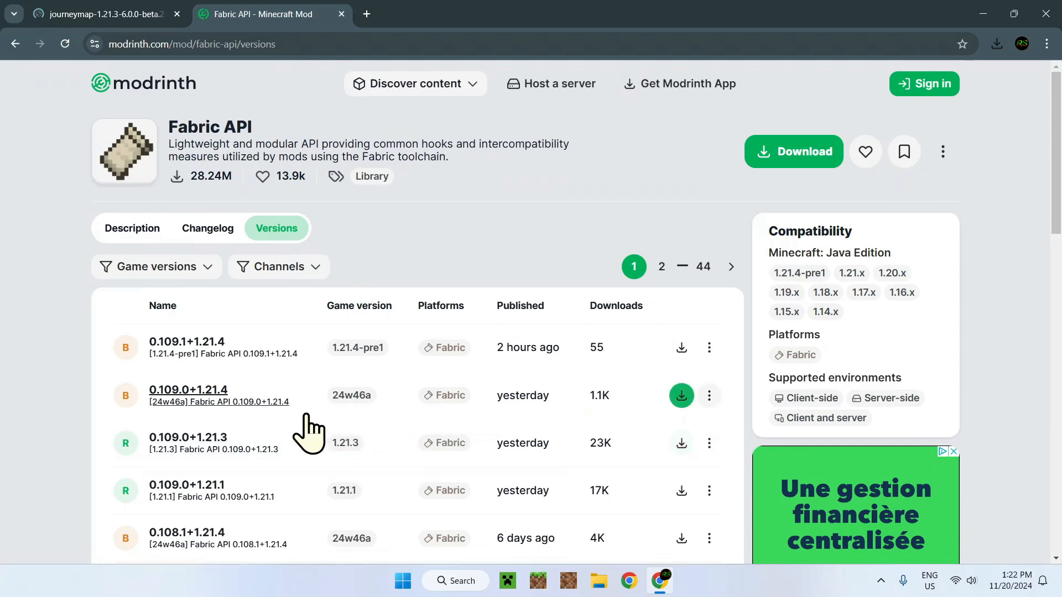
pyautogui.moveTo(316, 450)
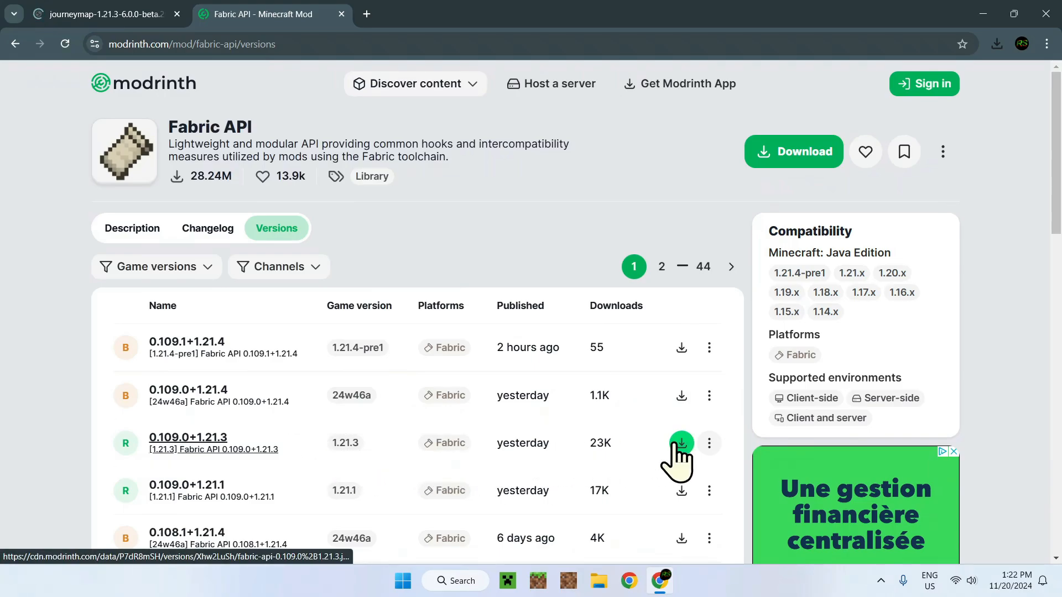
pyautogui.click(680, 442)
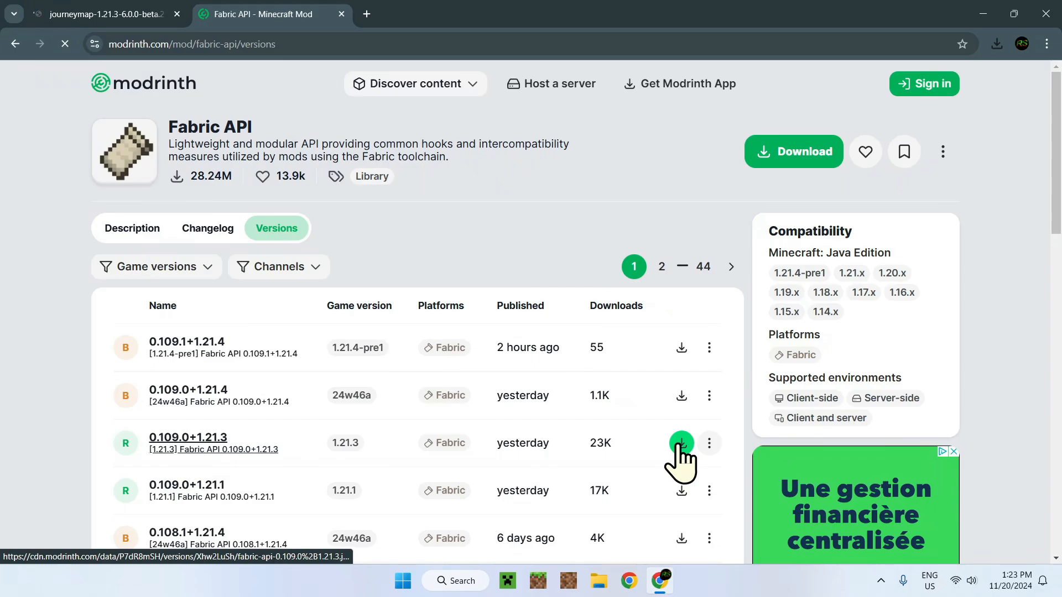
pyautogui.click(681, 442)
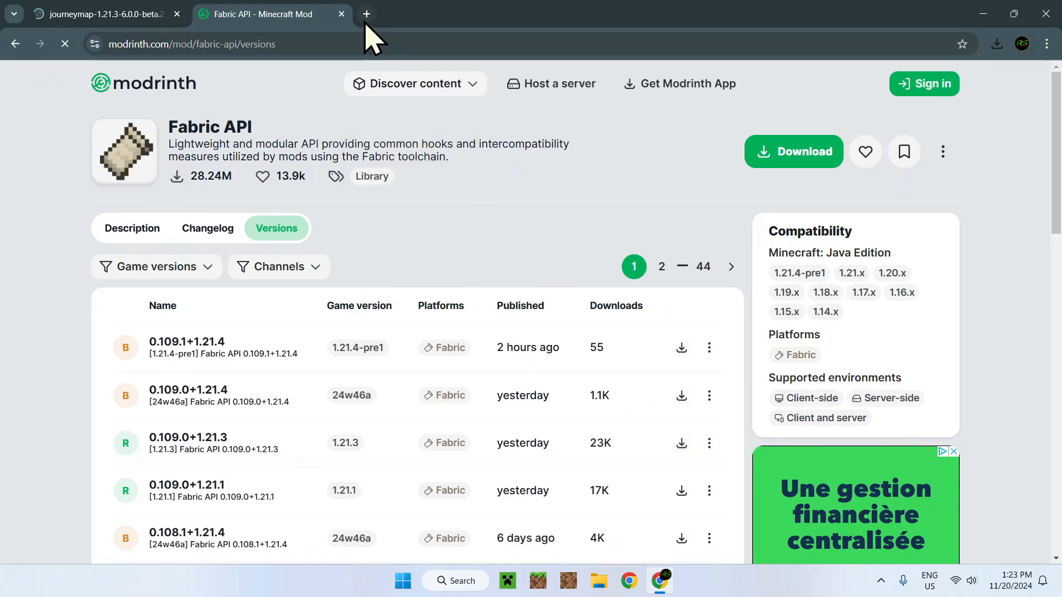
# In a new tab, search Google for "Fabric Minecraft".
pyautogui.click(366, 14)
pyautogui.write('Fabric Minecraft')
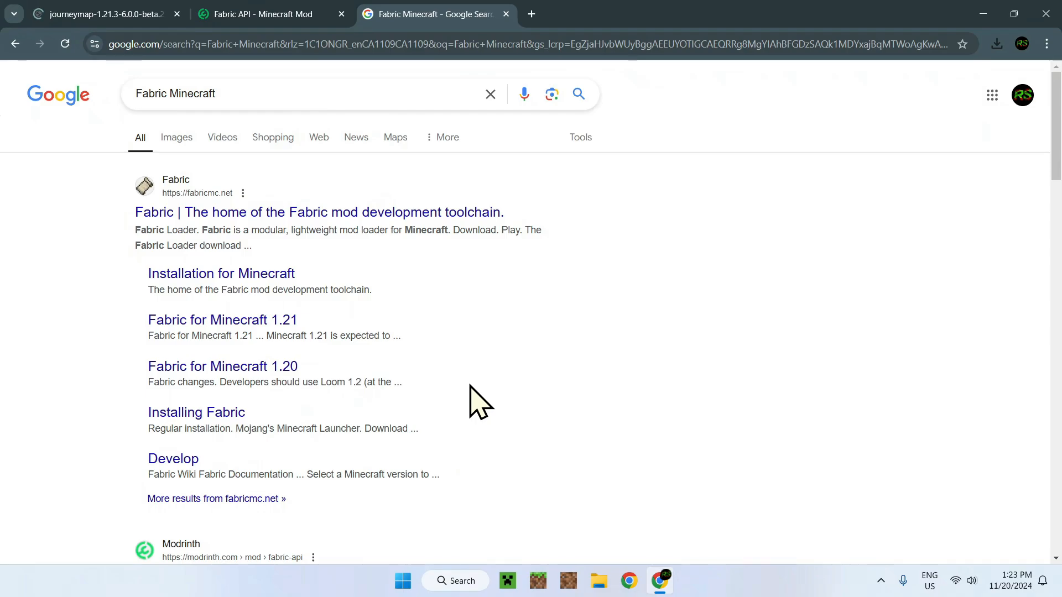
pyautogui.moveTo(189, 230)
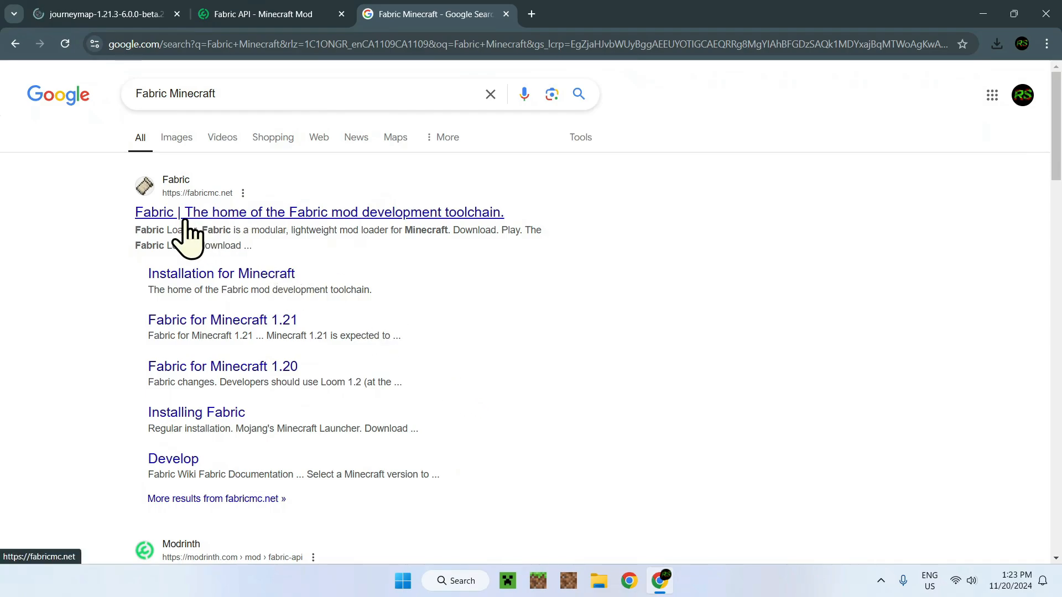
# Download the Fabric installer for Windows from fabricmc.net, then close Chrome.
pyautogui.click(318, 213)
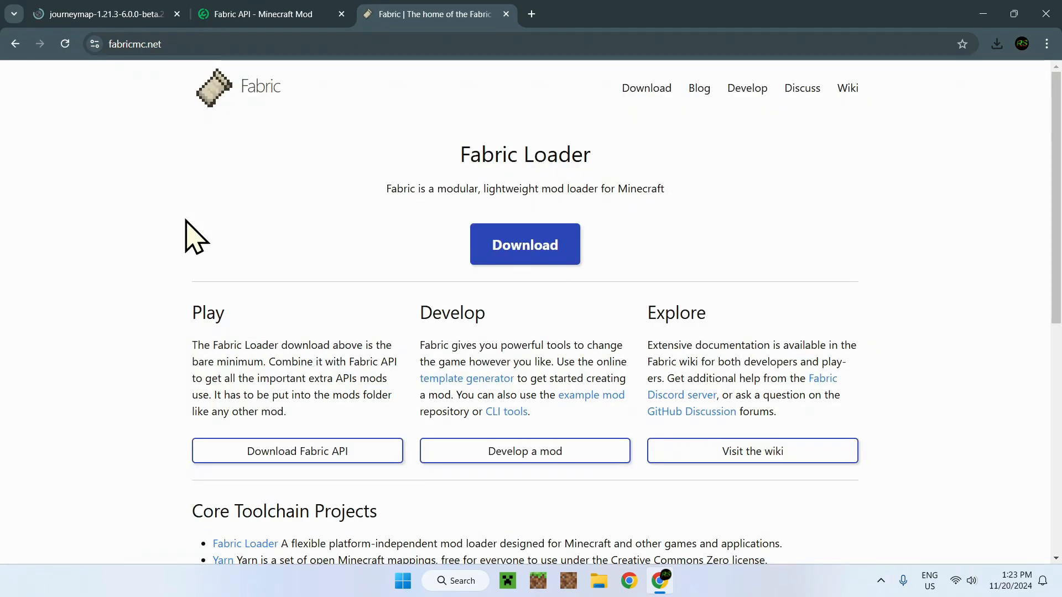
pyautogui.moveTo(287, 265)
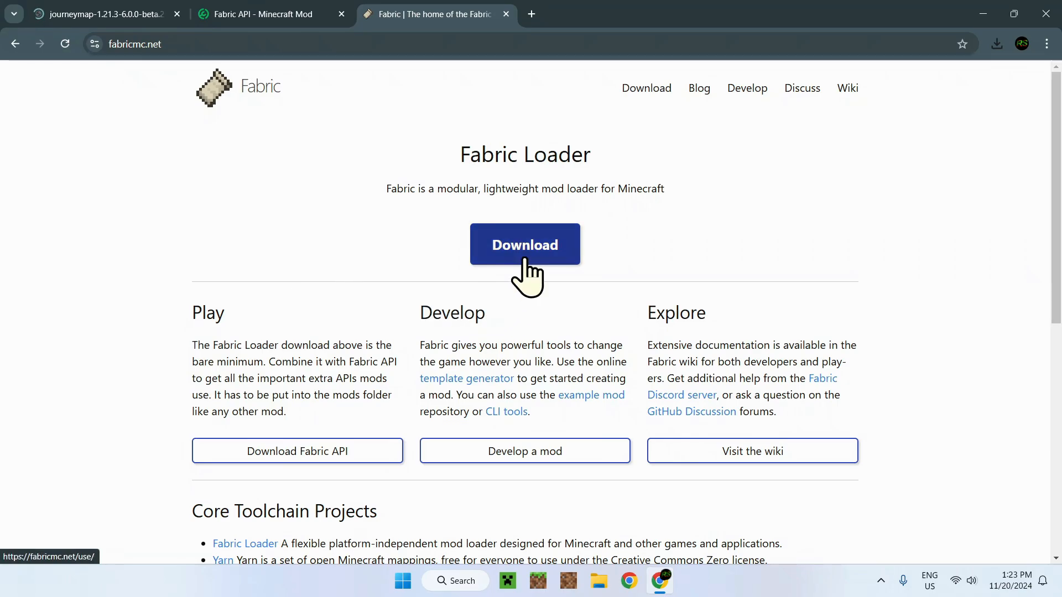
pyautogui.click(524, 245)
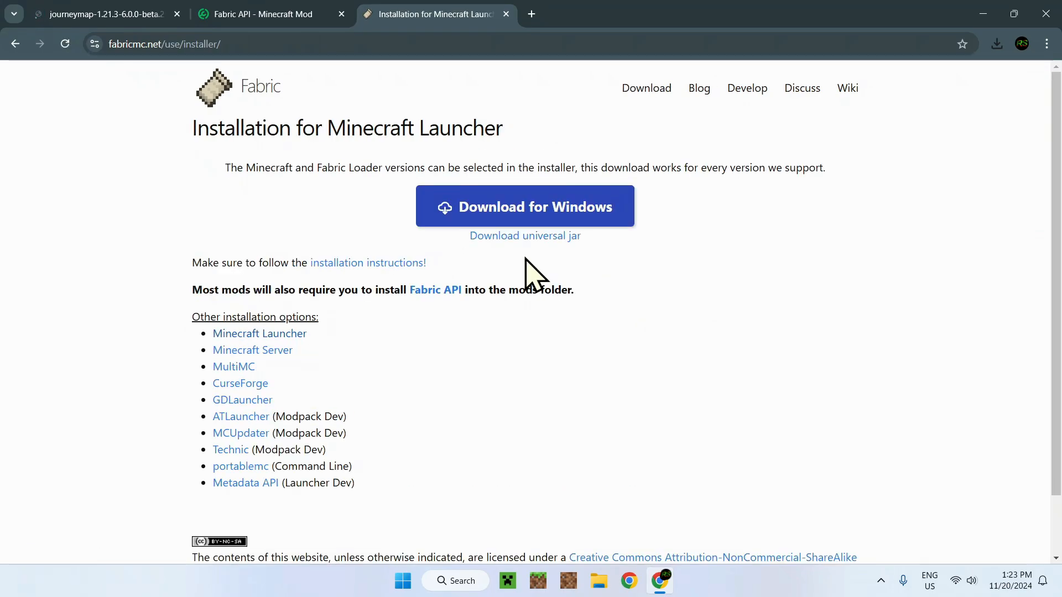
pyautogui.moveTo(450, 210)
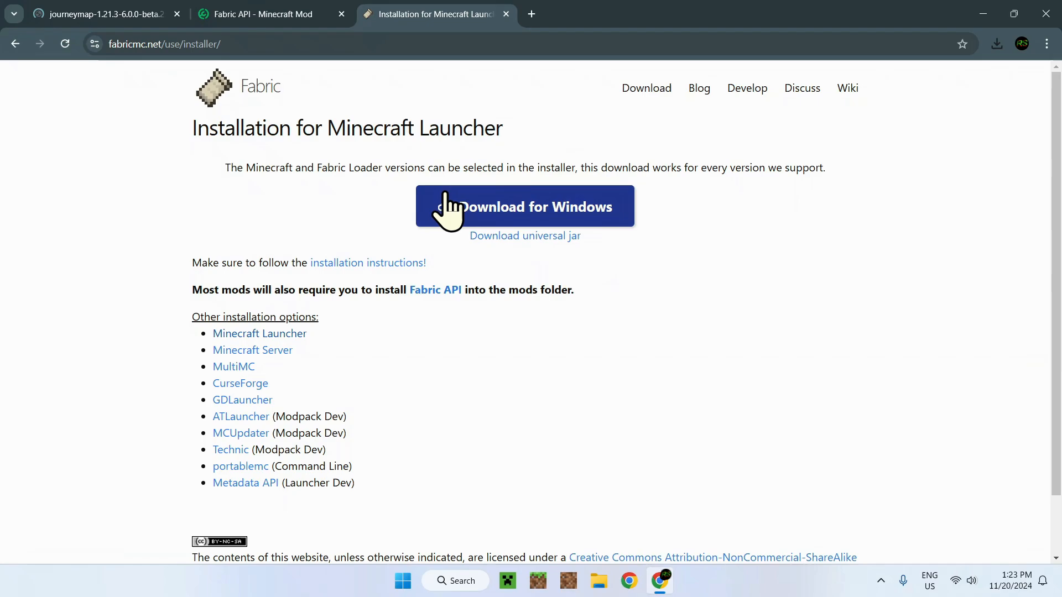
pyautogui.moveTo(523, 236)
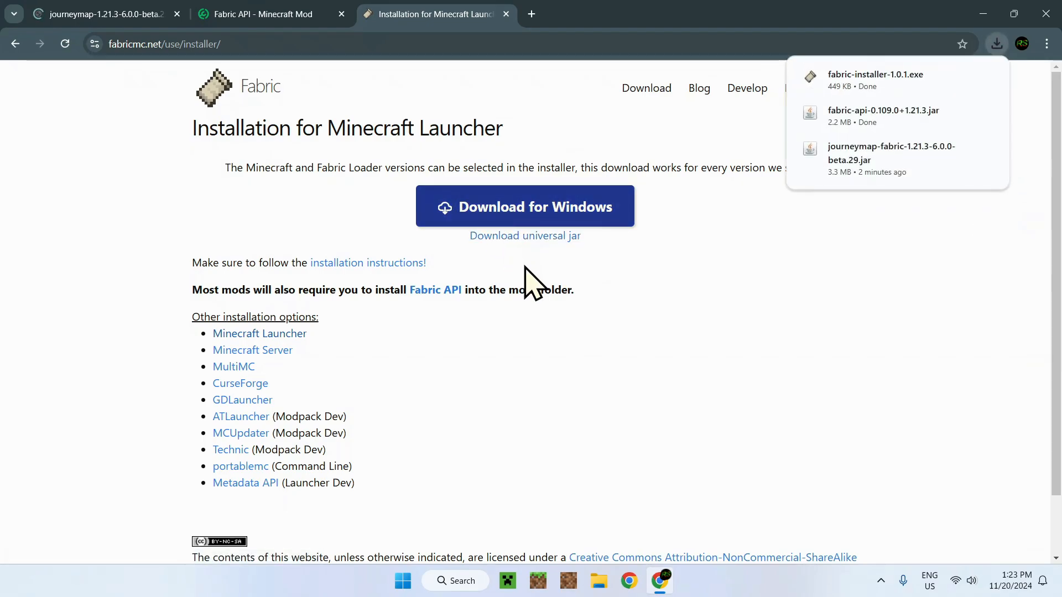
pyautogui.moveTo(779, 129)
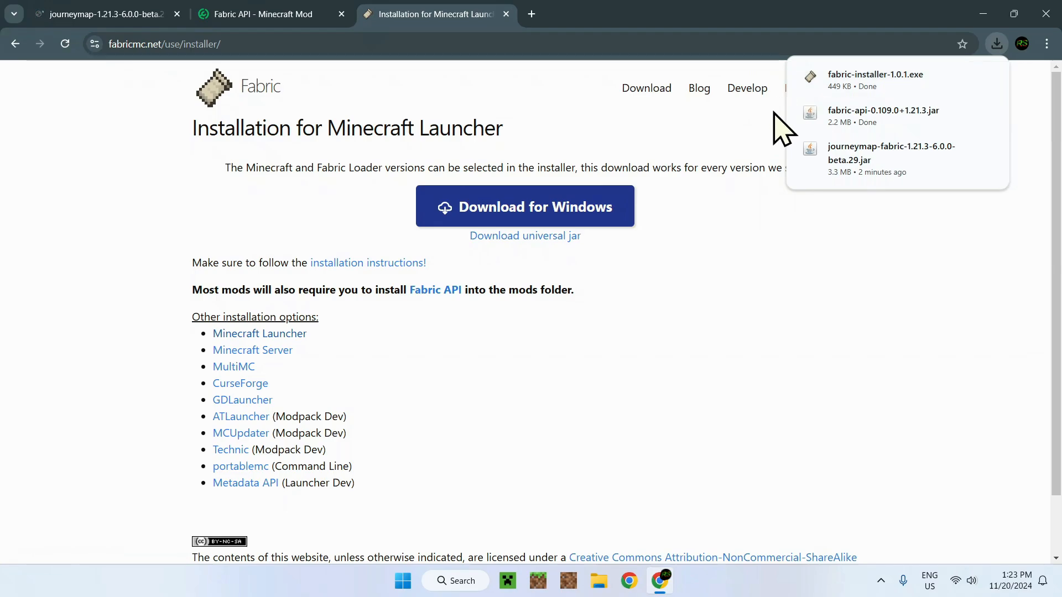
pyautogui.moveTo(812, 159)
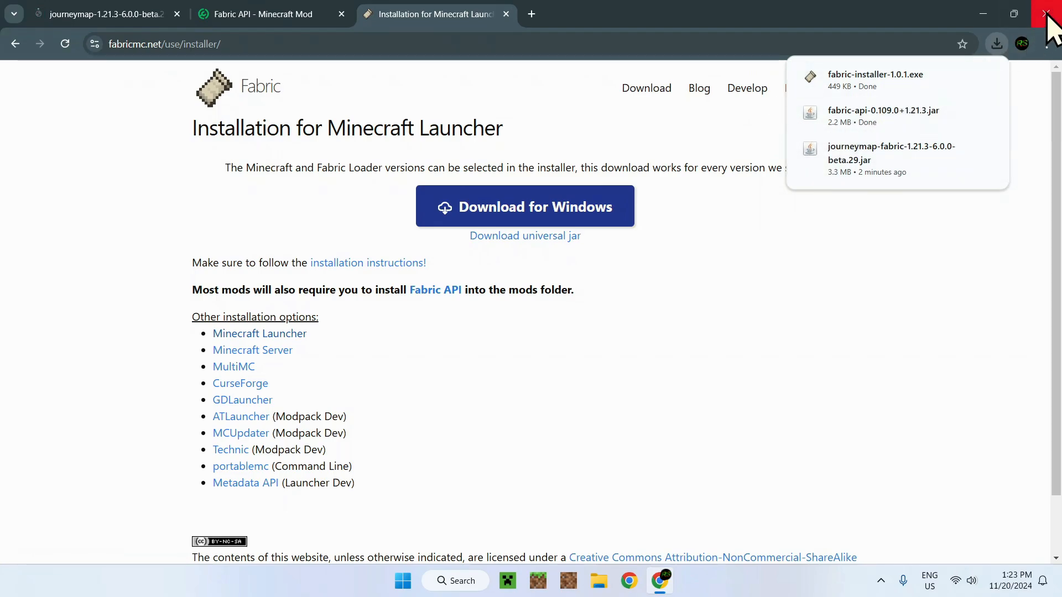
pyautogui.click(1049, 13)
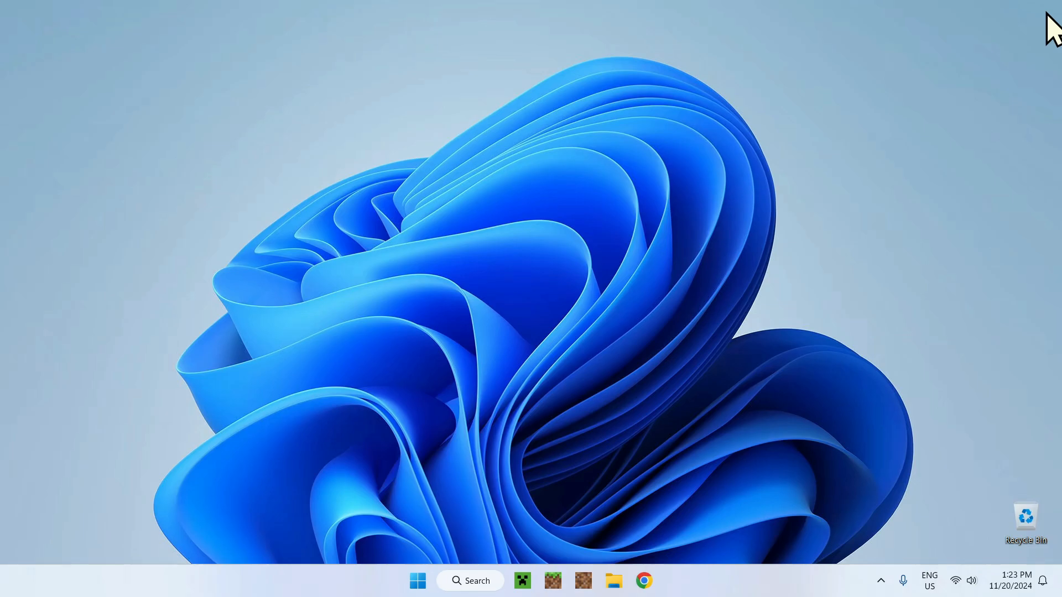
pyautogui.moveTo(789, 251)
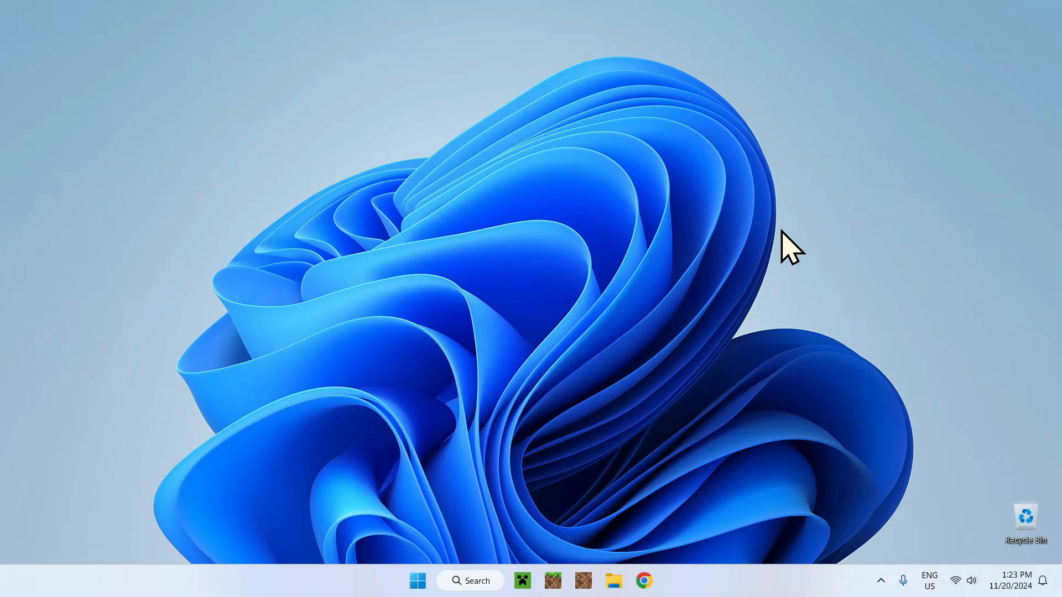
# Show the Downloads folder in File Explorer with the three downloaded files.
pyautogui.click(612, 581)
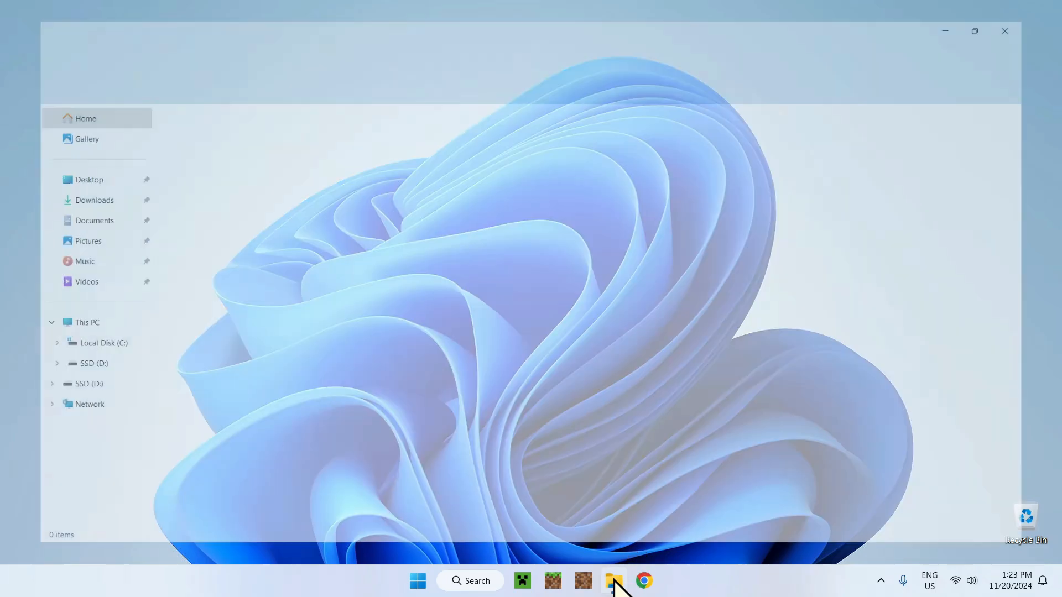
pyautogui.click(612, 581)
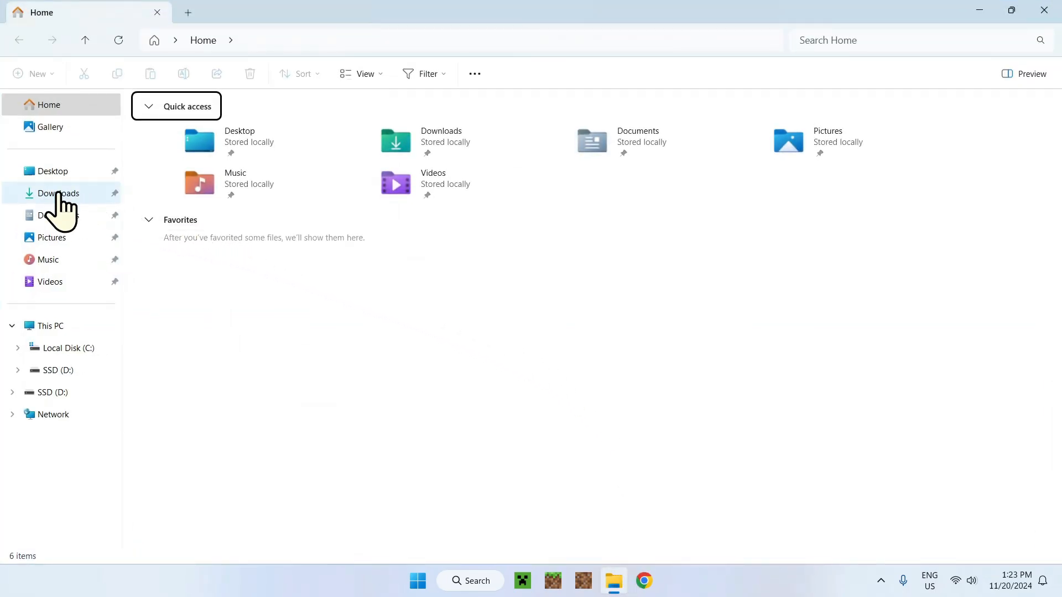
pyautogui.click(58, 192)
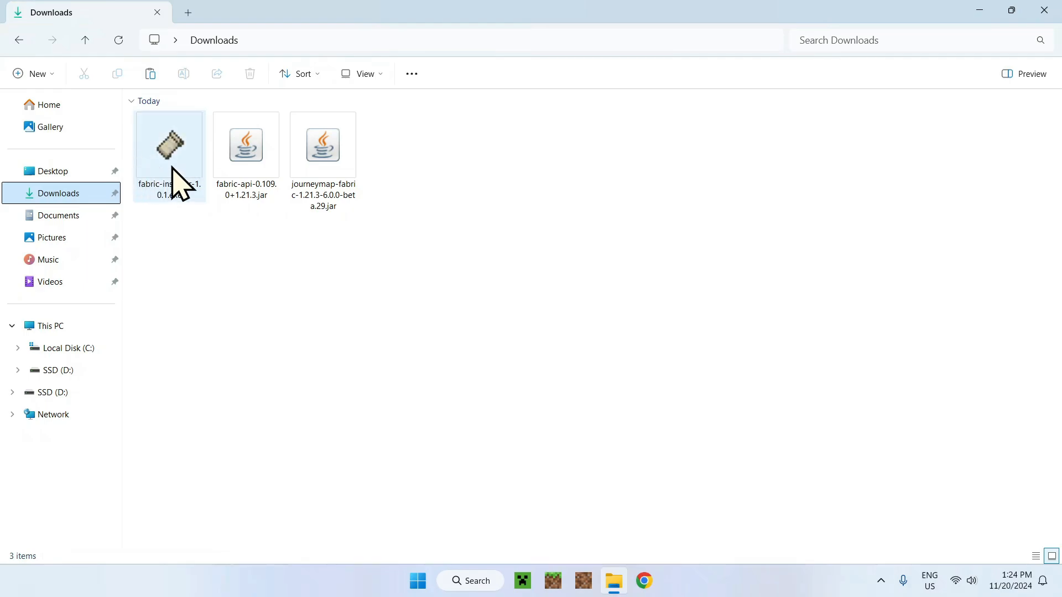
pyautogui.moveTo(173, 143)
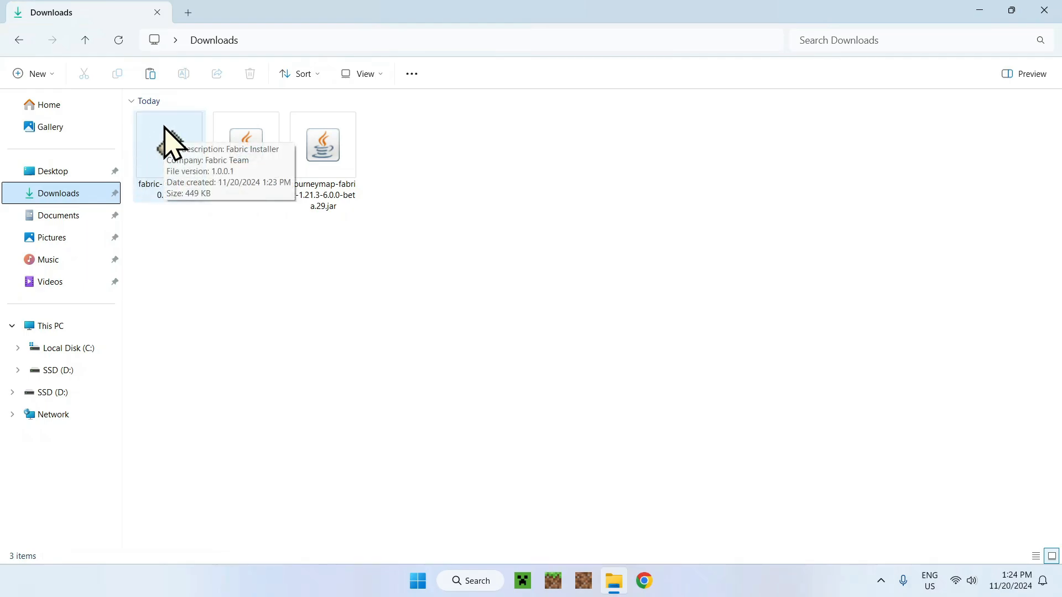
pyautogui.moveTo(186, 274)
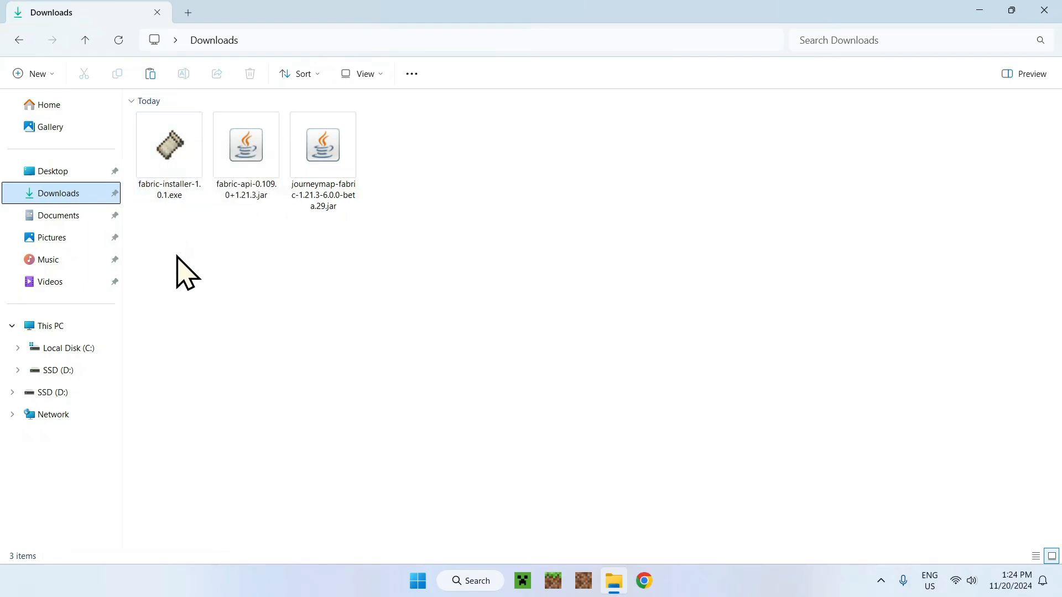
pyautogui.moveTo(185, 261)
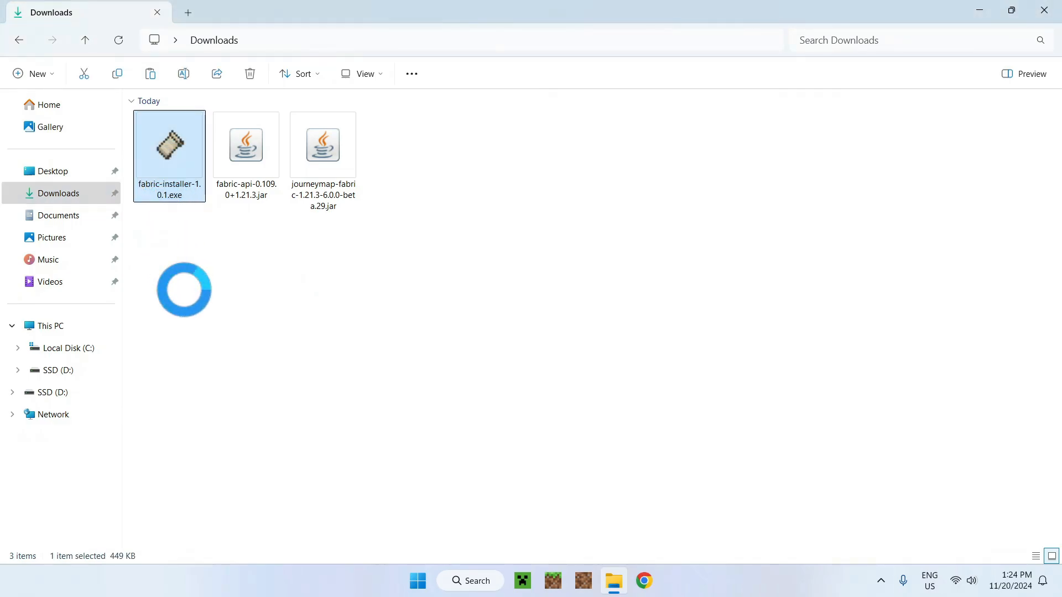
# Run fabric-installer-1.0.1.exe and install Fabric Loader 0.16.9 for Minecraft 1.21.3 with a profile.
pyautogui.doubleClick(168, 144)
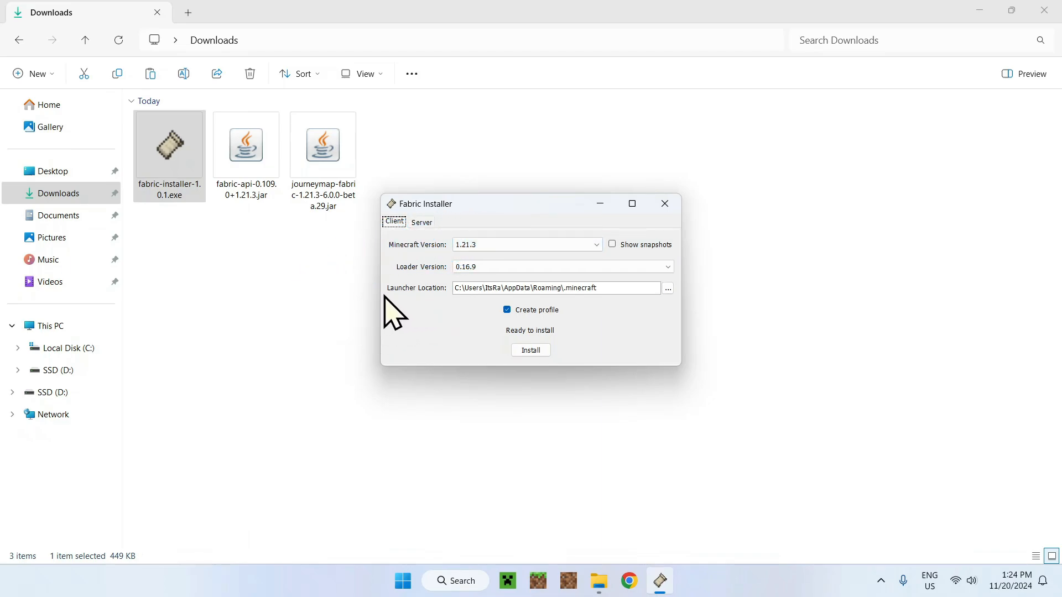
pyautogui.moveTo(596, 287)
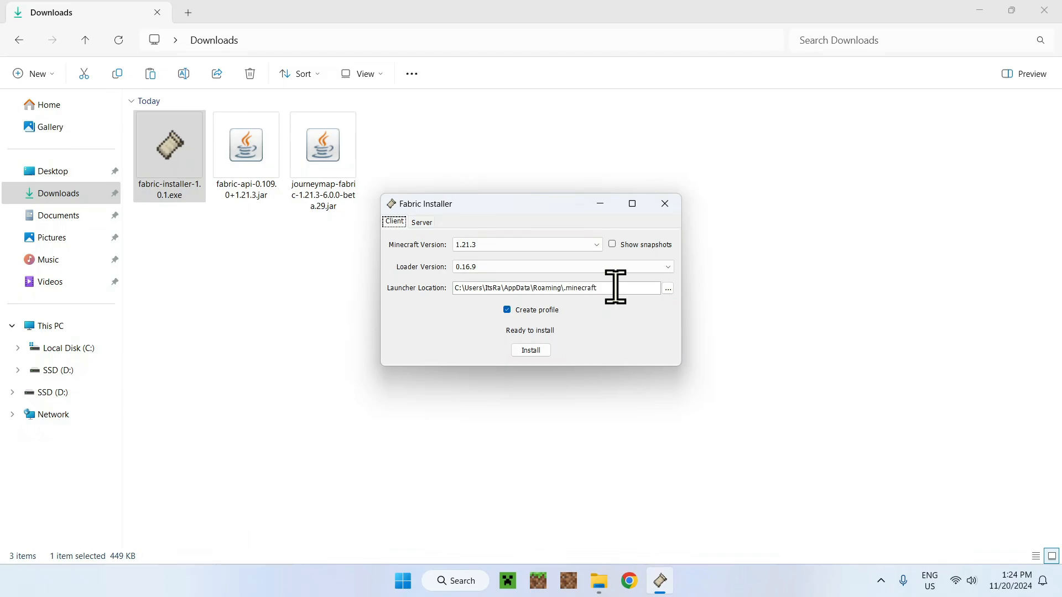
pyautogui.moveTo(605, 285)
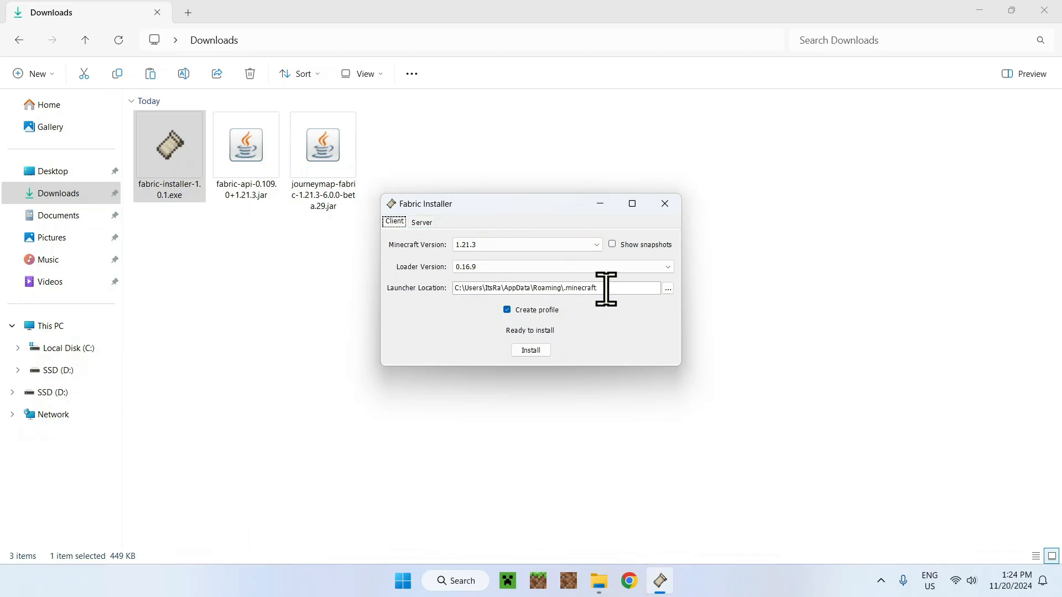
pyautogui.moveTo(424, 309)
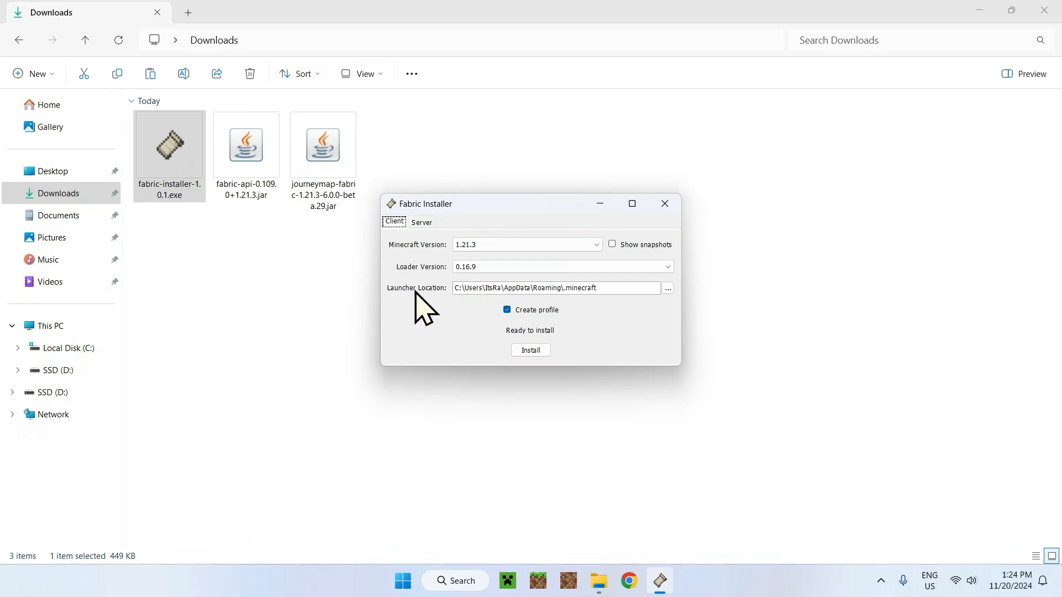
pyautogui.moveTo(460, 319)
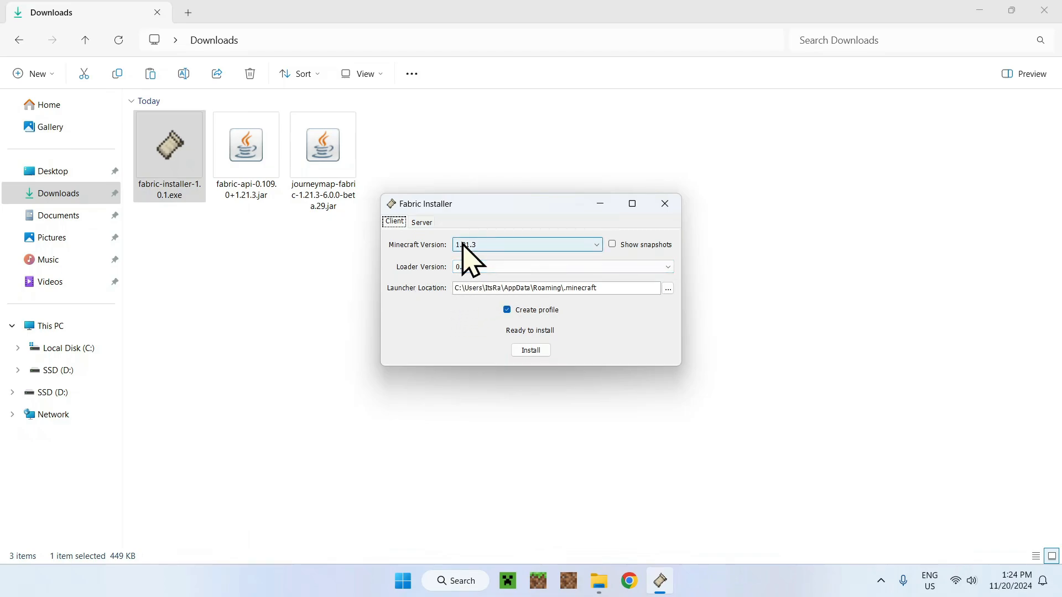
pyautogui.click(530, 351)
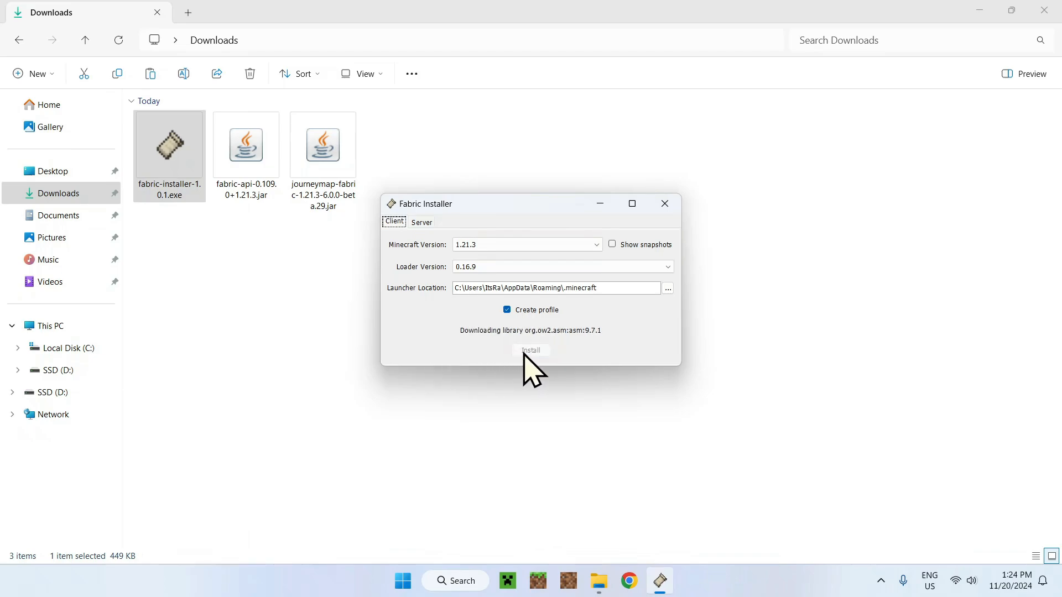
pyautogui.click(531, 350)
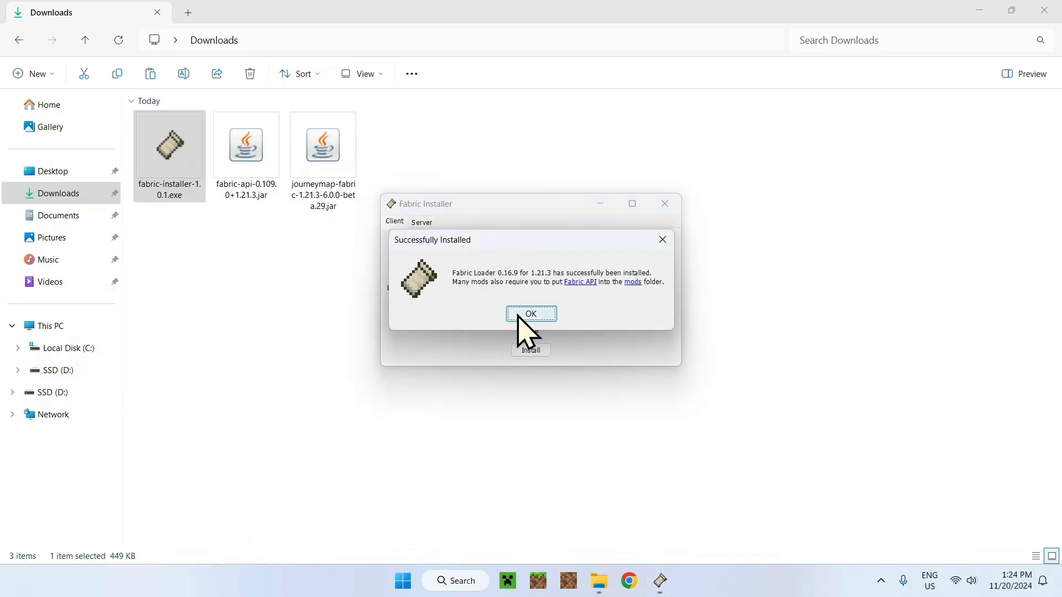
pyautogui.click(530, 313)
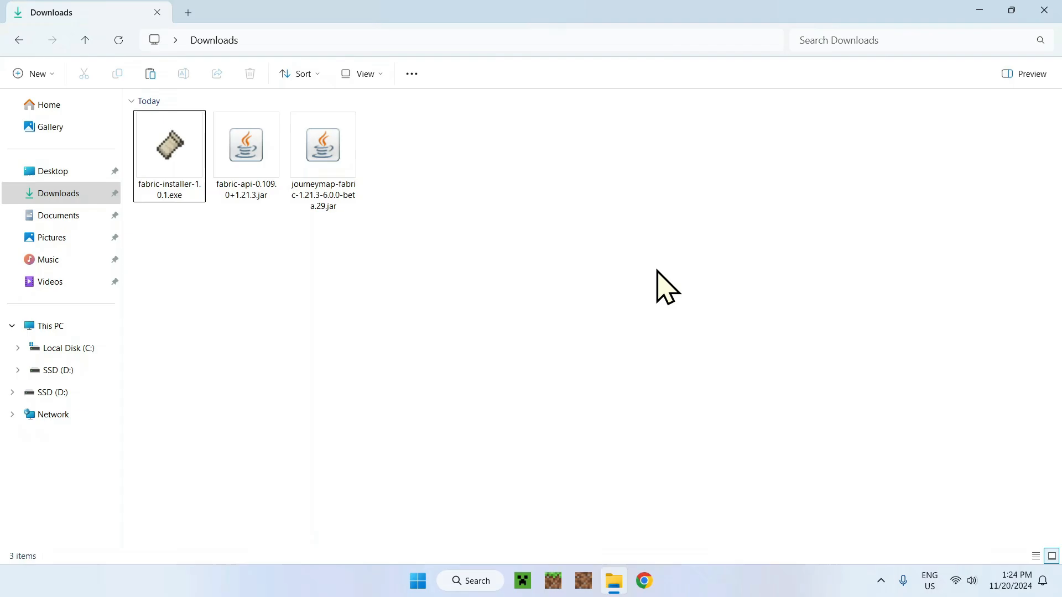
pyautogui.moveTo(535, 575)
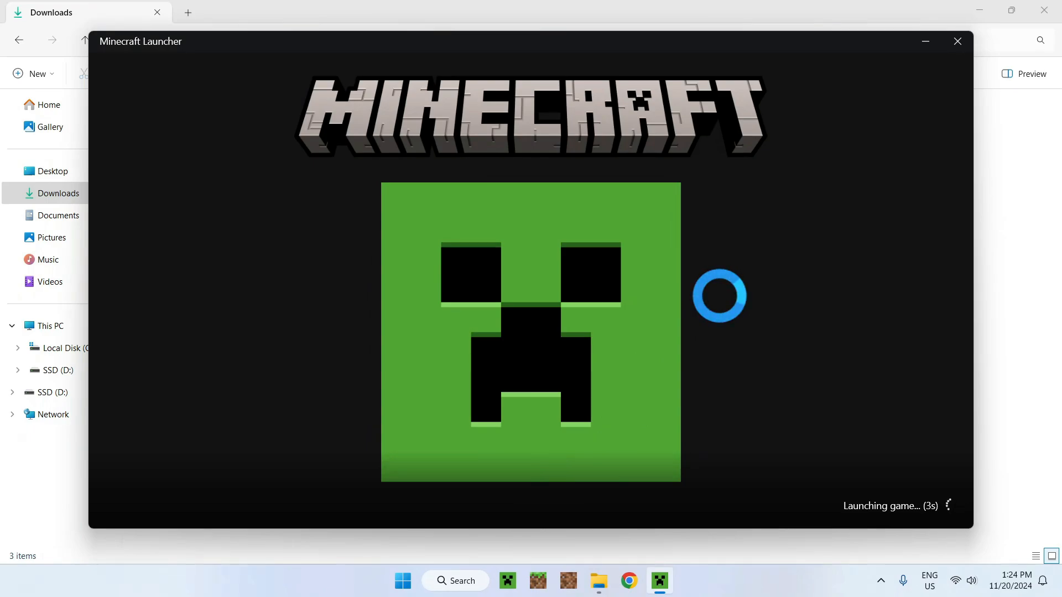
pyautogui.moveTo(727, 315)
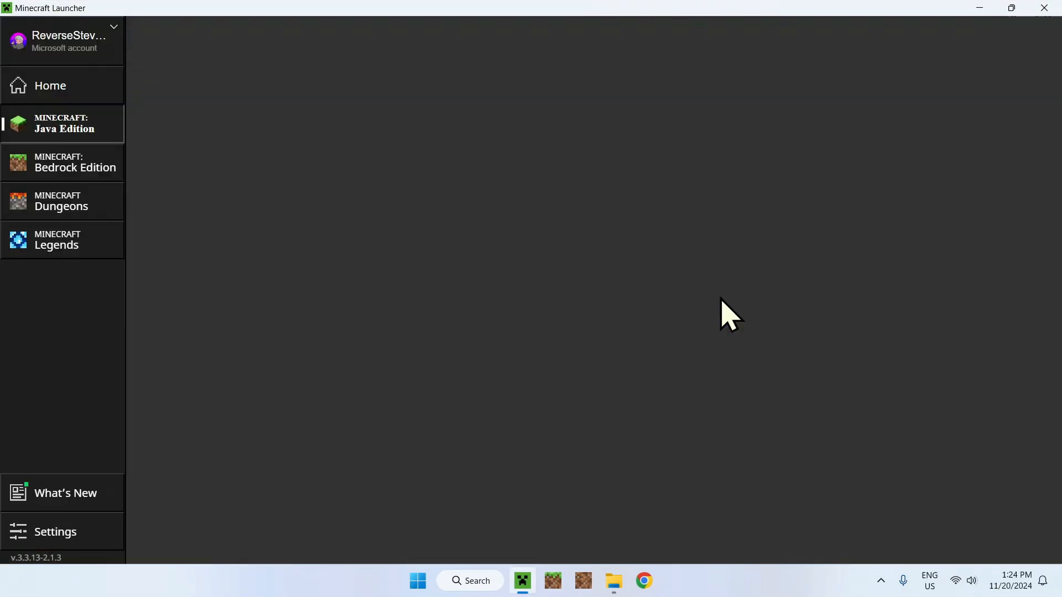
# Go to the Java Edition page with the fabric-loader-1.21.3 profile selected.
pyautogui.click(62, 123)
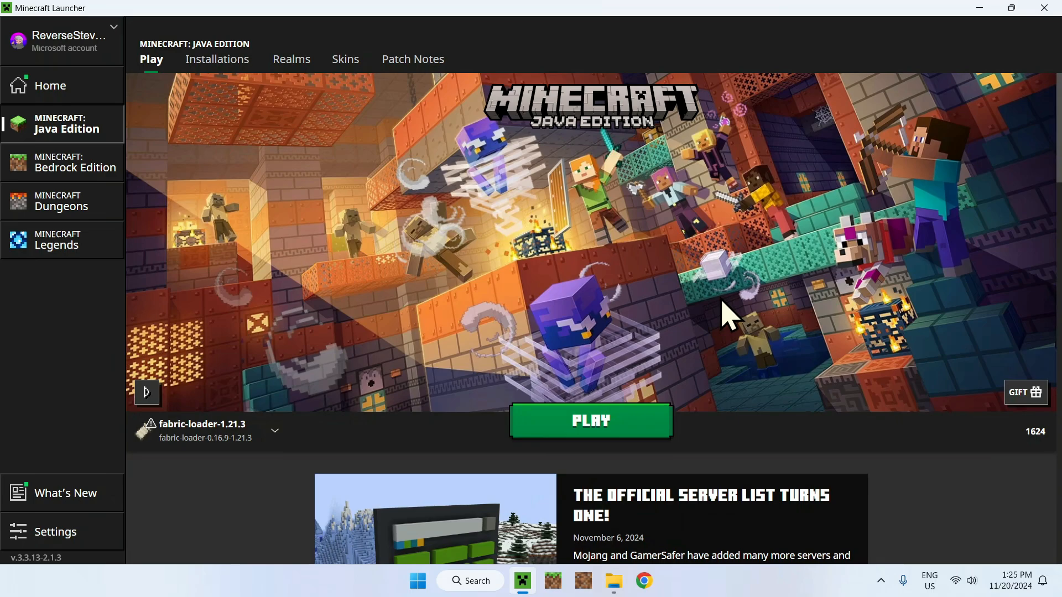
pyautogui.moveTo(358, 436)
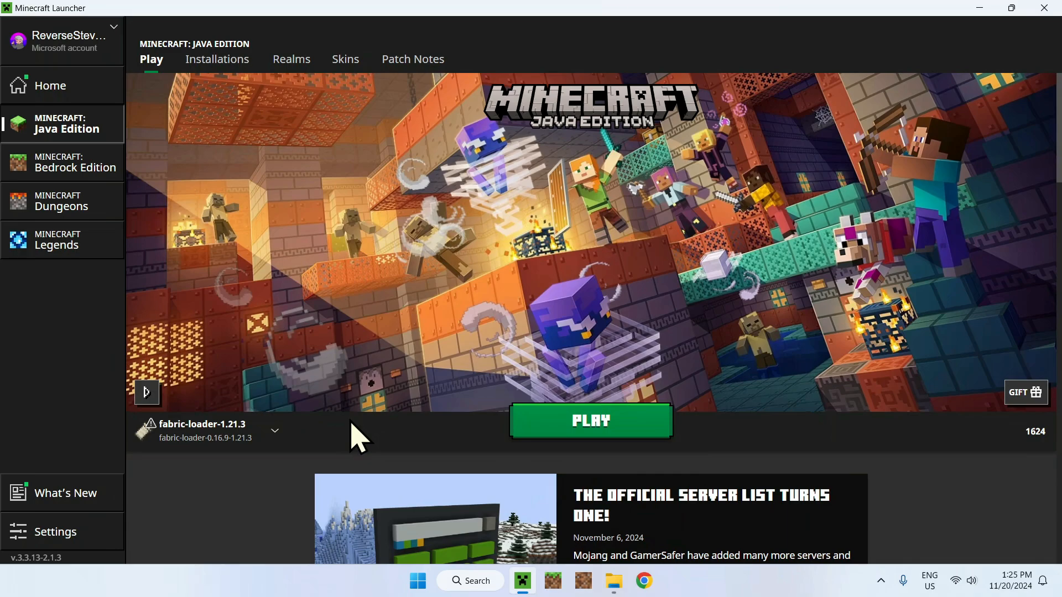
pyautogui.moveTo(308, 327)
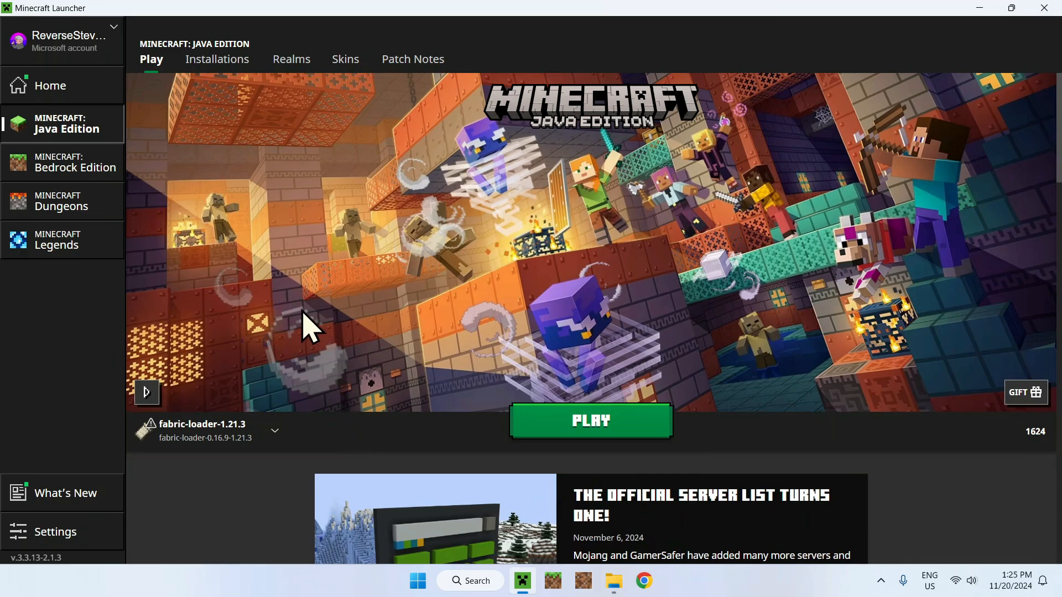
pyautogui.moveTo(308, 325)
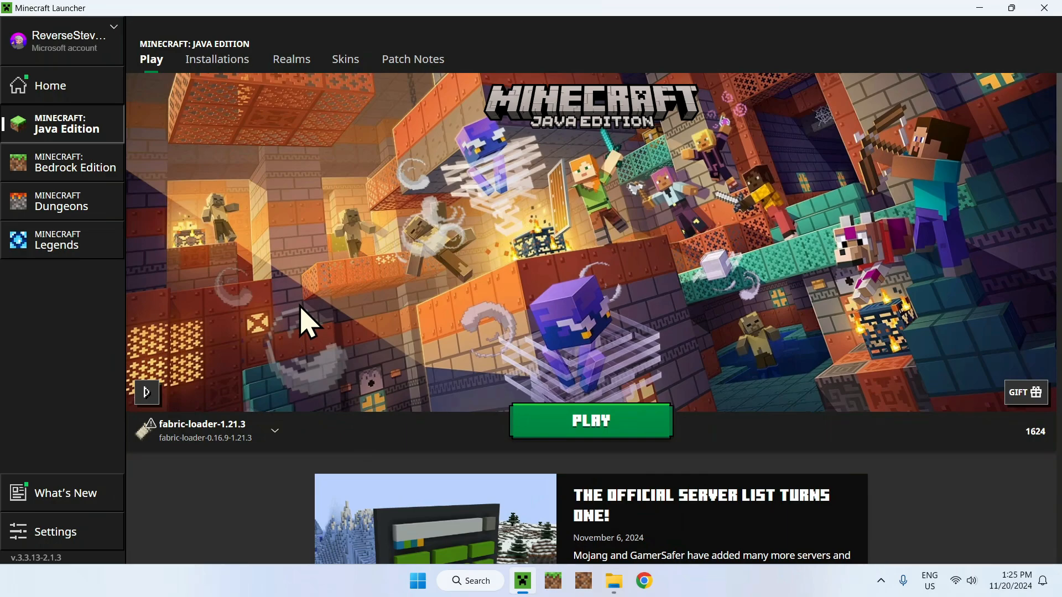
# From the Installations list, open the fabric-loader-1.21.3 game folder in File Explorer.
pyautogui.click(216, 58)
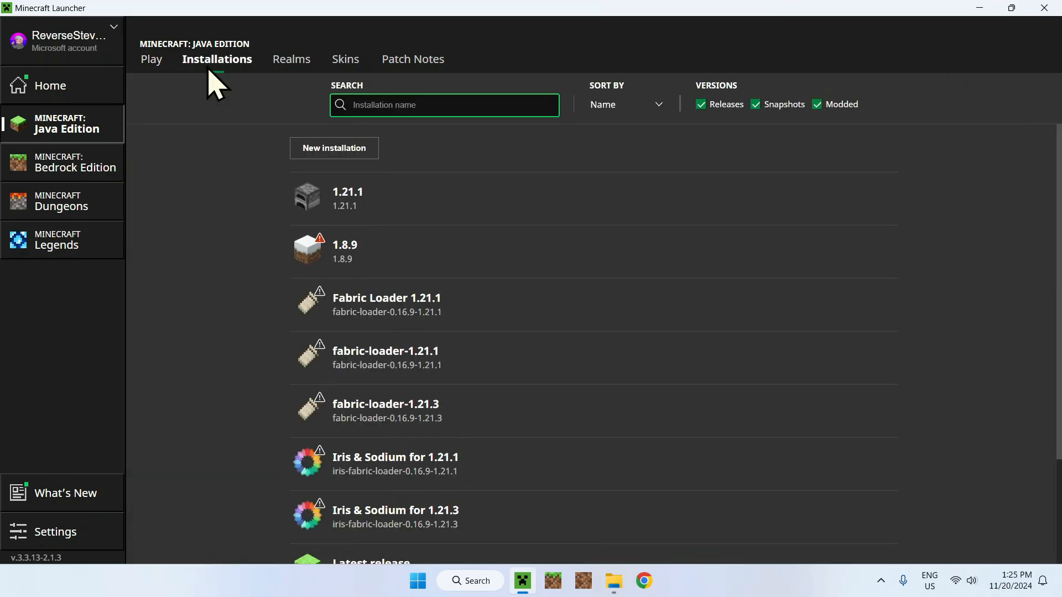
pyautogui.moveTo(839, 230)
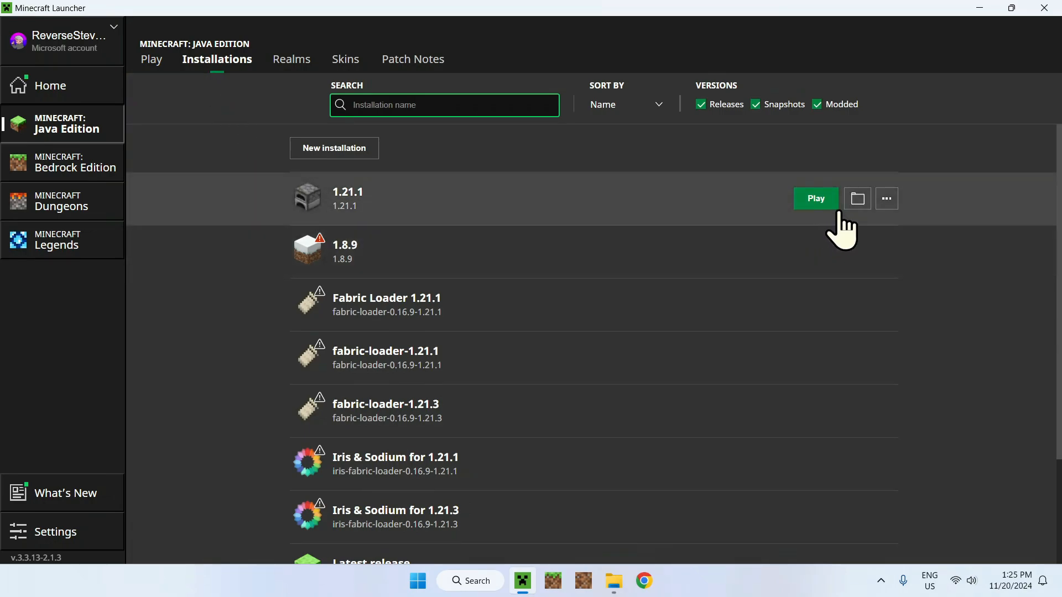
pyautogui.moveTo(873, 305)
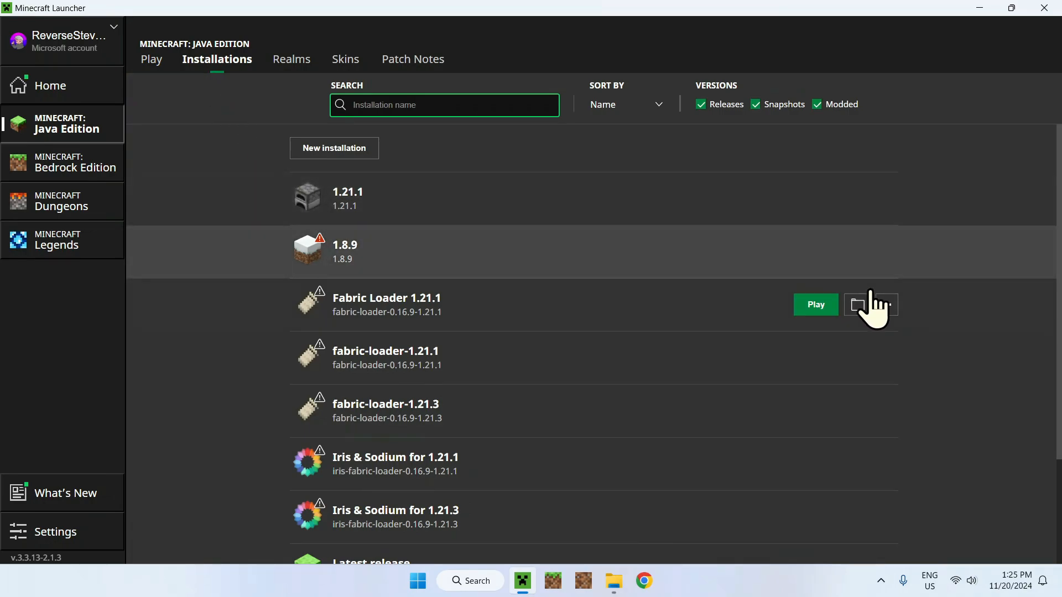
pyautogui.moveTo(867, 410)
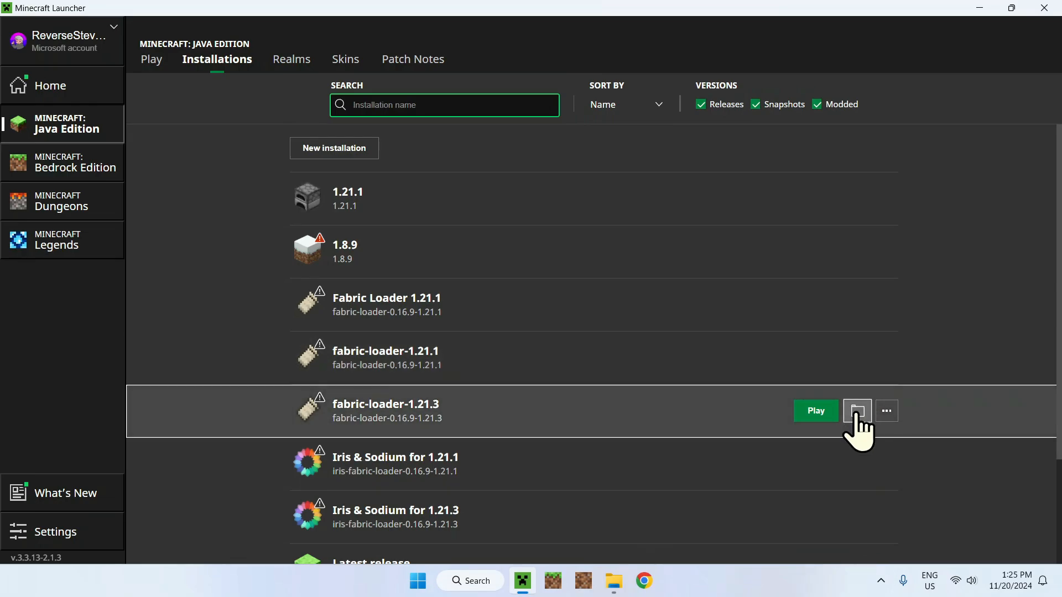
pyautogui.click(856, 410)
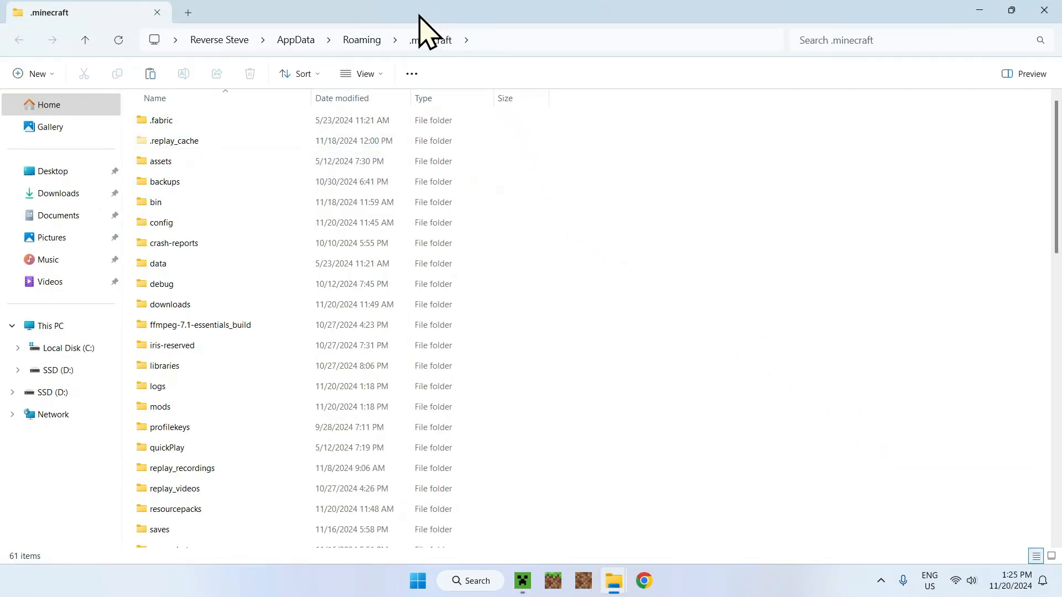
pyautogui.moveTo(576, 177)
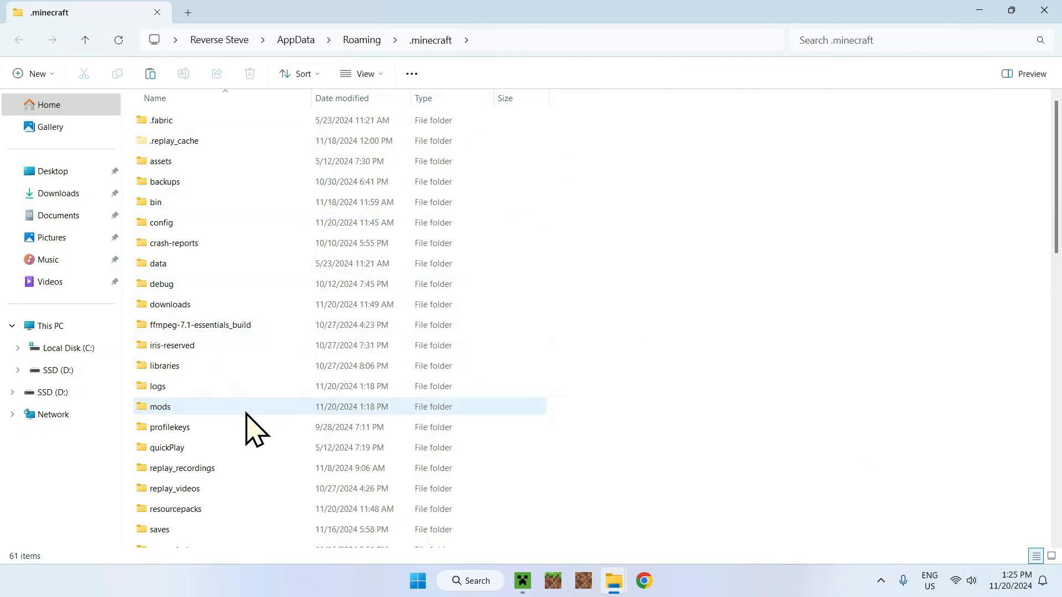
# Open the empty mods folder inside the .minecraft directory.
pyautogui.doubleClick(160, 406)
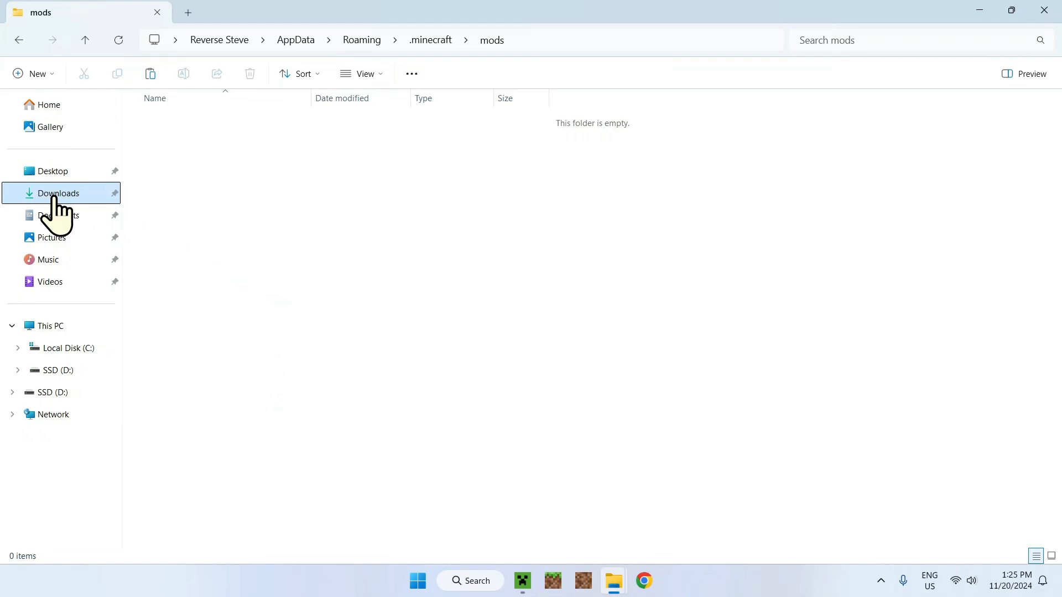
# Copy the fabric-api and journeymap-fabric jars from Downloads into the mods folder.
pyautogui.click(59, 192)
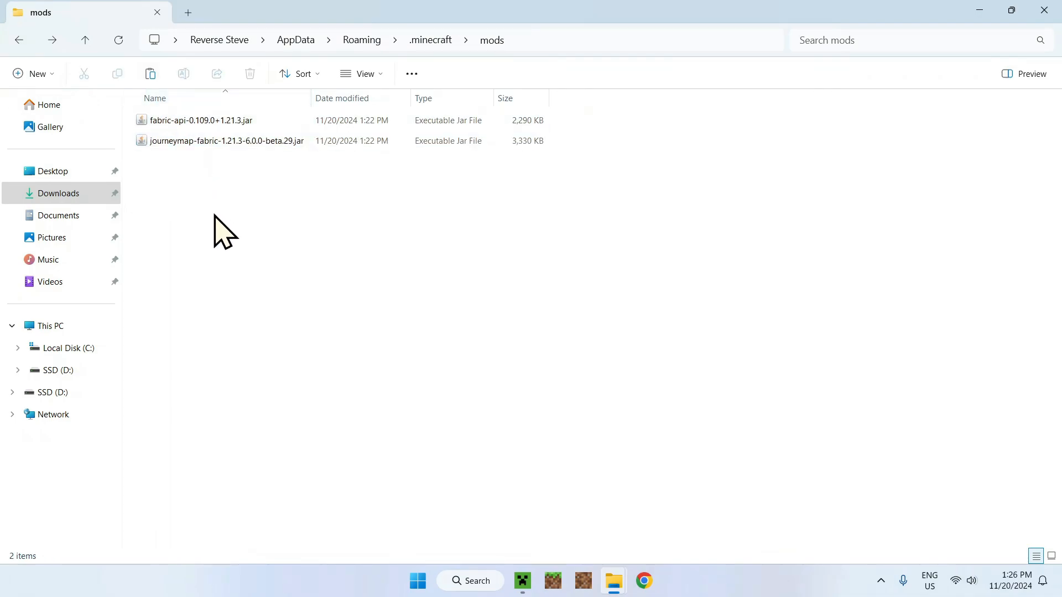
pyautogui.moveTo(226, 149)
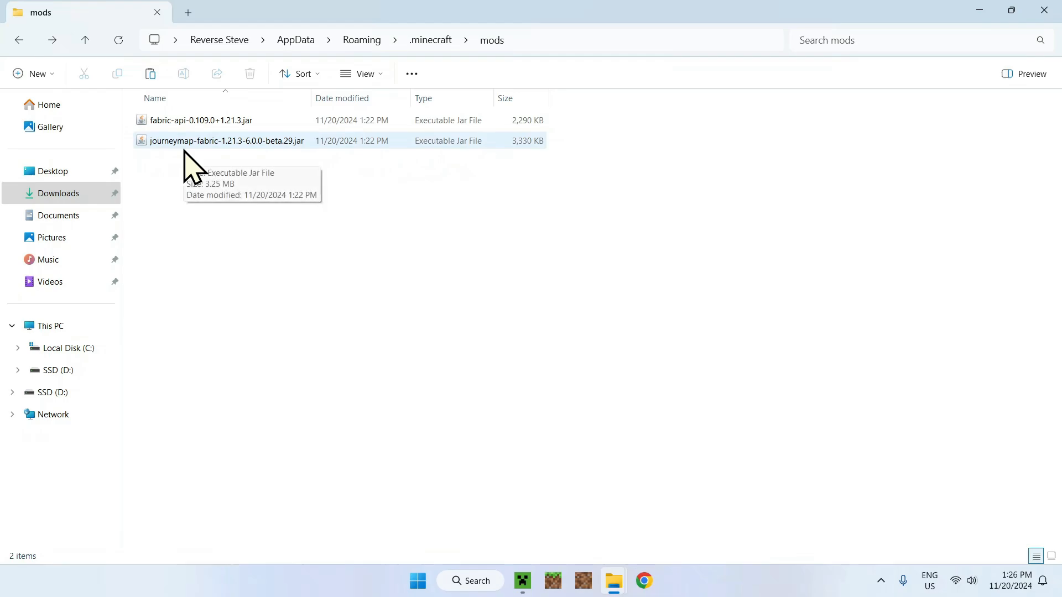
pyautogui.moveTo(217, 125)
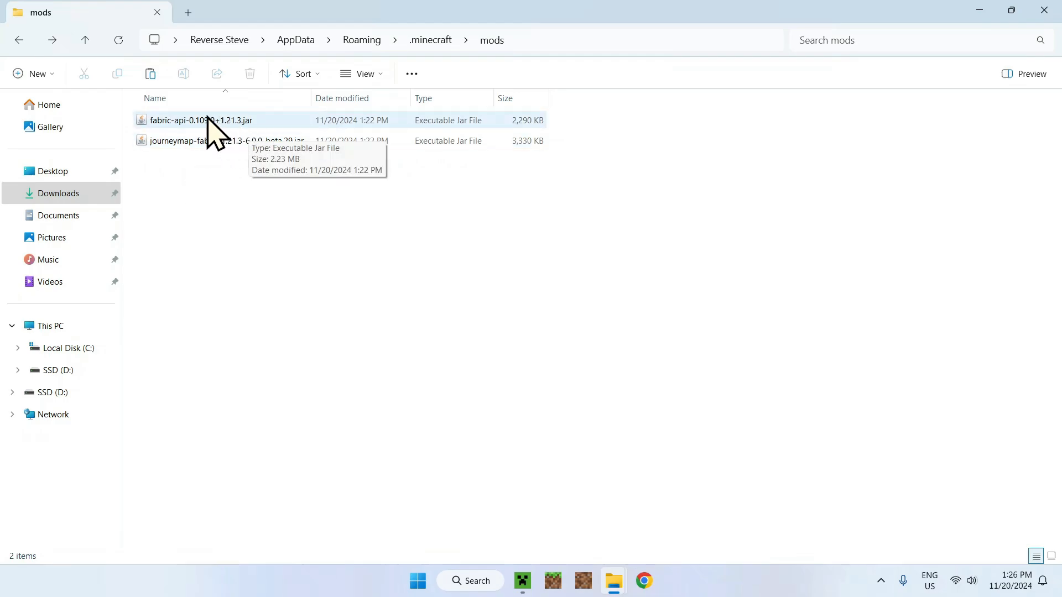
pyautogui.moveTo(491, 40)
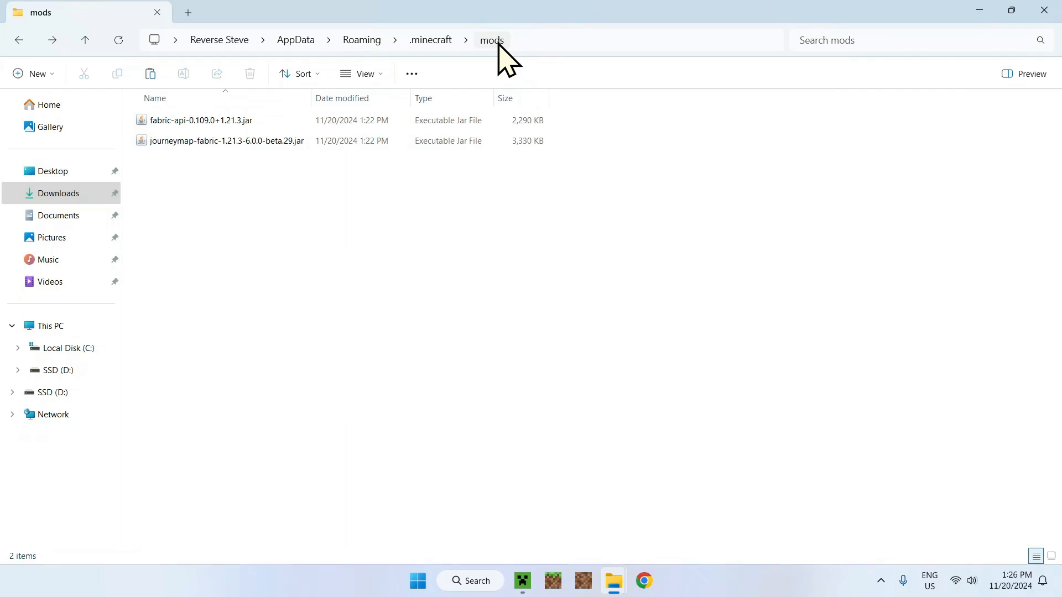
pyautogui.moveTo(520, 580)
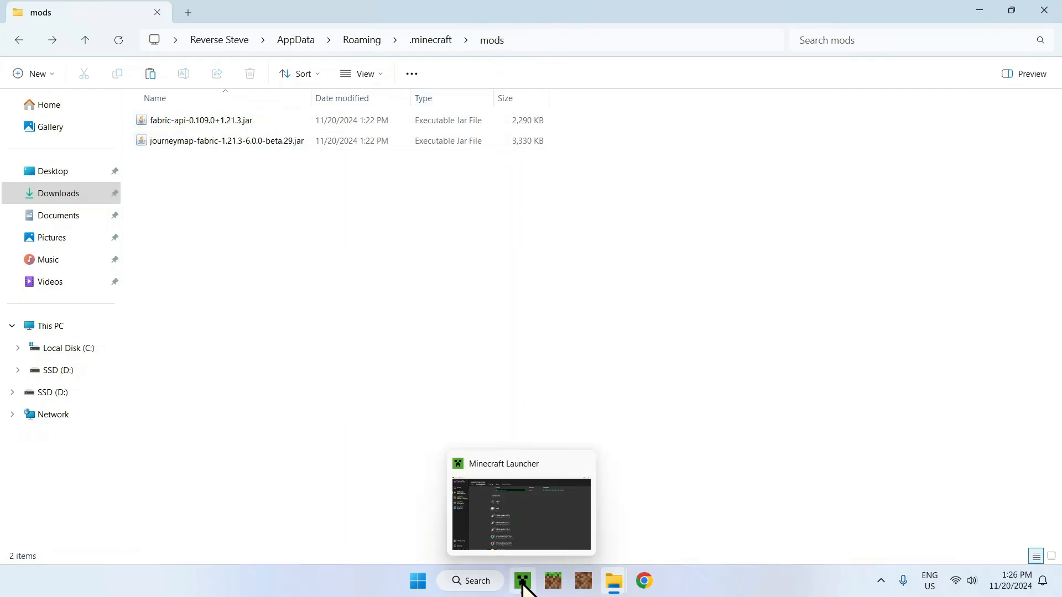
# Launch Minecraft 1.21.3 from the Play page with the fabric-loader-1.21.3 installation selected.
pyautogui.click(521, 512)
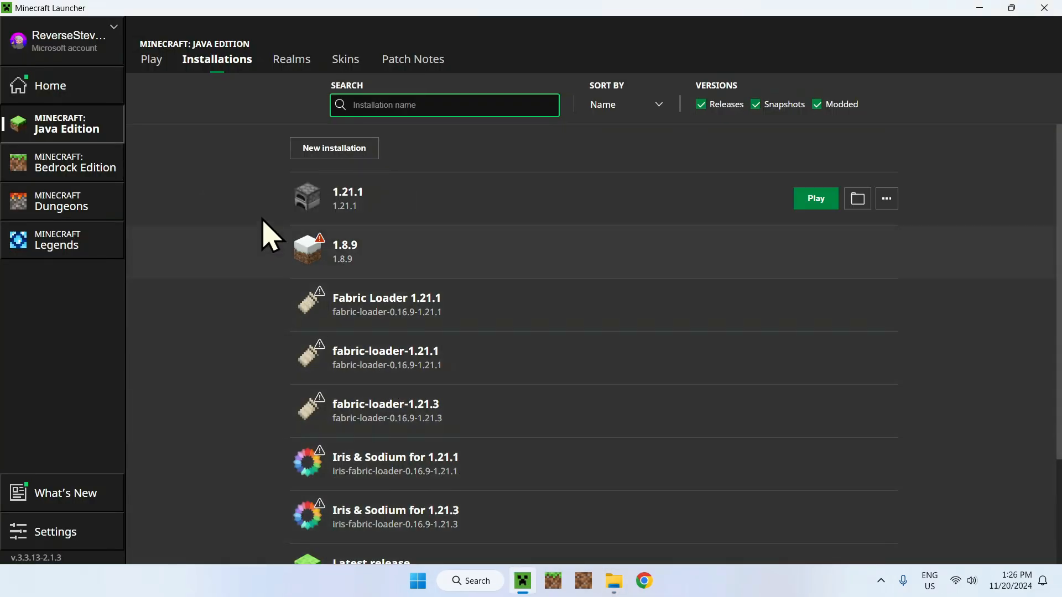
pyautogui.click(152, 58)
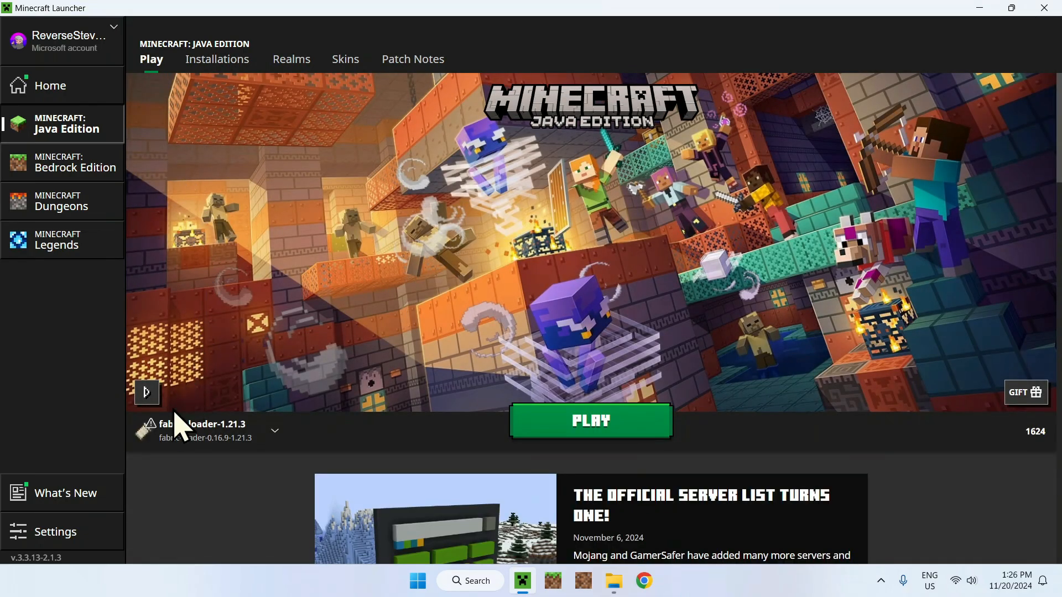
pyautogui.moveTo(234, 427)
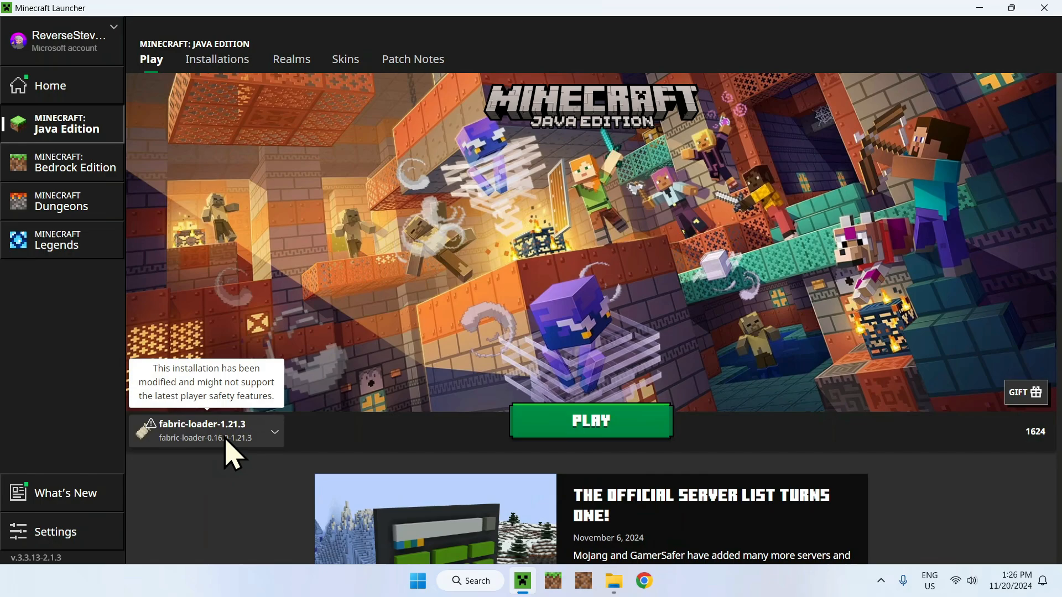
pyautogui.click(590, 420)
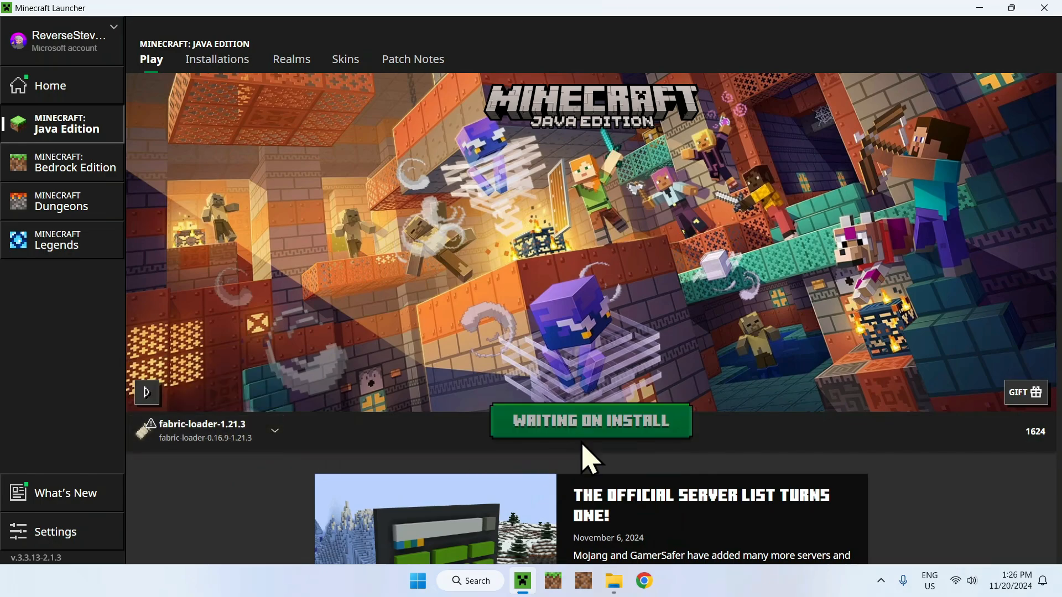
pyautogui.click(589, 420)
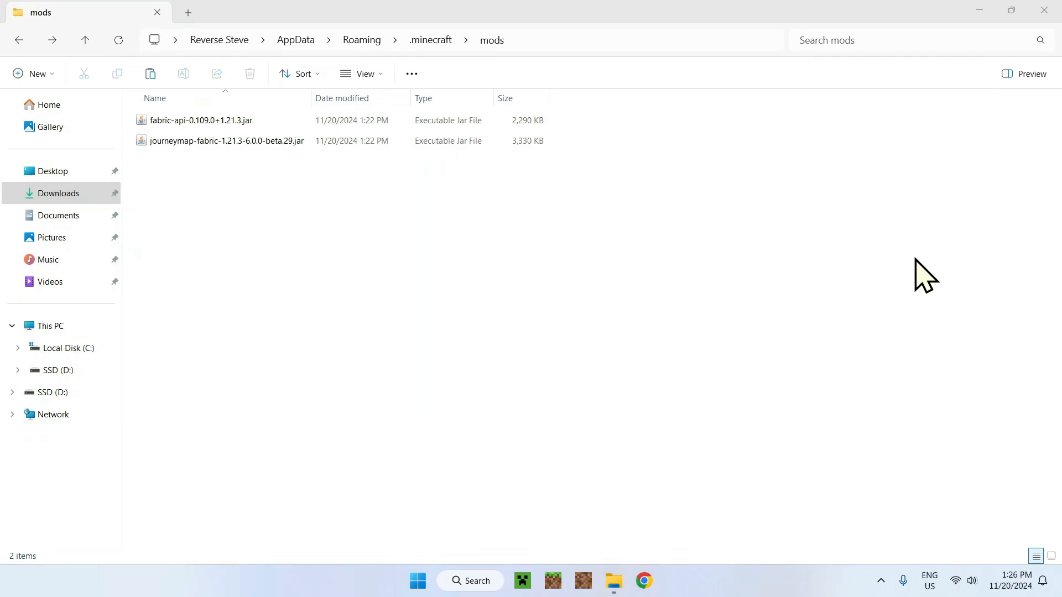
pyautogui.click(521, 584)
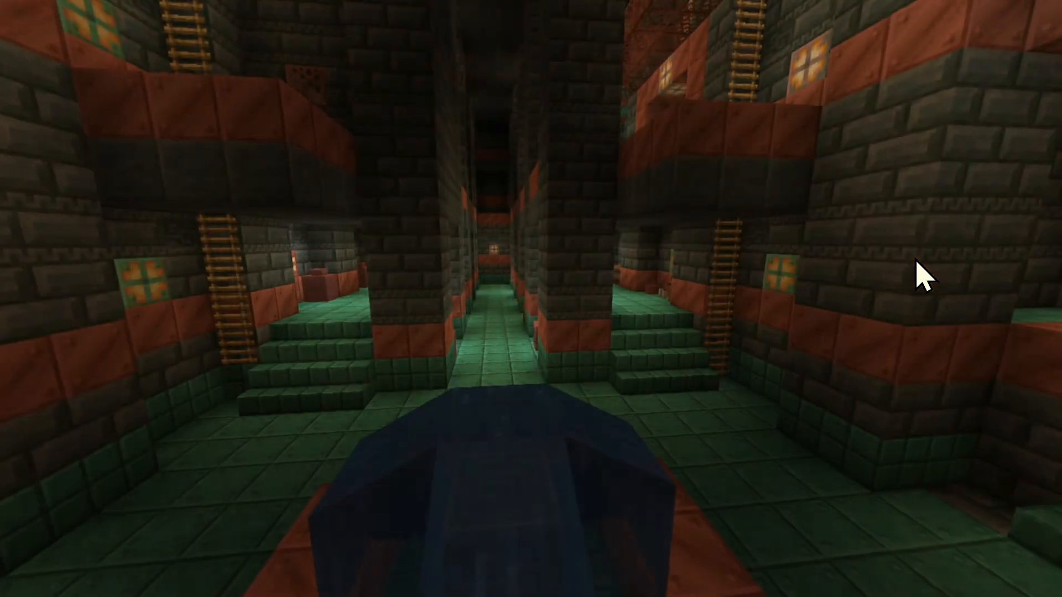
# Enter a singleplayer world so the JourneyMap minimap appears in-game.
pyautogui.press('Escape')
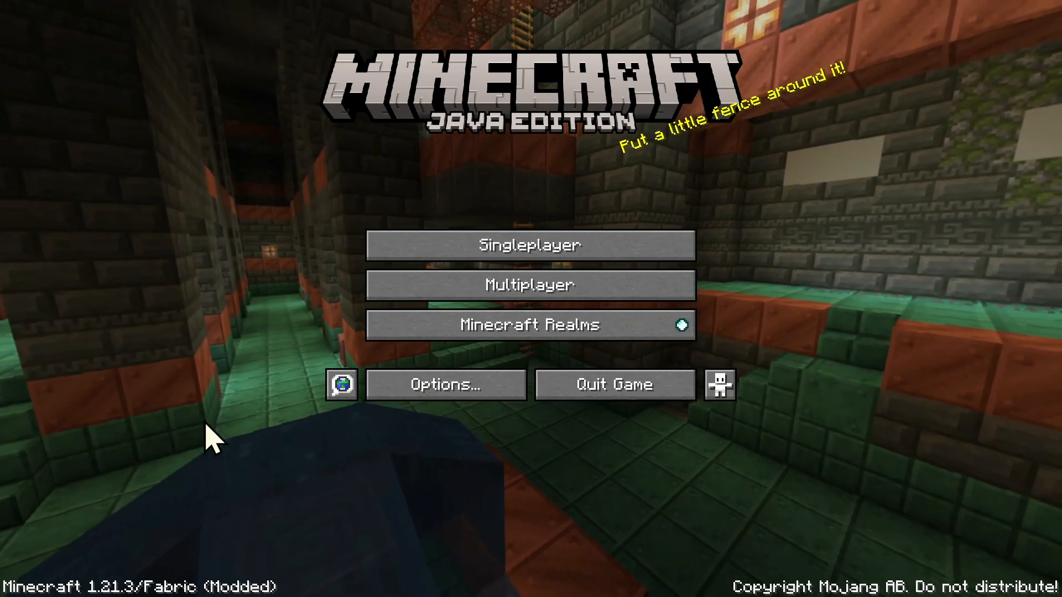
pyautogui.moveTo(402, 227)
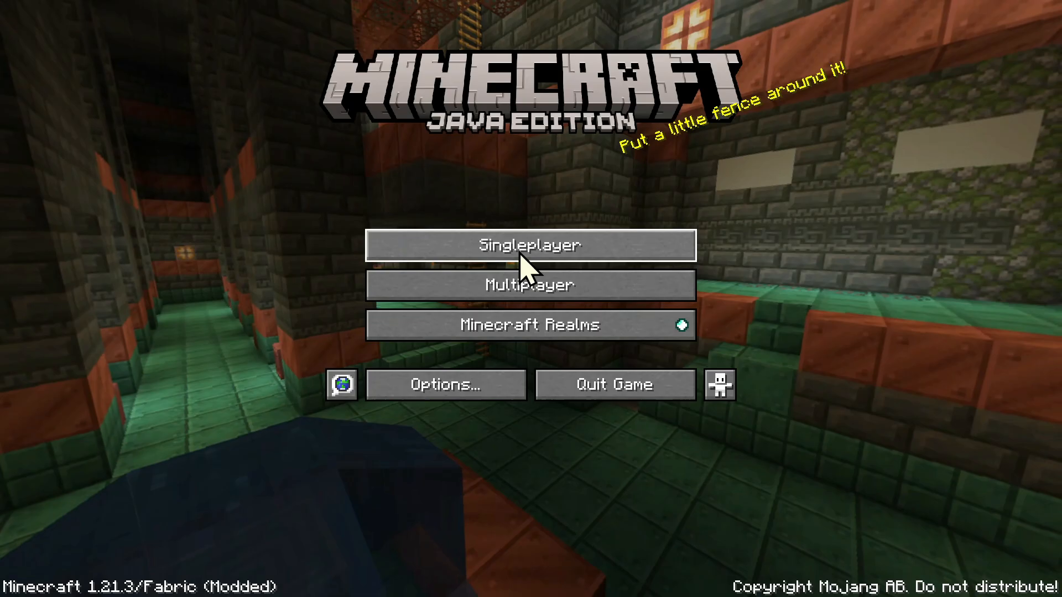
pyautogui.click(529, 245)
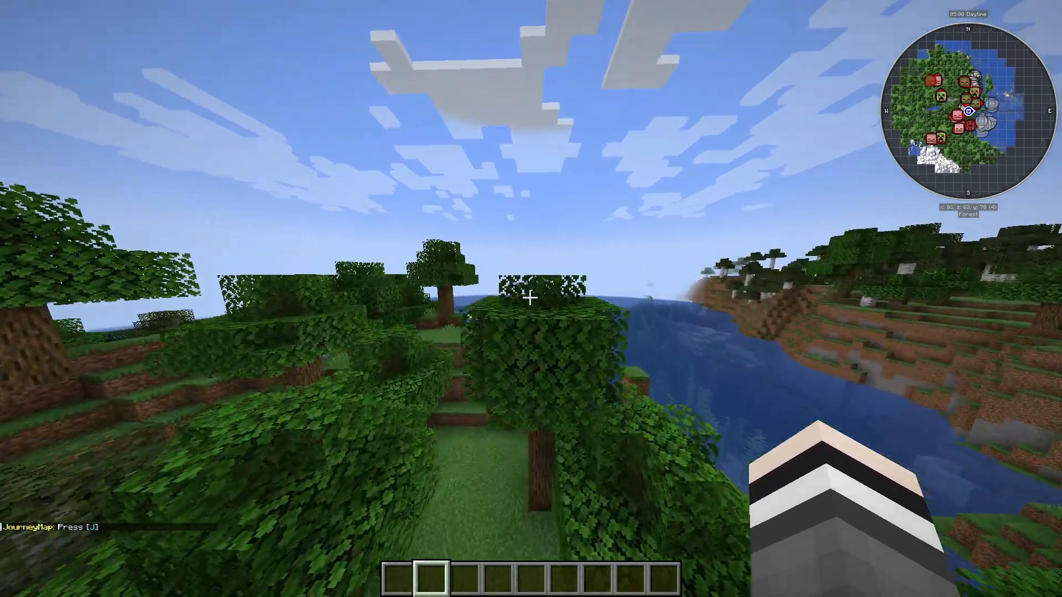
# Review JourneyMap's Map Filters options from the J key screen, then close the options.
pyautogui.press('j')
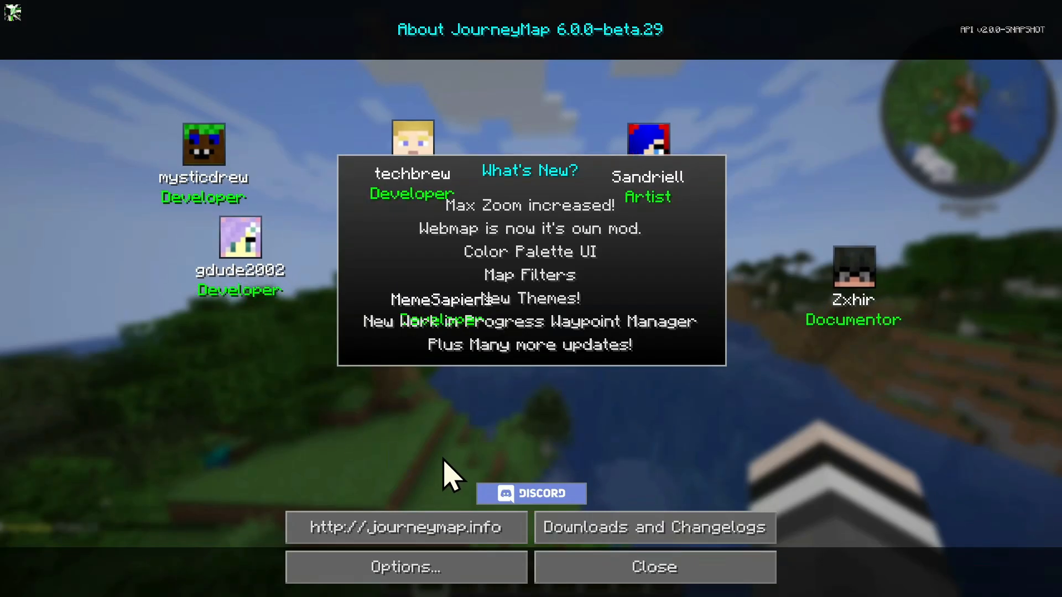
pyautogui.moveTo(474, 279)
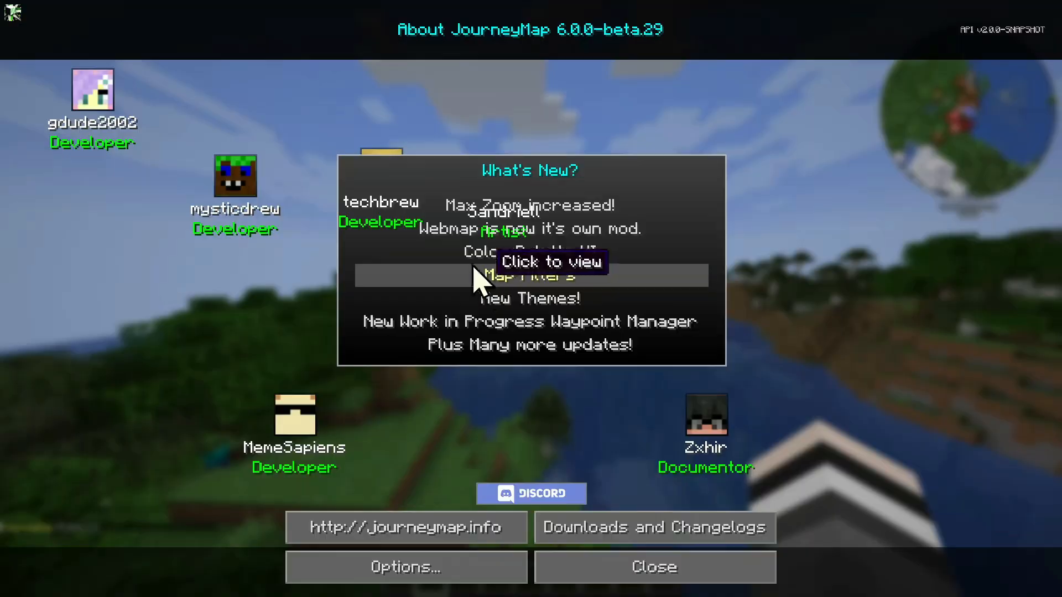
pyautogui.moveTo(535, 460)
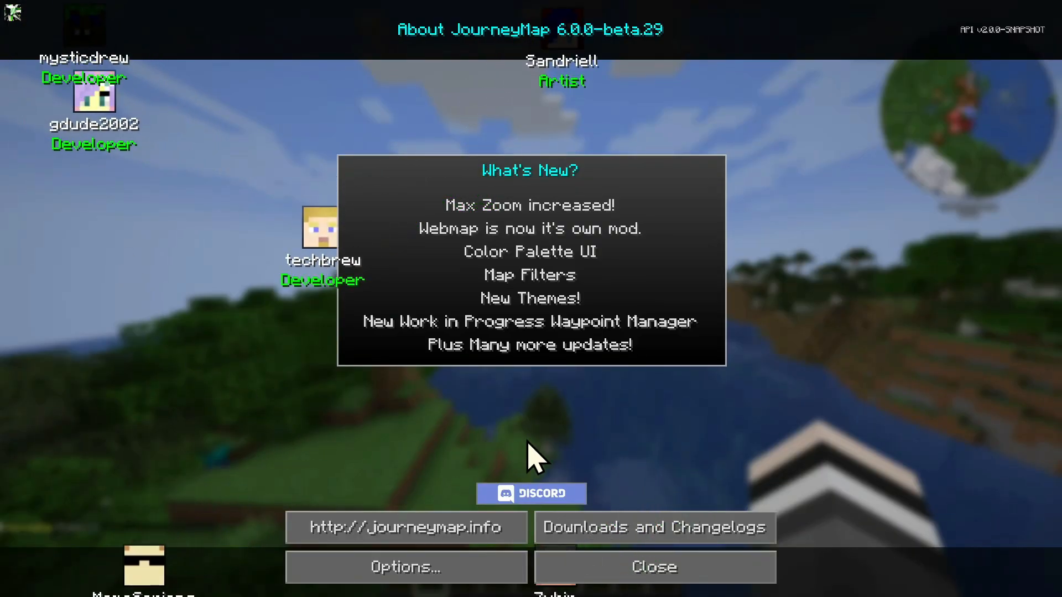
pyautogui.moveTo(500, 297)
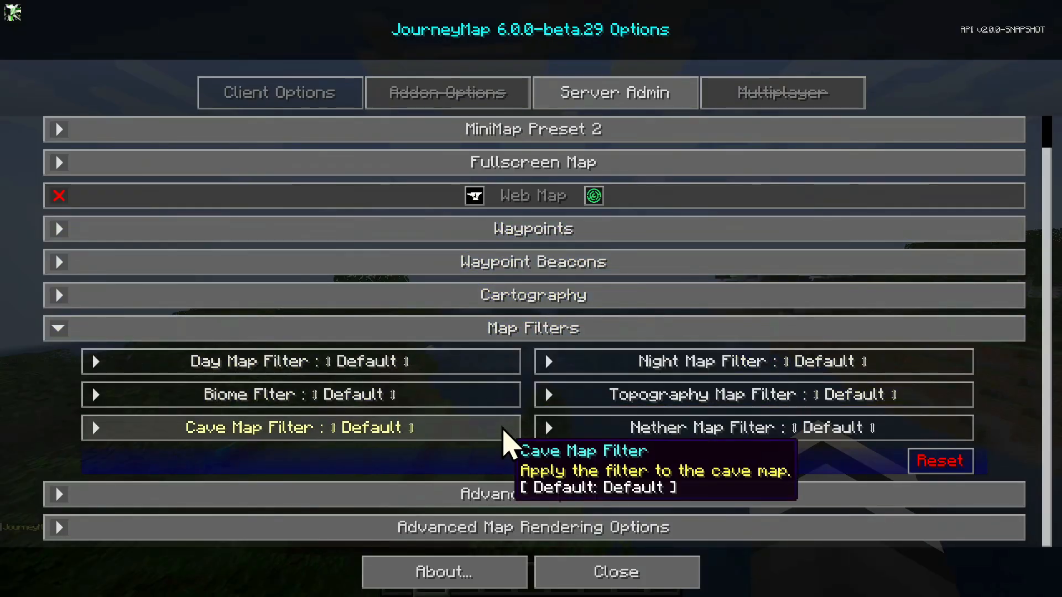
pyautogui.moveTo(615, 572)
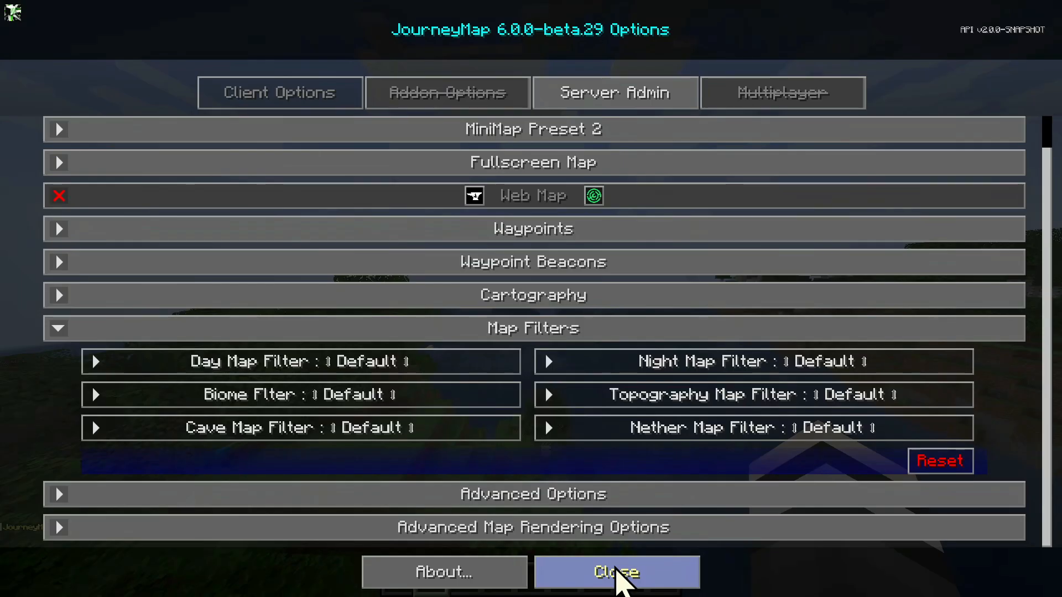
pyautogui.click(592, 195)
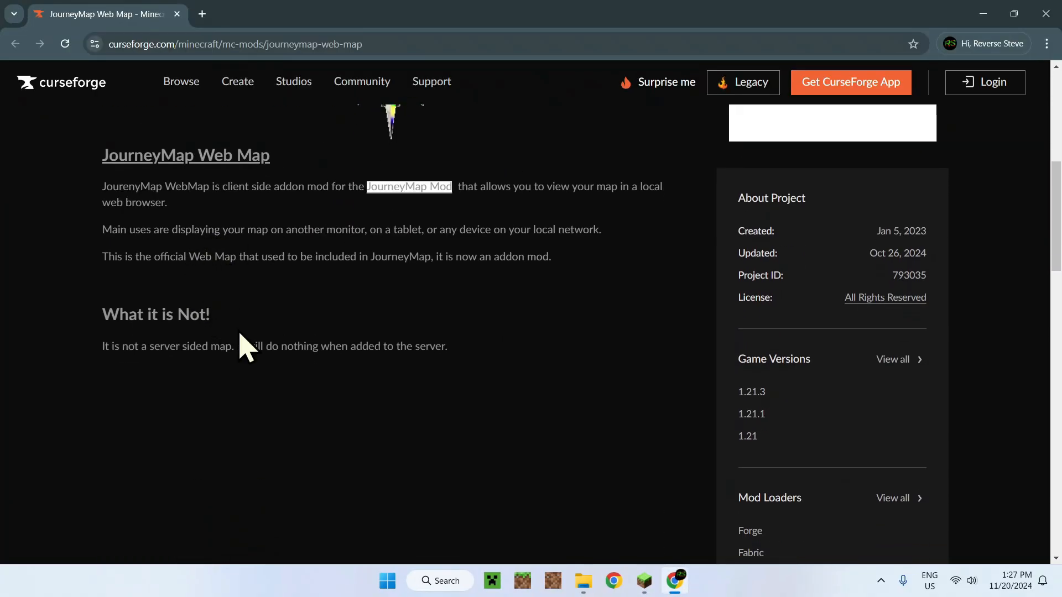
# View the JourneyMap Web Map addon page on CurseForge, ending in the Manage Colors screen.
pyautogui.click(591, 581)
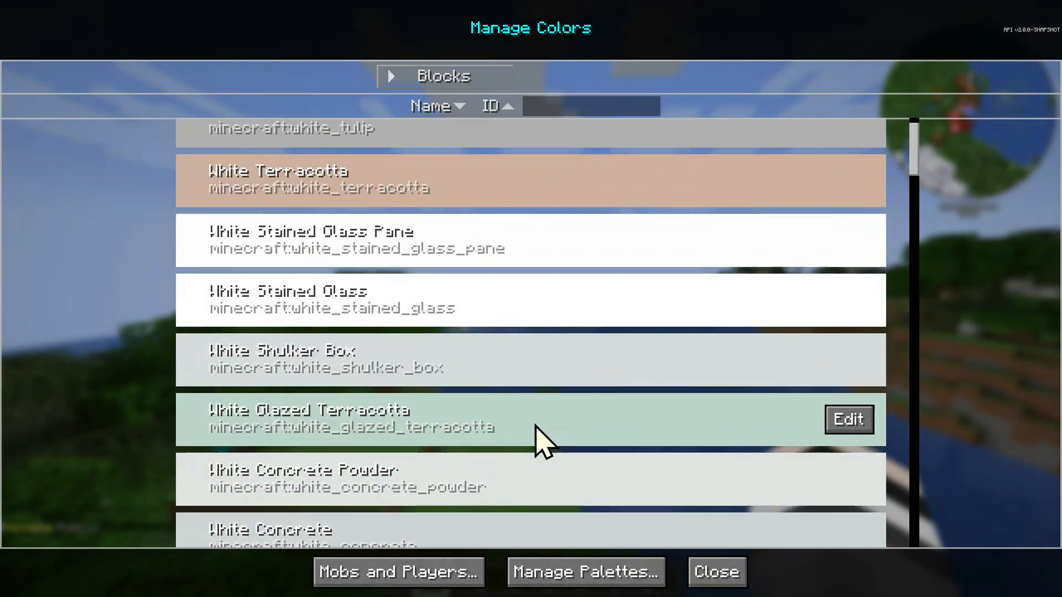
# Scroll the block colour list, then close Manage Colors and the About JourneyMap screen.
pyautogui.scroll(-3)
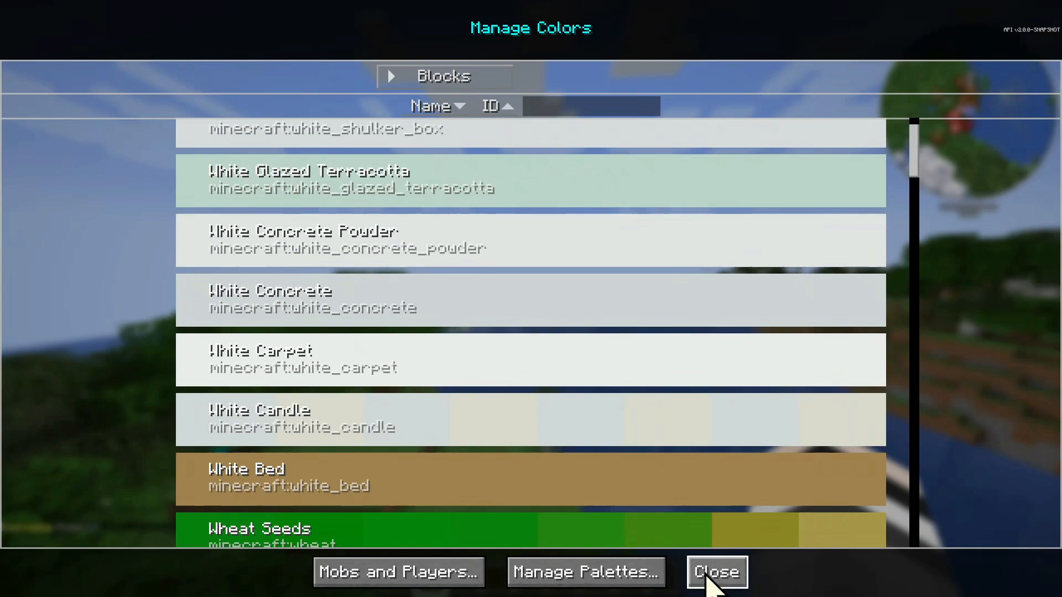
pyautogui.click(715, 572)
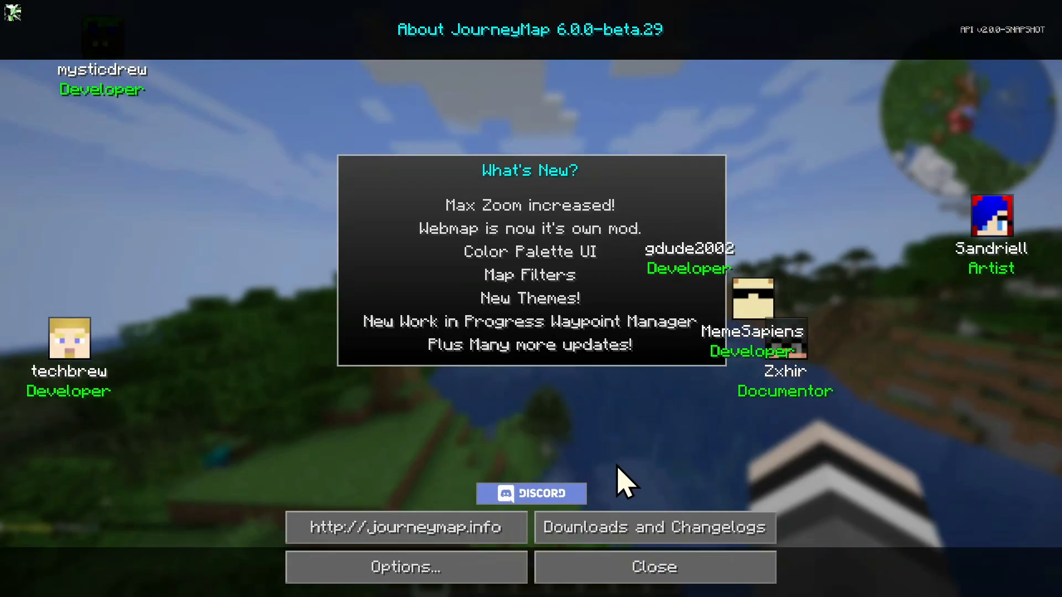
pyautogui.click(652, 566)
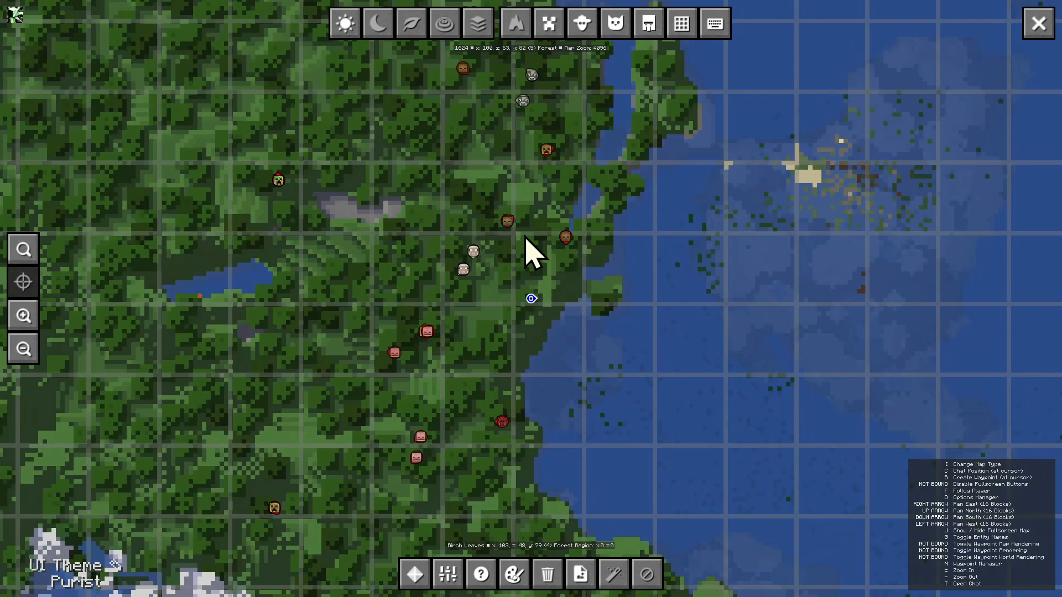
pyautogui.moveTo(466, 301)
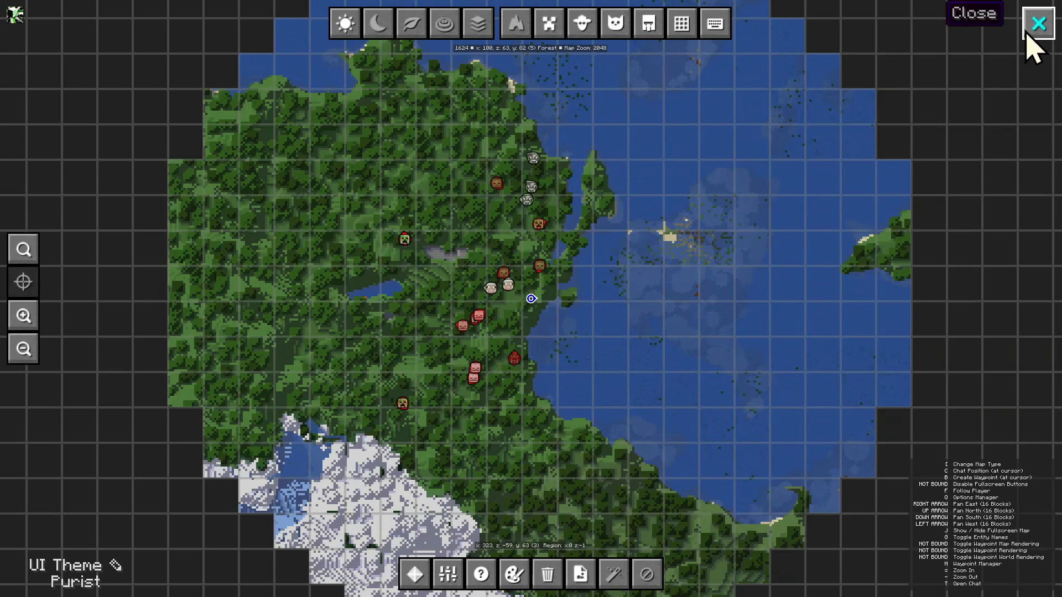
# Close the fullscreen map, zoom it out on reopening, and close it again to return to the world.
pyautogui.click(1038, 23)
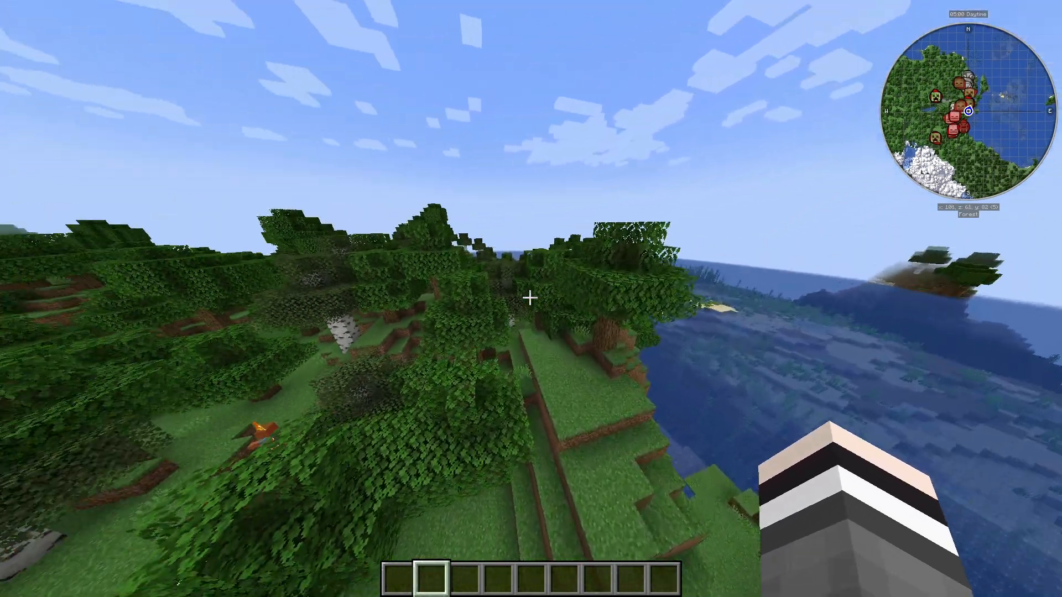
pyautogui.moveTo(531, 299)
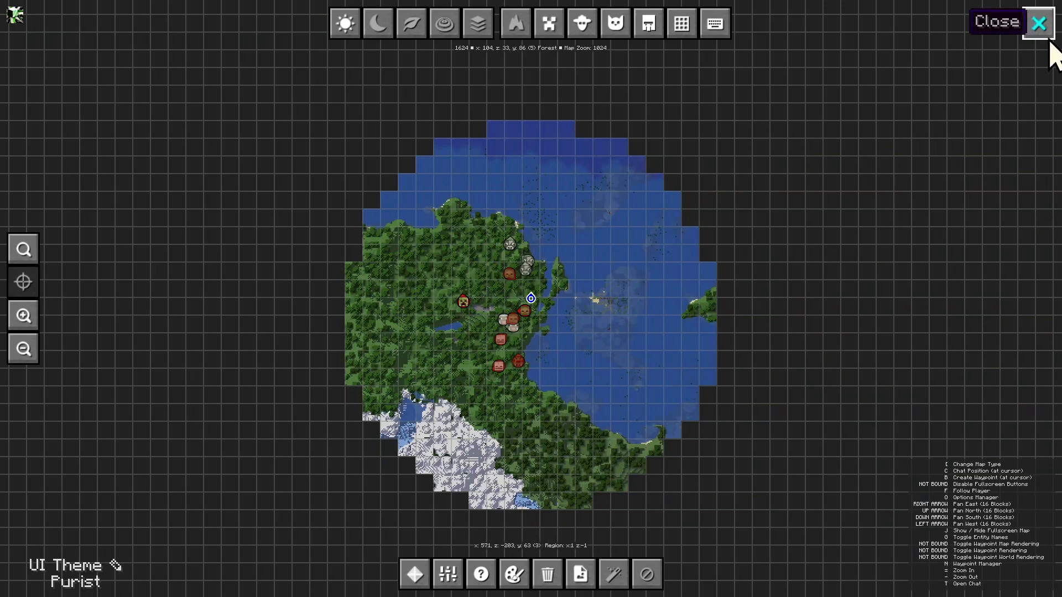
pyautogui.click(1038, 22)
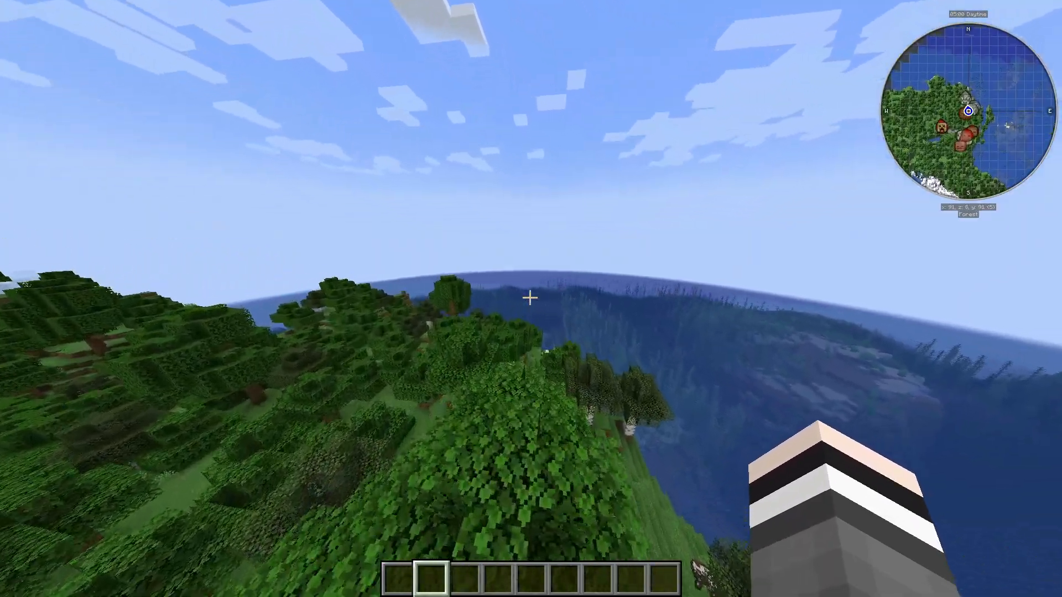
# Take a firework rocket from Tools & Utilities, fly to the snowy peaks, and reopen the creative inventory.
pyautogui.press('e')
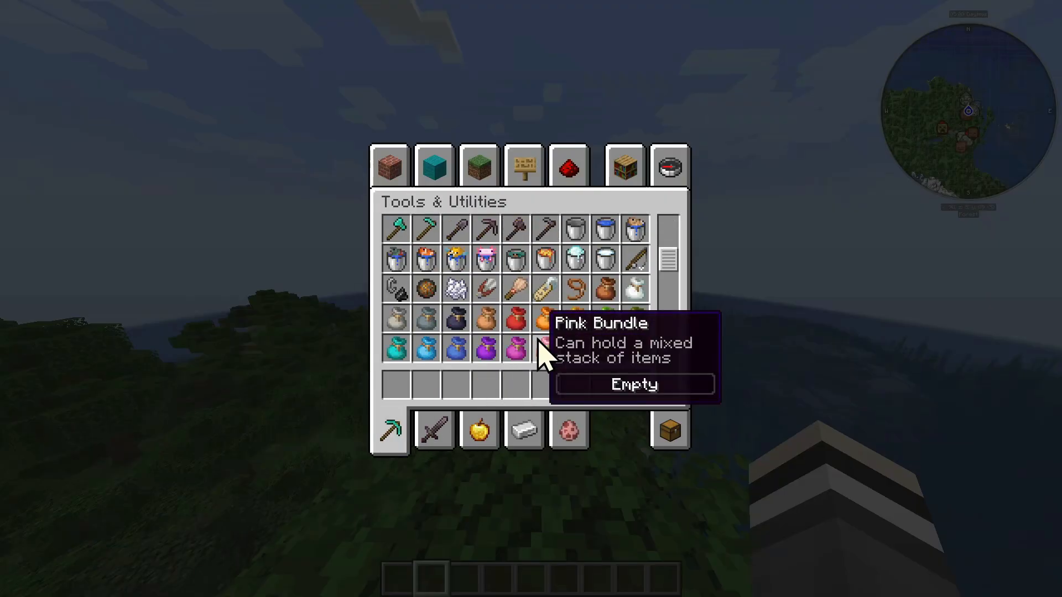
pyautogui.scroll(-3)
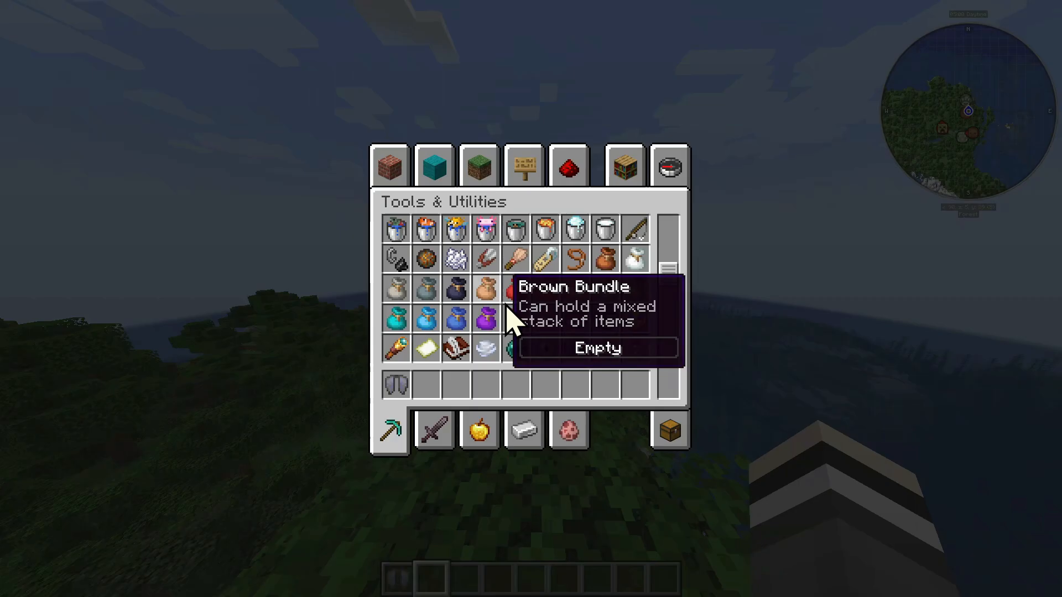
pyautogui.scroll(-3)
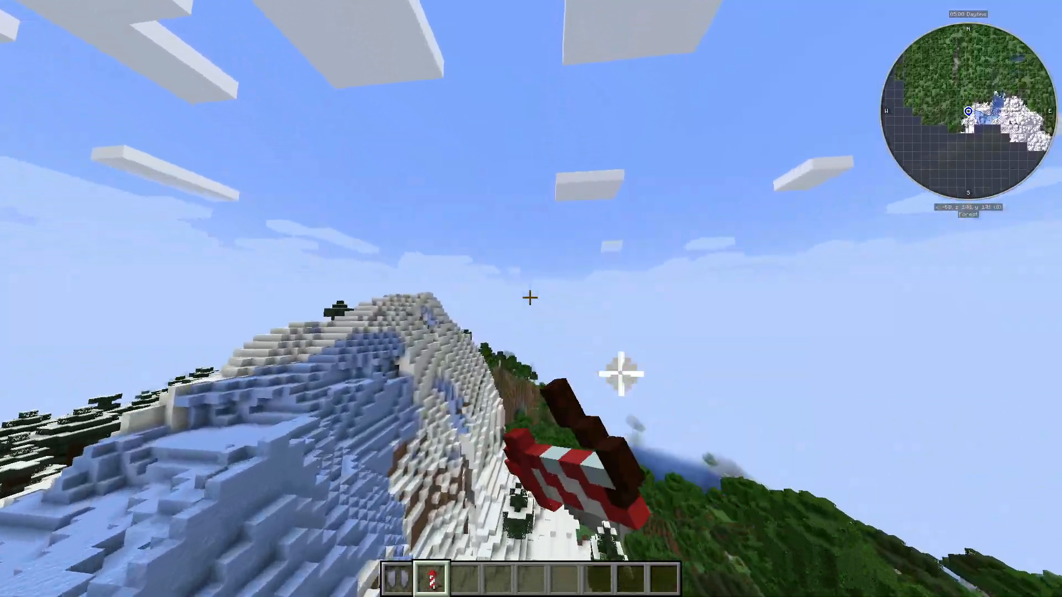
pyautogui.moveTo(531, 299)
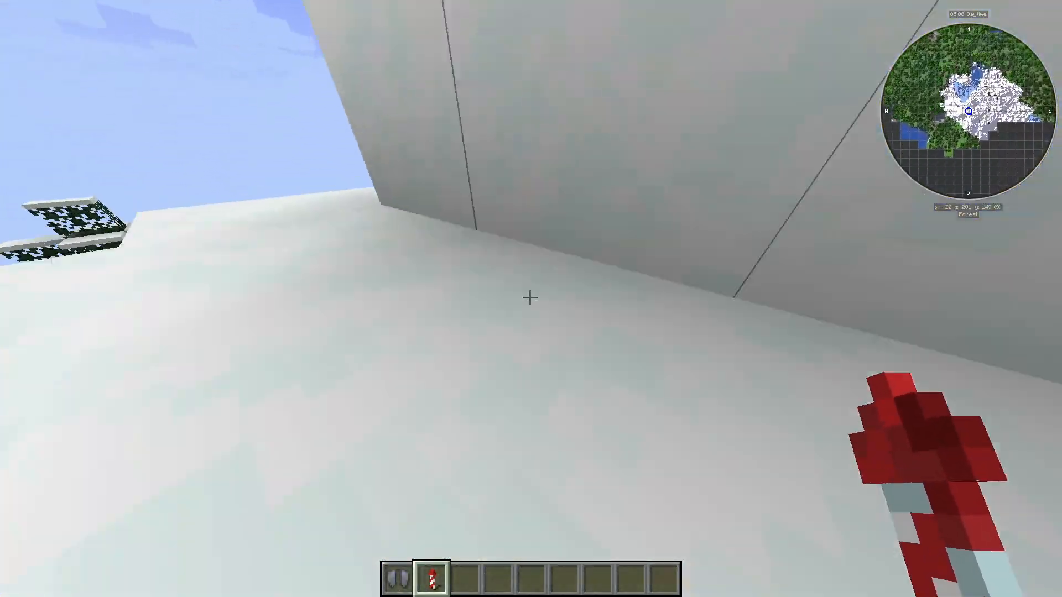
pyautogui.press('e')
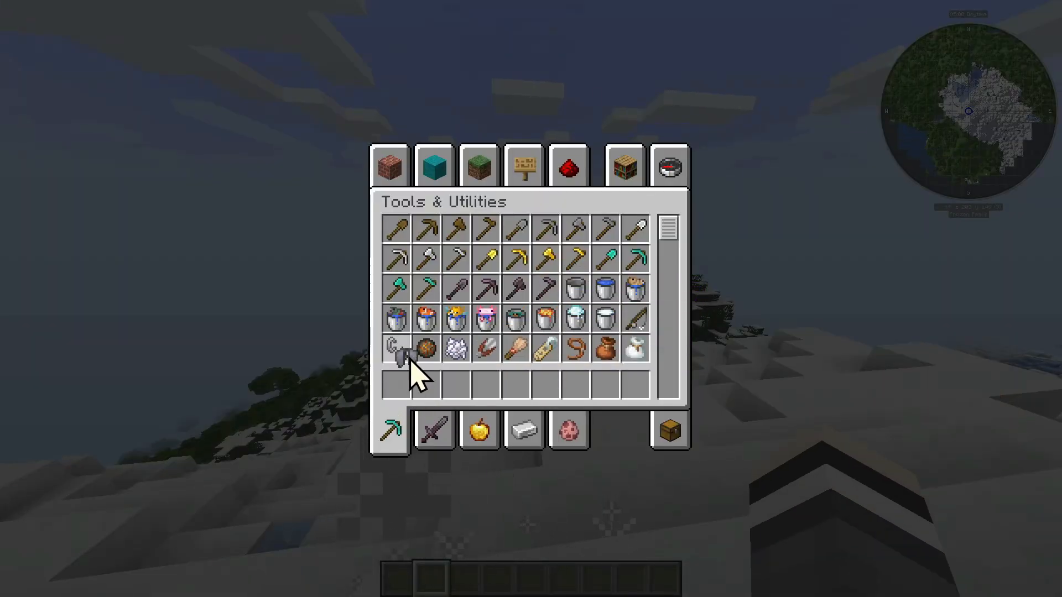
# Teleport from the snowy peaks to a forest spot on the JourneyMap fullscreen map.
pyautogui.press('Escape')
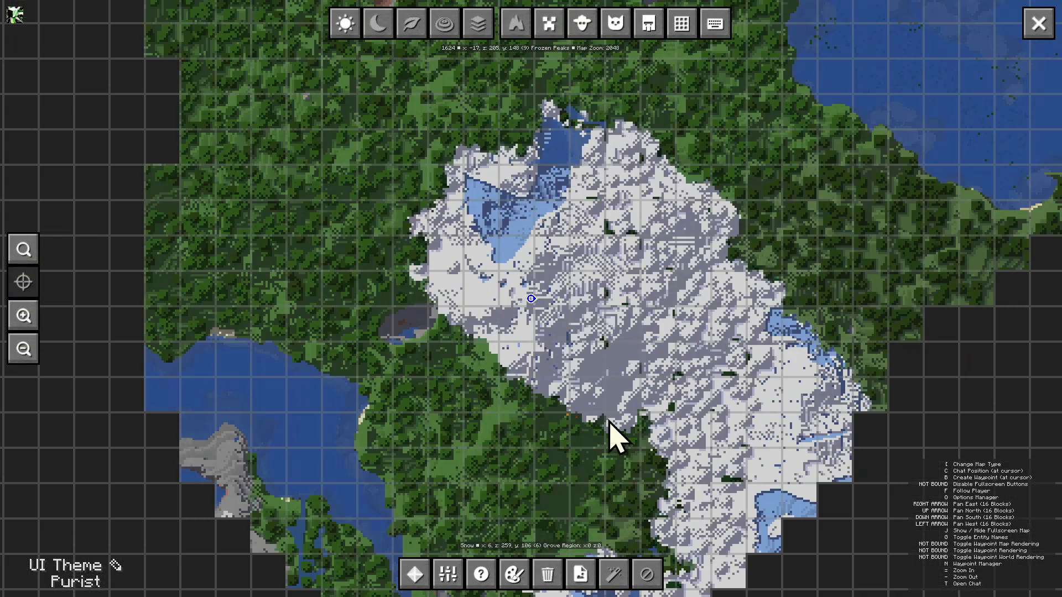
pyautogui.moveTo(641, 237)
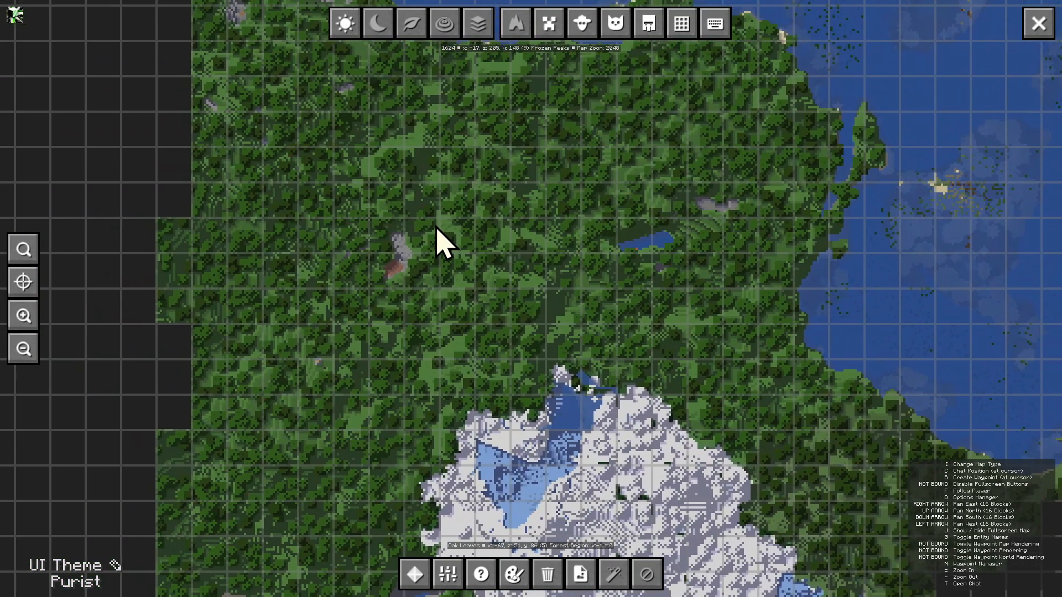
pyautogui.rightClick(439, 243)
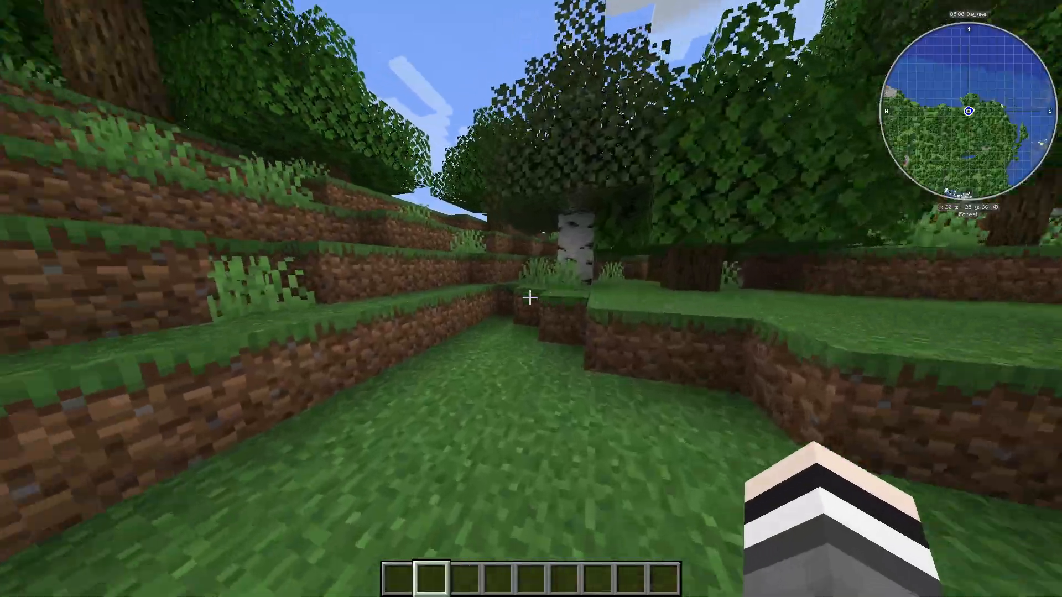
pyautogui.moveTo(531, 298)
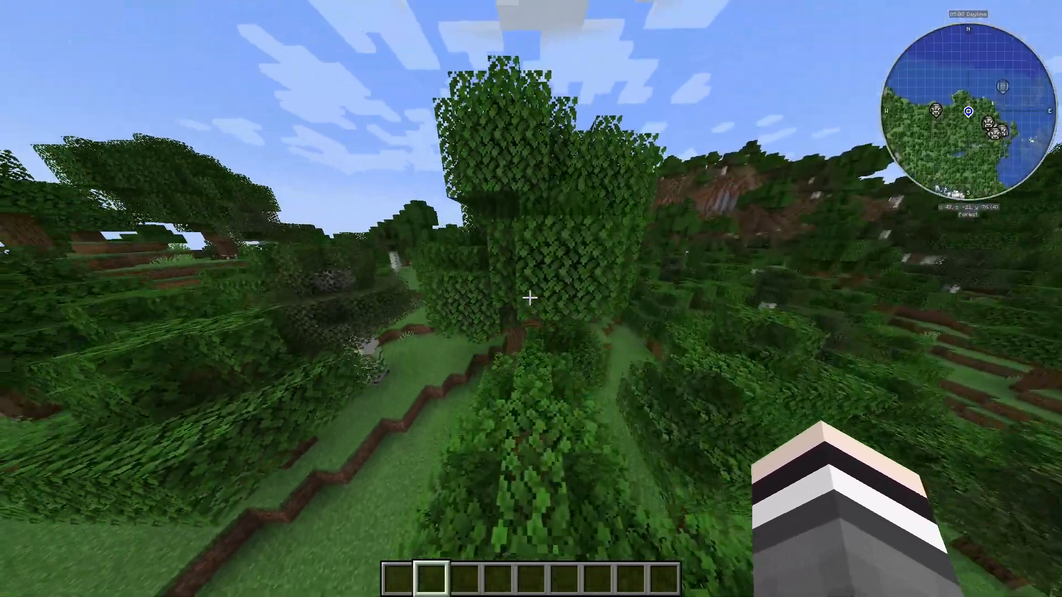
# Fly over the coastal forest and switch to front third-person view with F5.
pyautogui.press('m')
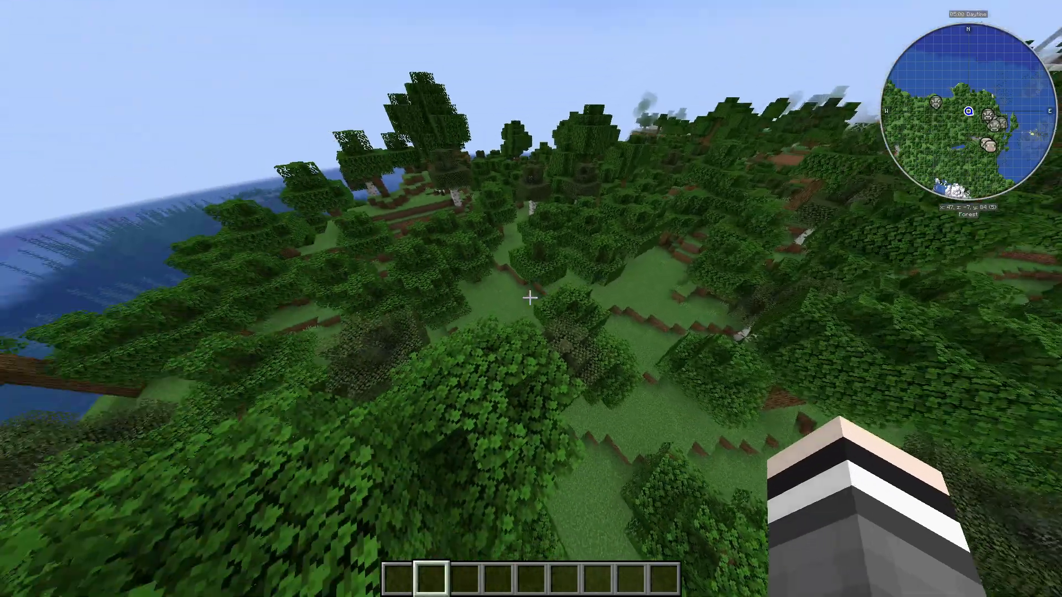
pyautogui.moveTo(531, 299)
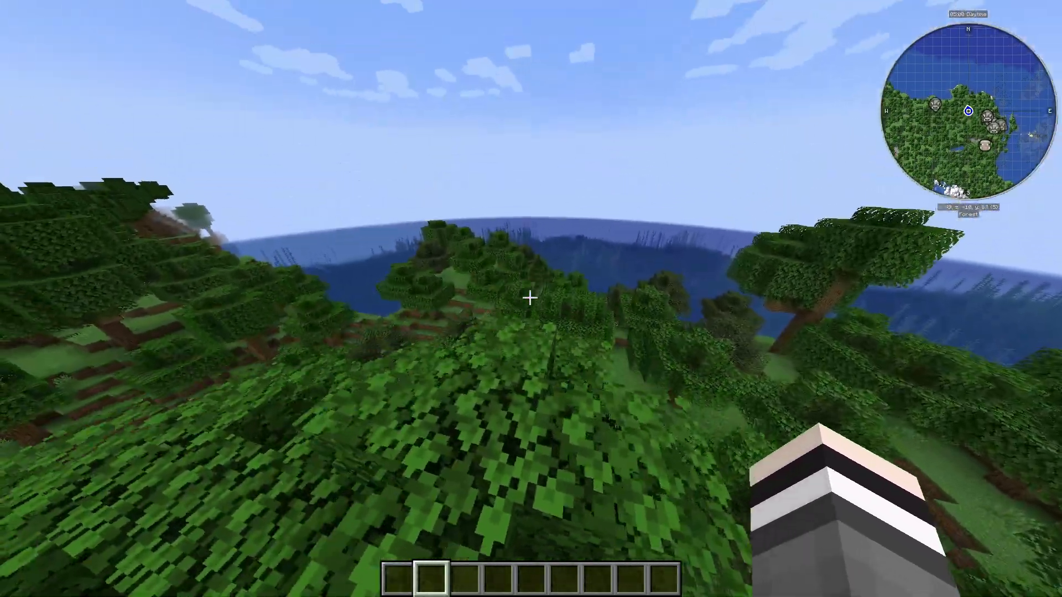
pyautogui.moveTo(530, 297)
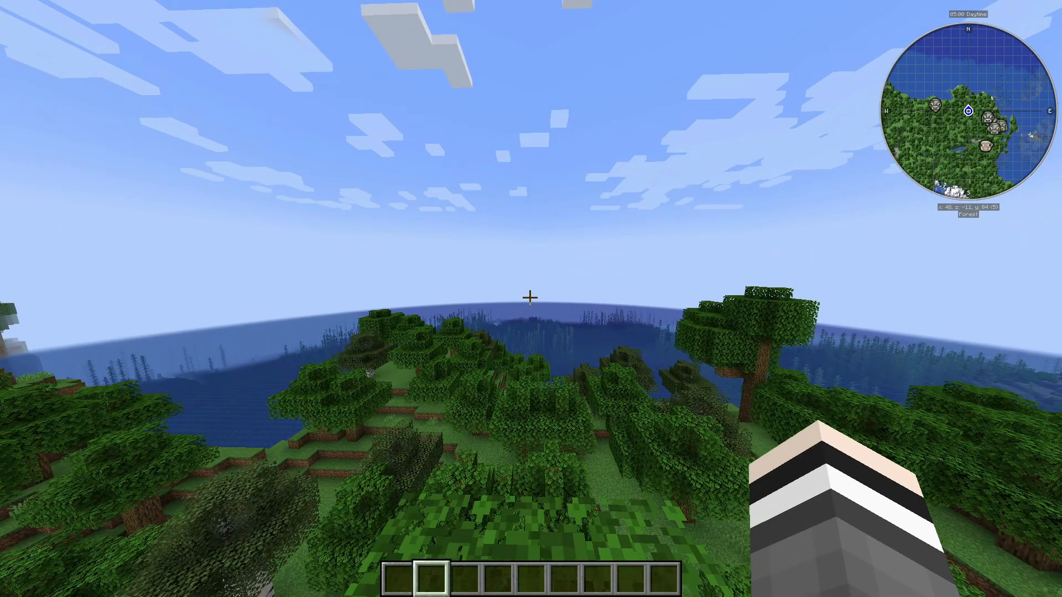
pyautogui.press('F5')
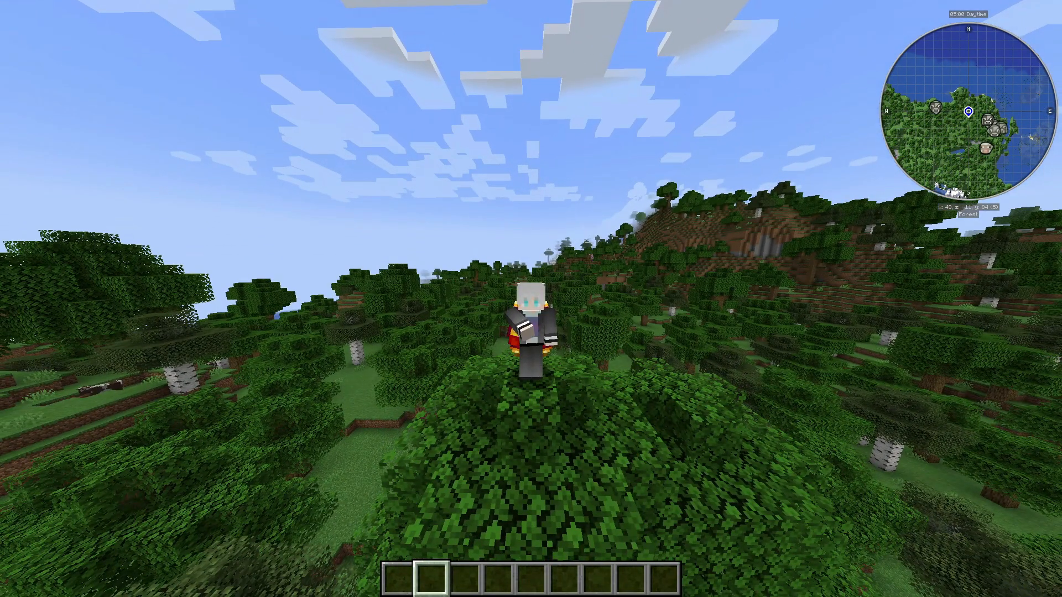